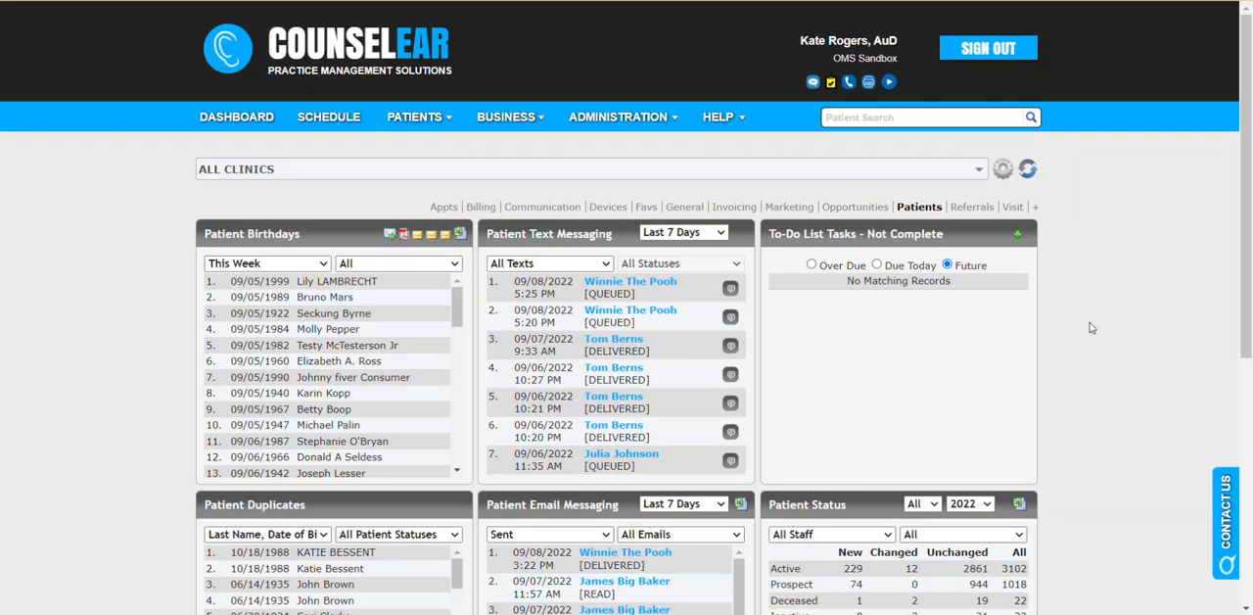
{"action": "mouse_move", "coordinate": [941, 285]}
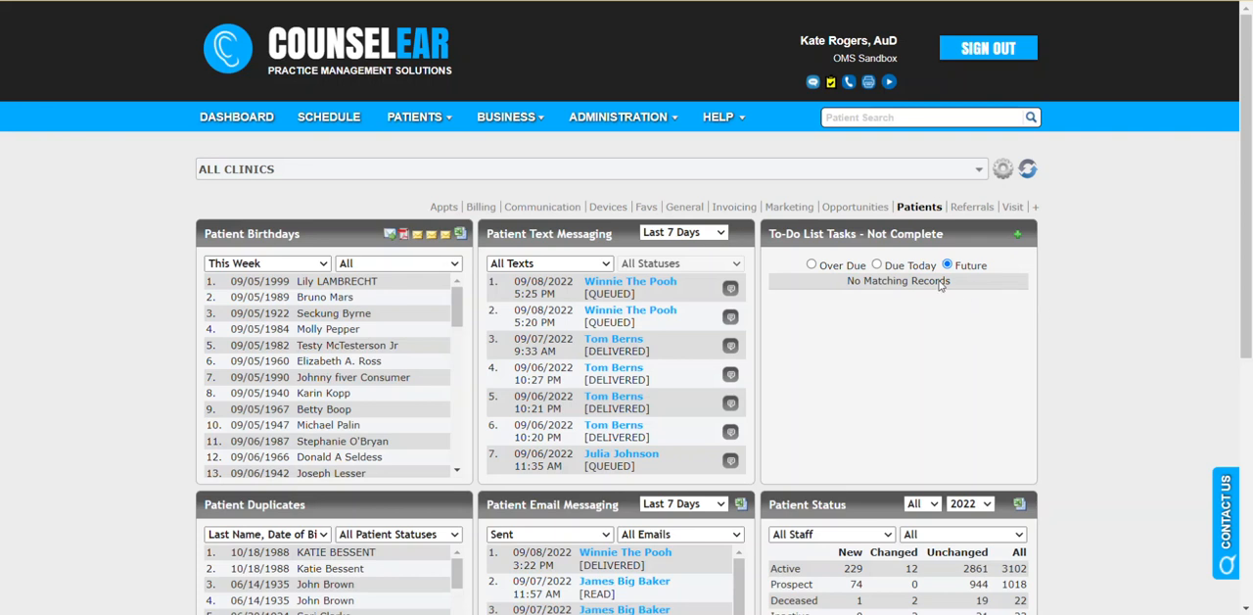
{"action": "mouse_move", "coordinate": [507, 116]}
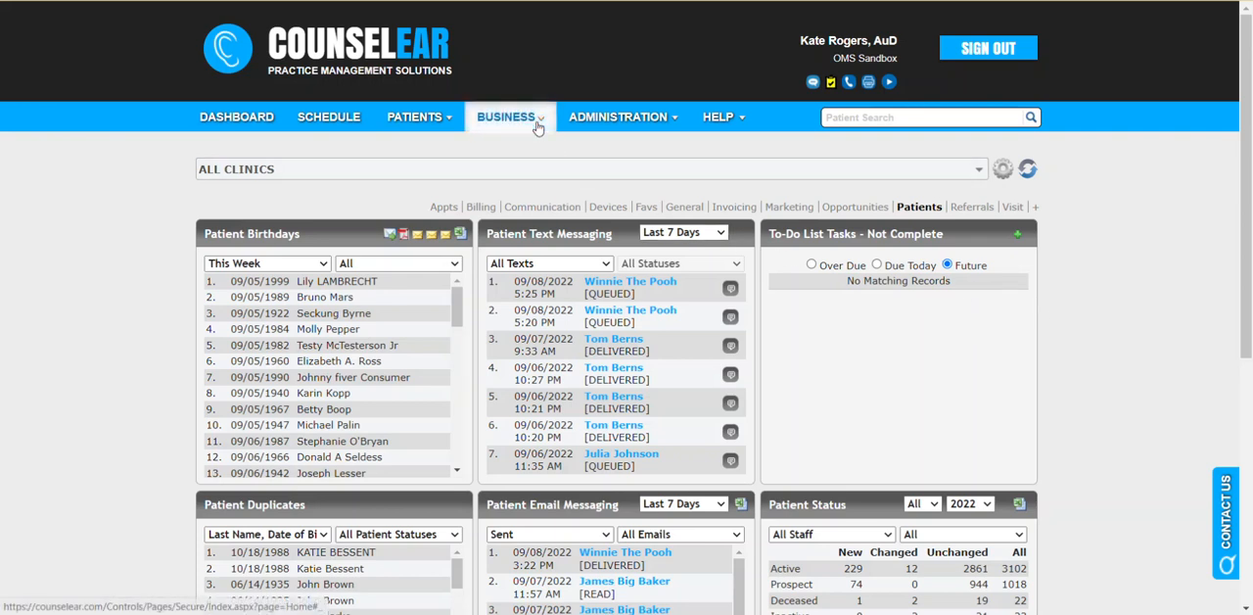
Step: Open the Business menu listing appointment, invoice, line item and other reports
{"action": "left_click", "coordinate": [506, 117]}
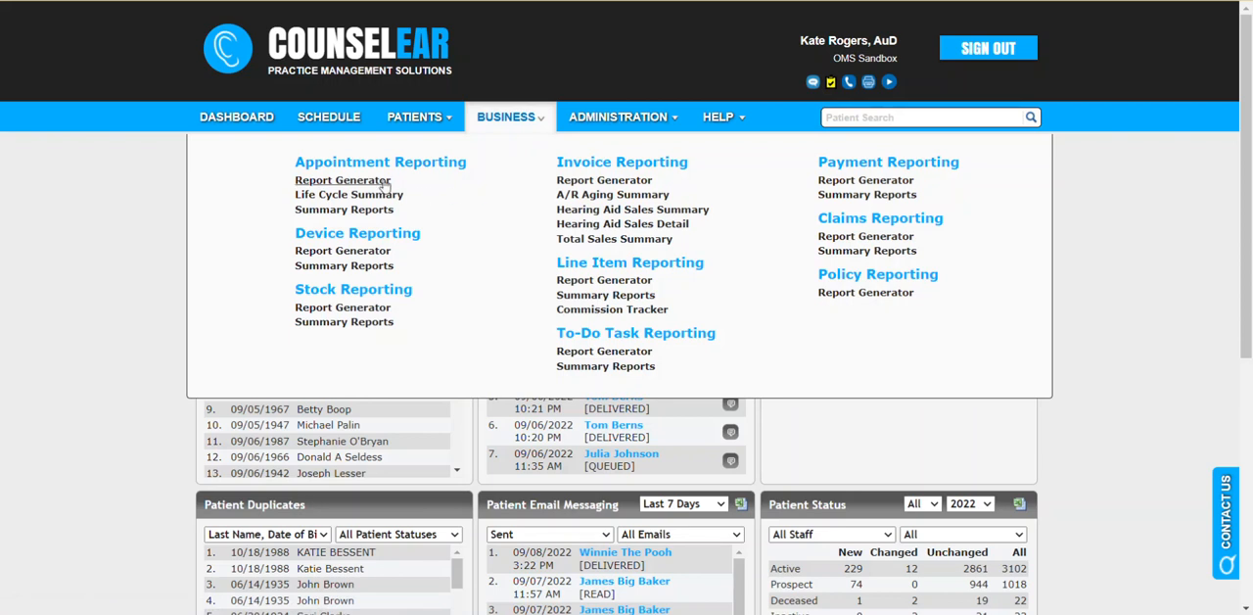
{"action": "mouse_move", "coordinate": [387, 230]}
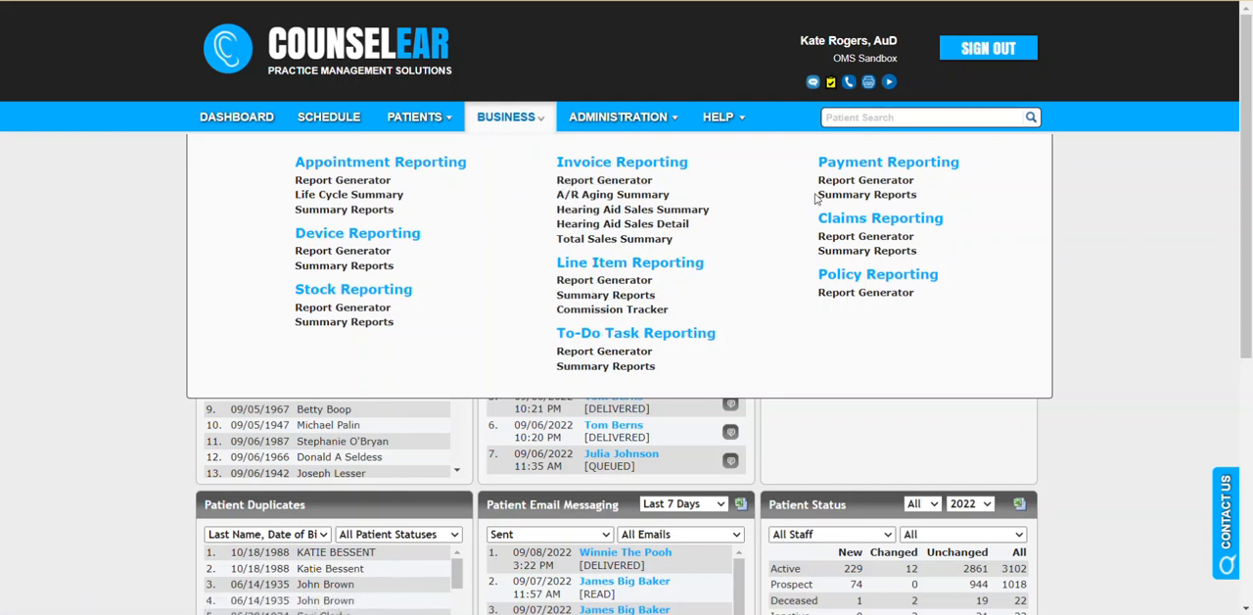
{"action": "mouse_move", "coordinate": [768, 307]}
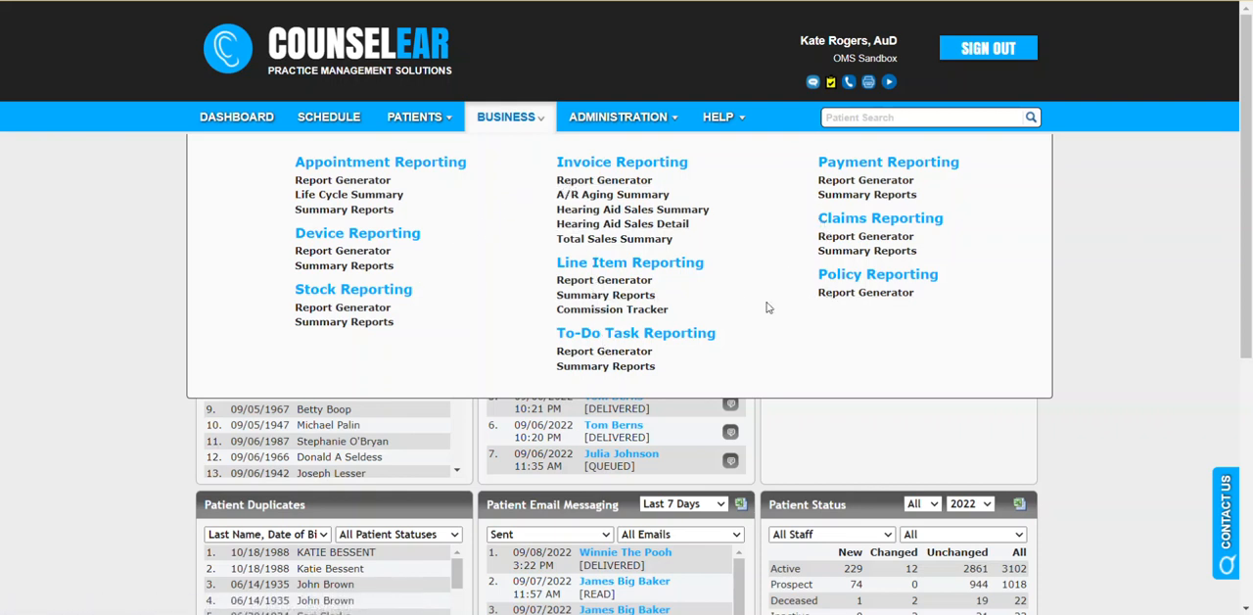
{"action": "mouse_move", "coordinate": [604, 280]}
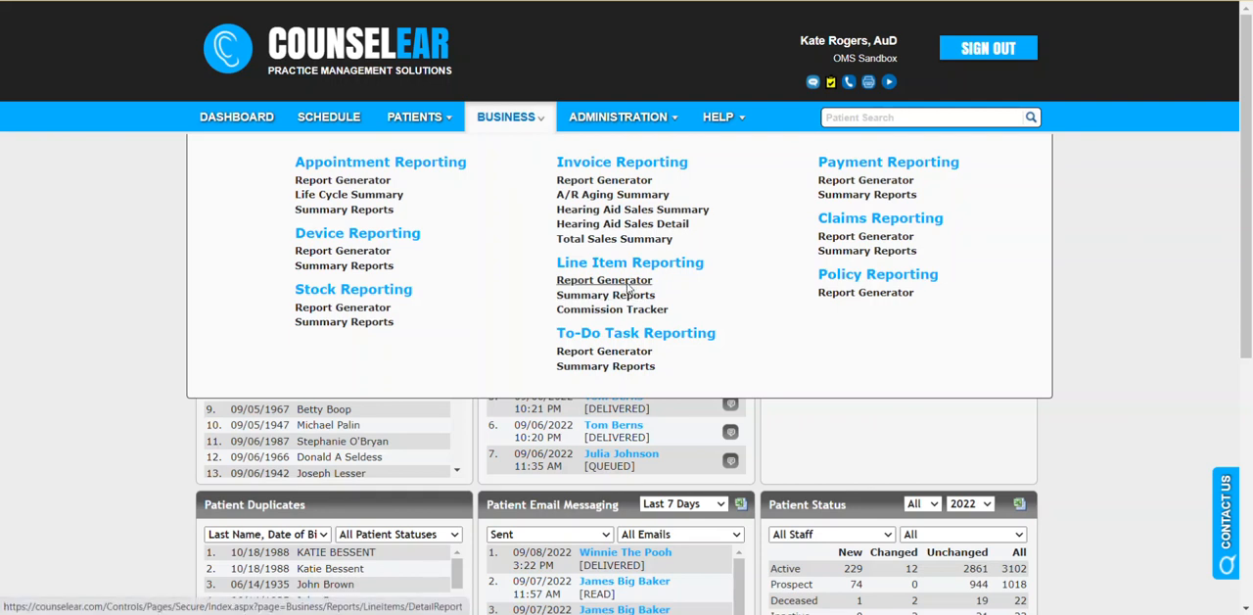
Step: Open the Line Item Report Generator for OMS Sandbox Clinic from Line Item Reporting
{"action": "left_click", "coordinate": [604, 280]}
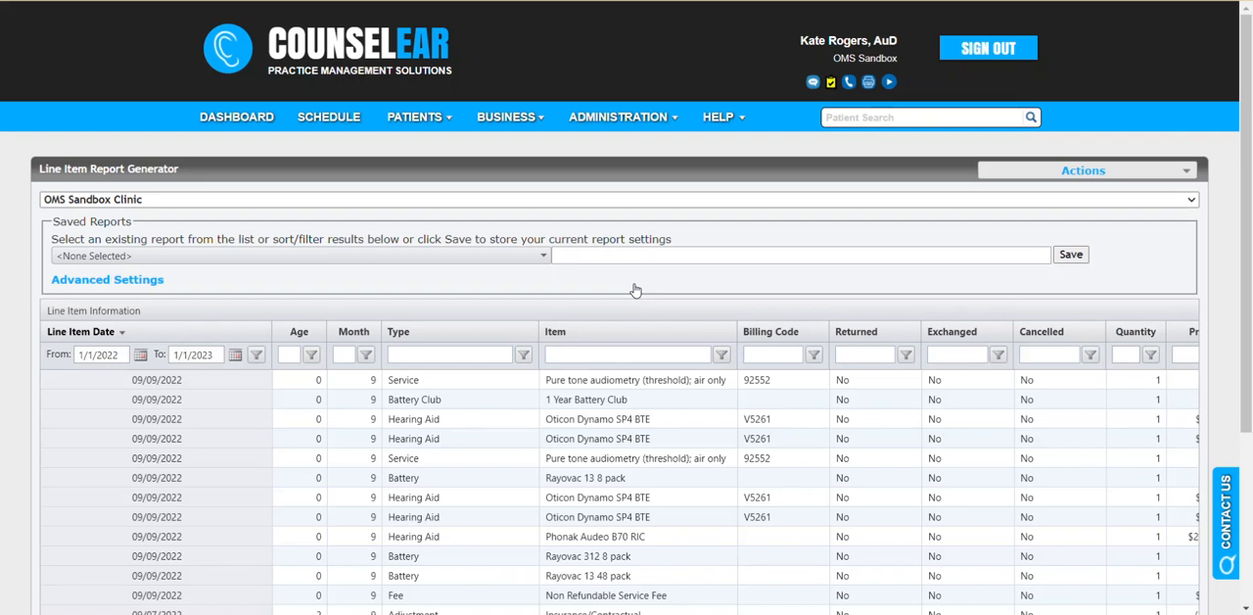
{"action": "mouse_move", "coordinate": [236, 117]}
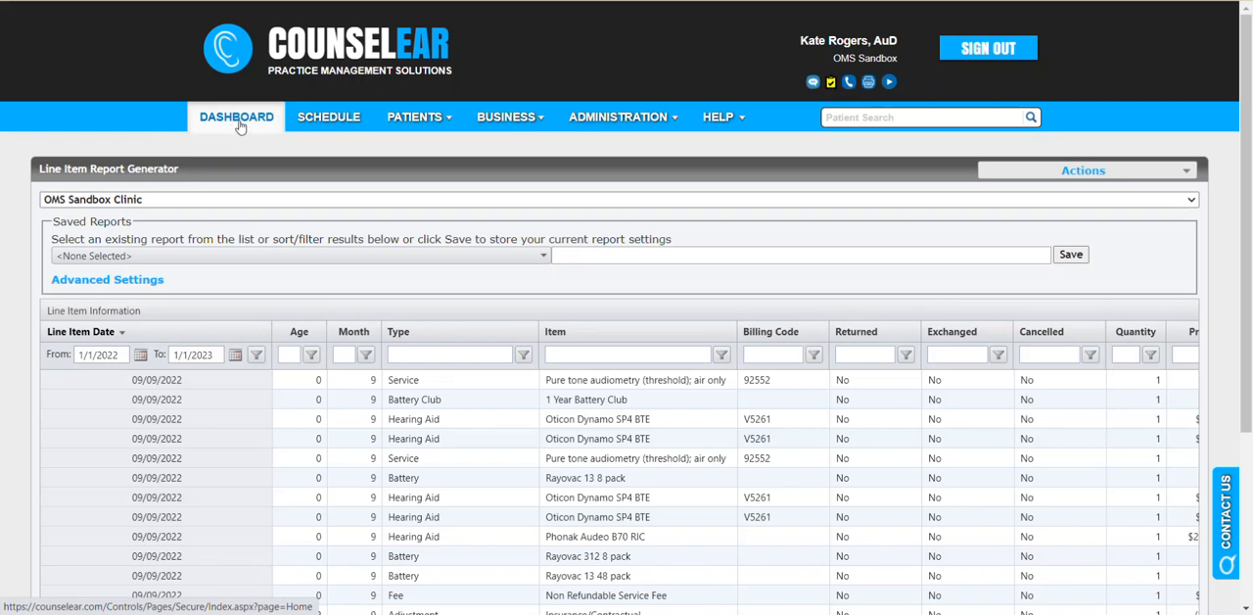
{"action": "mouse_move", "coordinate": [243, 125]}
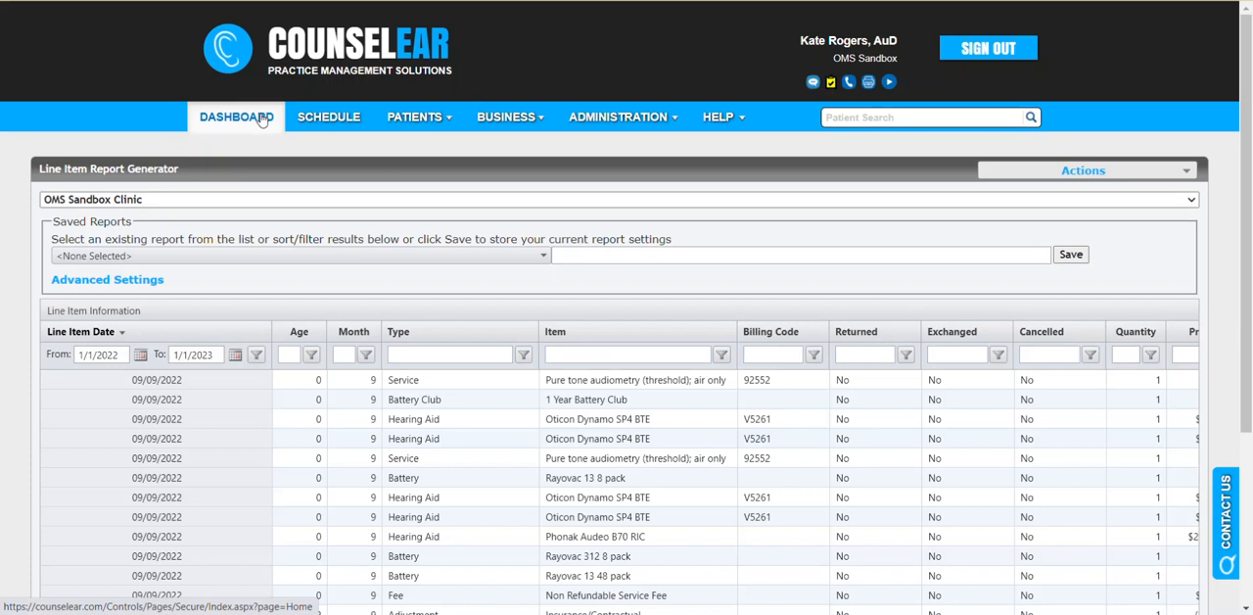
{"action": "mouse_move", "coordinate": [265, 125]}
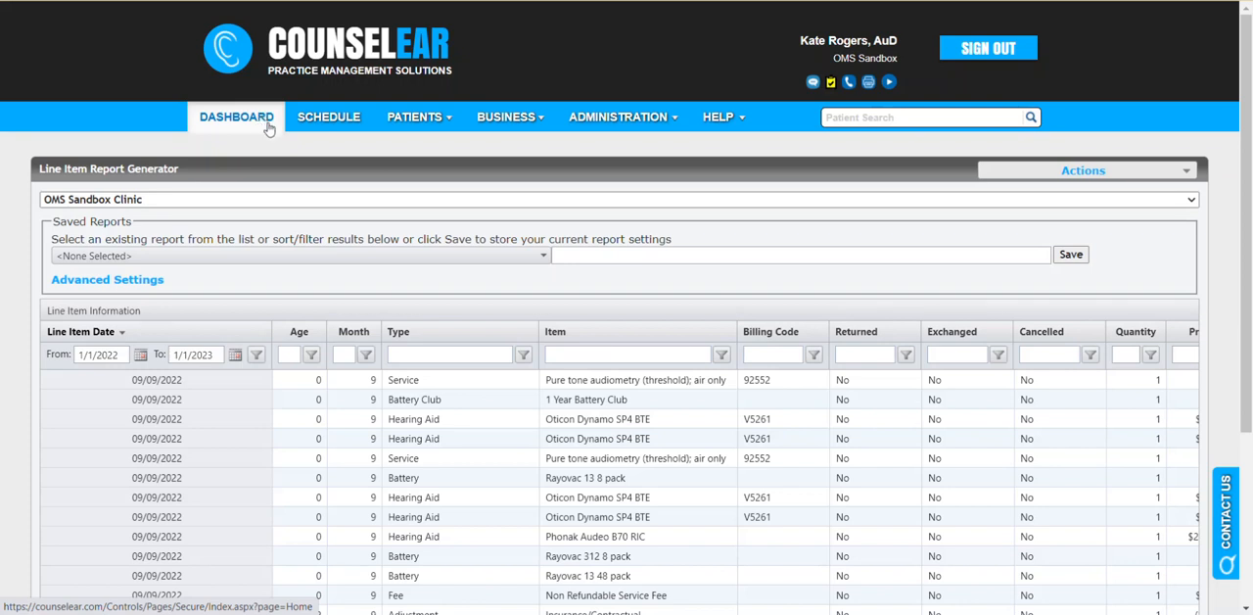
{"action": "left_click", "coordinate": [506, 116]}
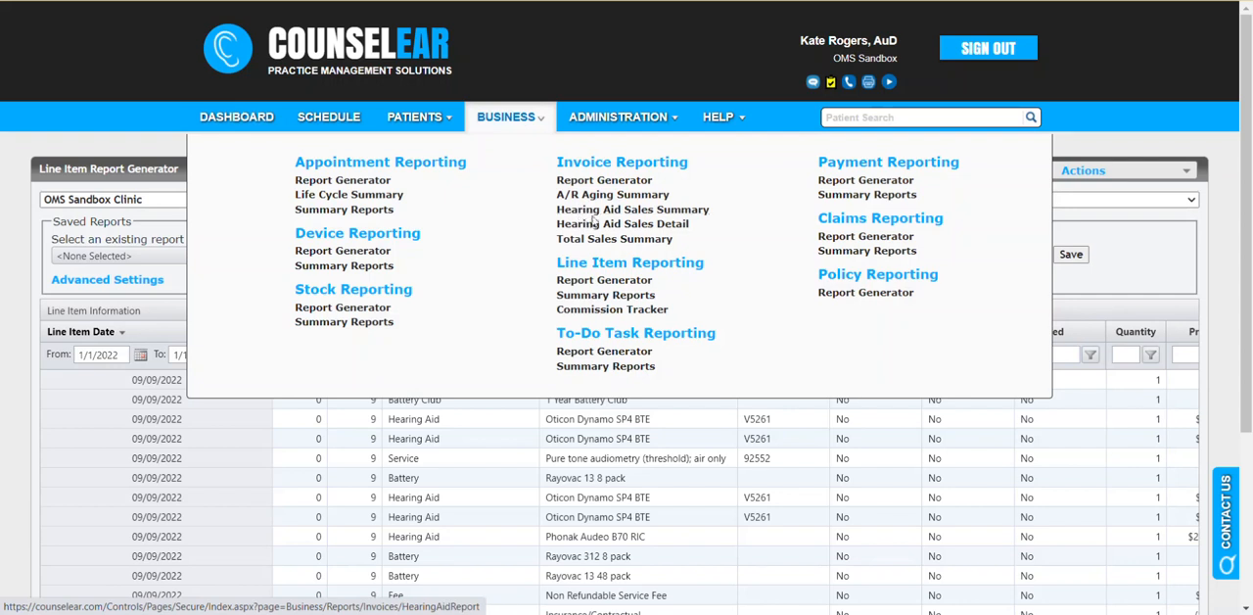
{"action": "mouse_move", "coordinate": [623, 223]}
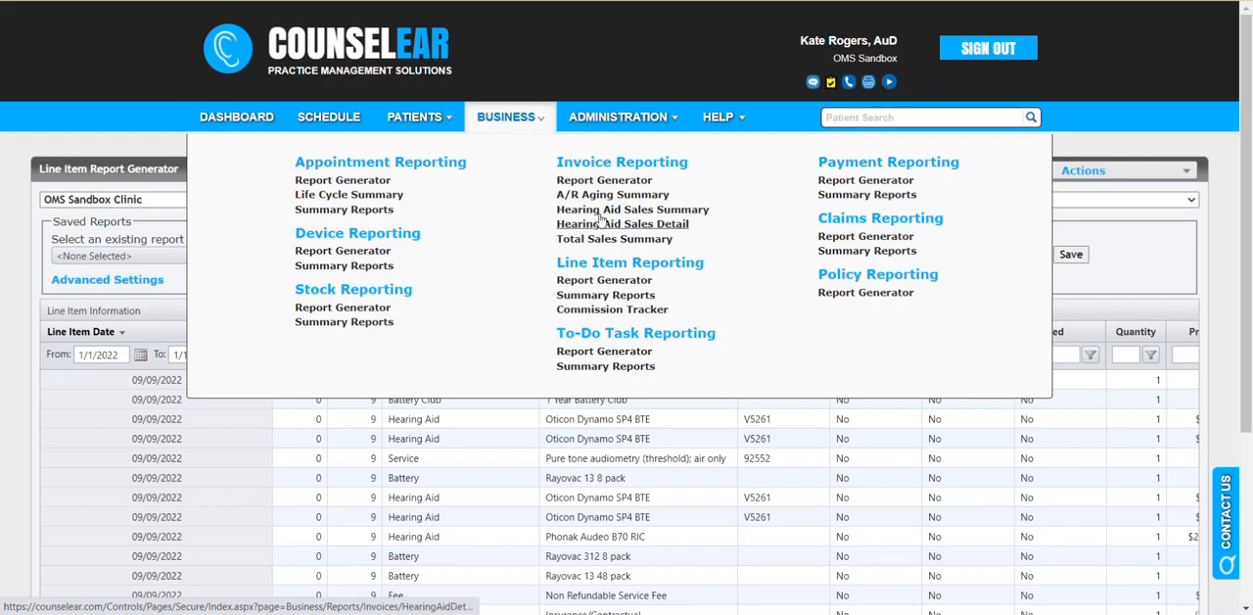
{"action": "mouse_move", "coordinate": [349, 194]}
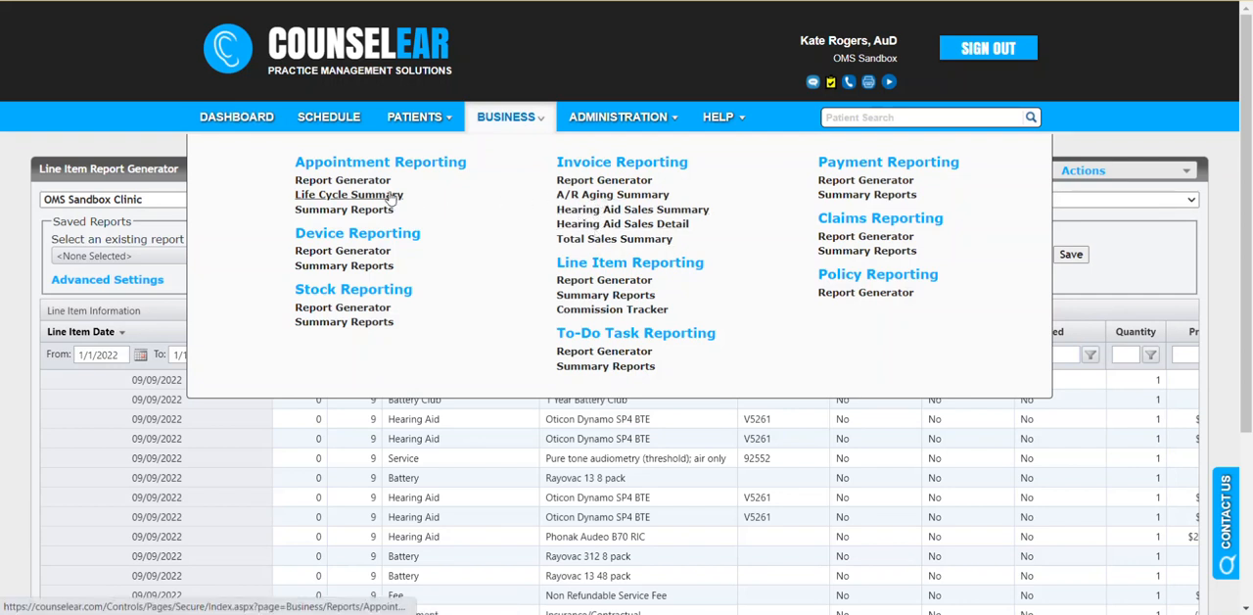
{"action": "mouse_move", "coordinate": [611, 308]}
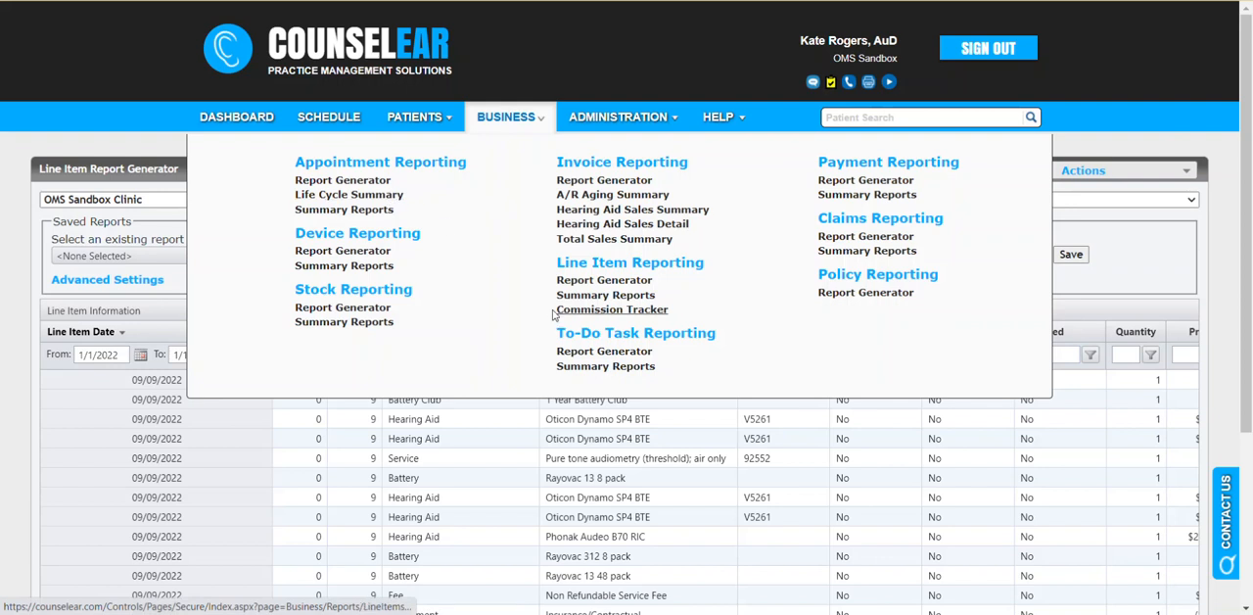
{"action": "mouse_move", "coordinate": [520, 301]}
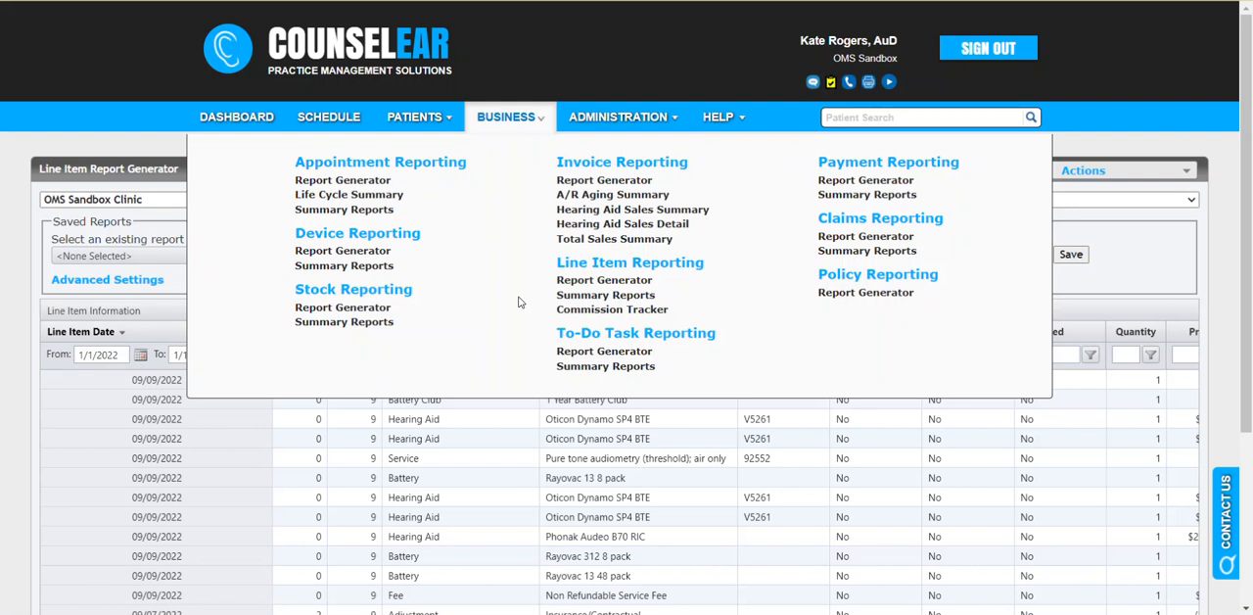
{"action": "mouse_move", "coordinate": [519, 288]}
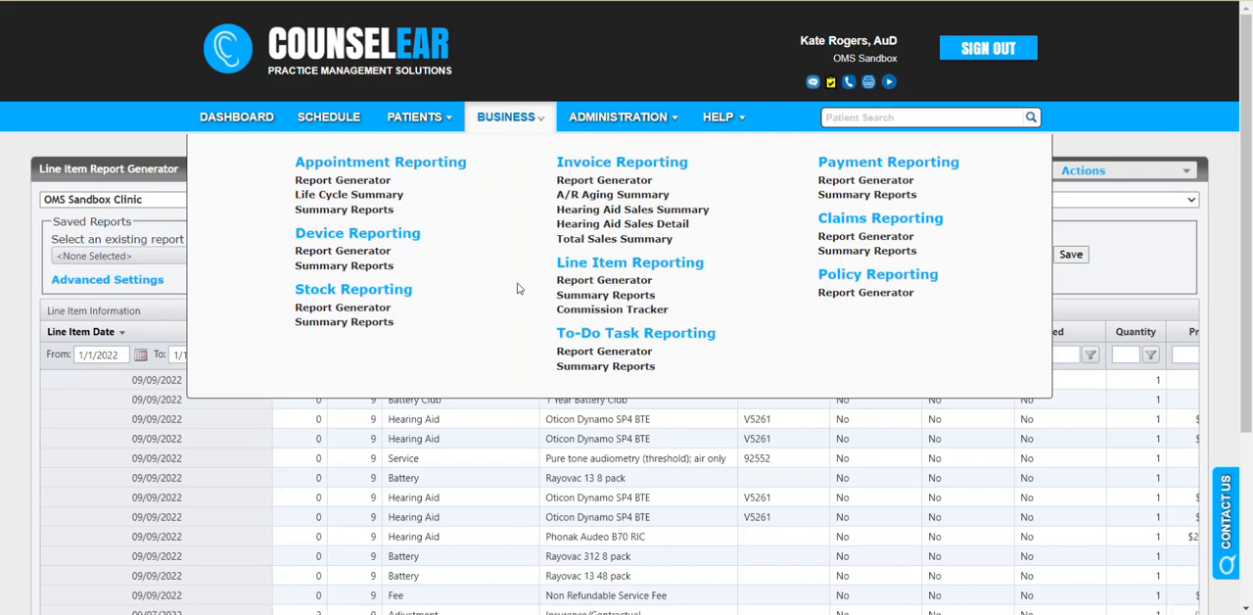
{"action": "left_click", "coordinate": [593, 66]}
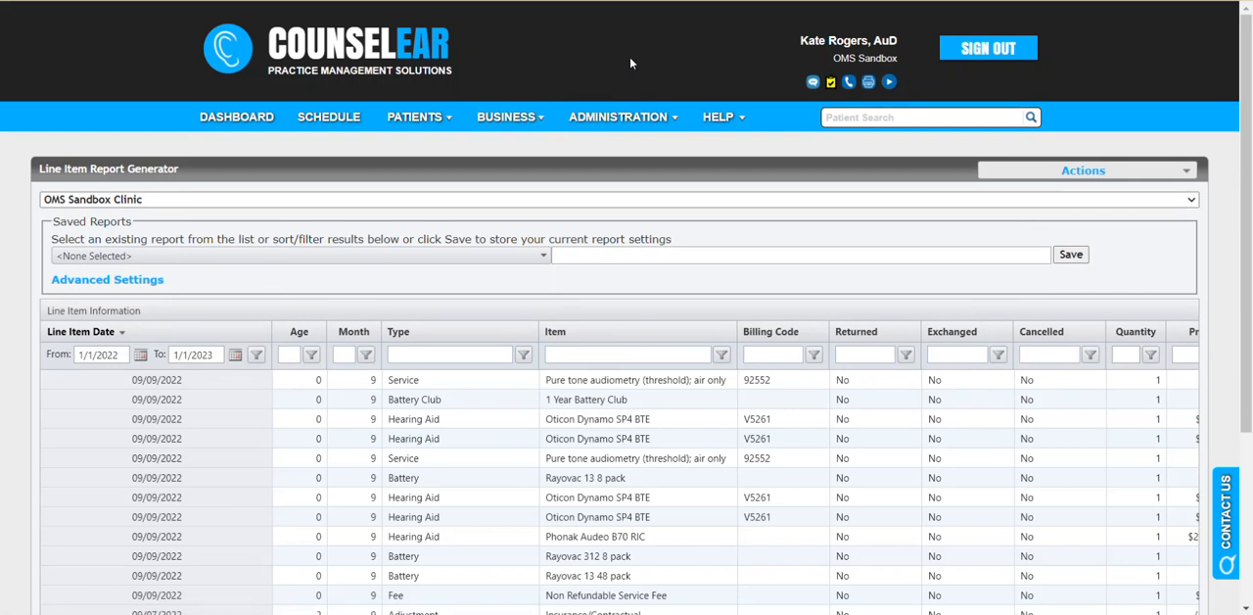
Step: Scroll through the line item grid to review financial, device and patient columns
{"action": "scroll", "scroll_direction": "down", "scroll_amount": 3}
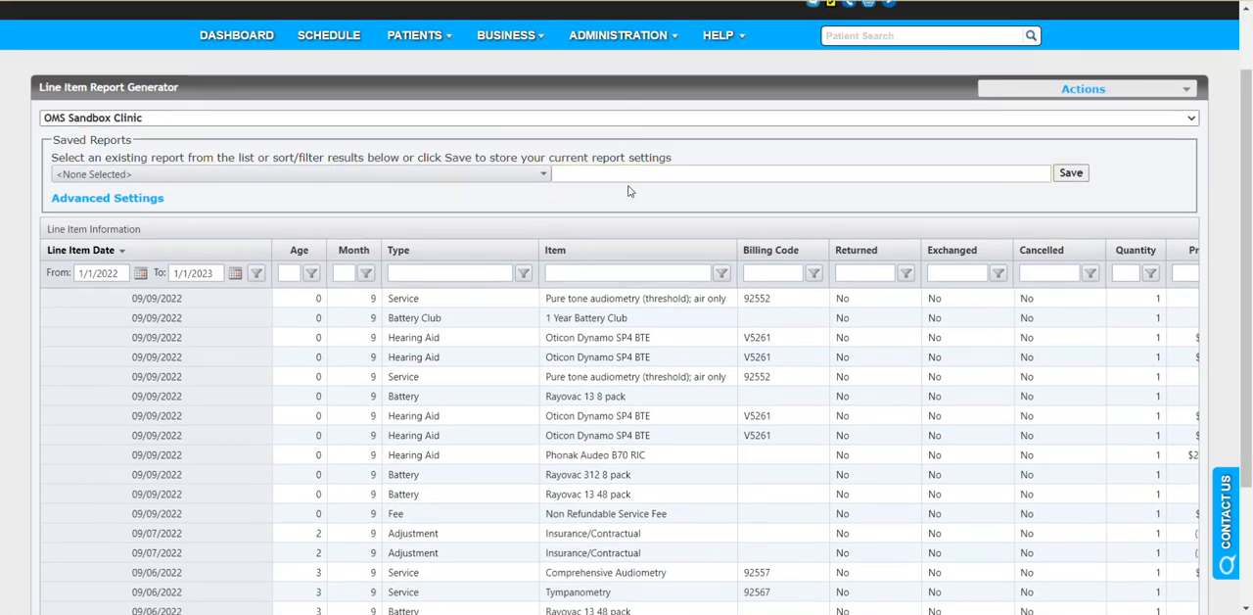
{"action": "scroll", "scroll_direction": "down", "scroll_amount": 3}
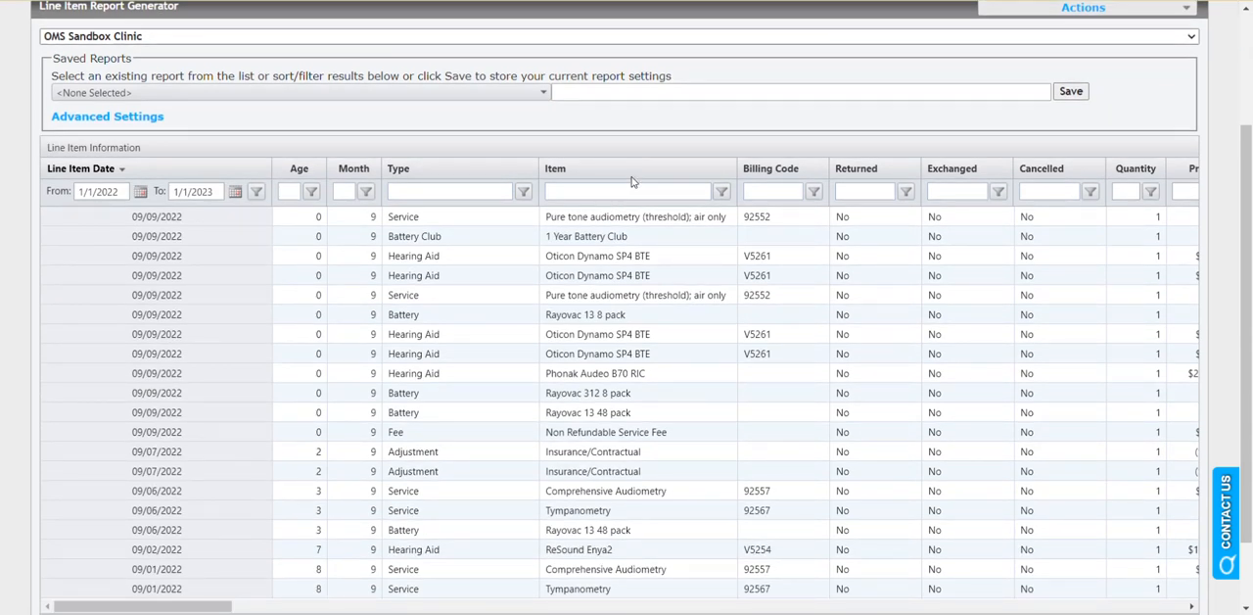
{"action": "scroll", "scroll_direction": "up", "scroll_amount": 3}
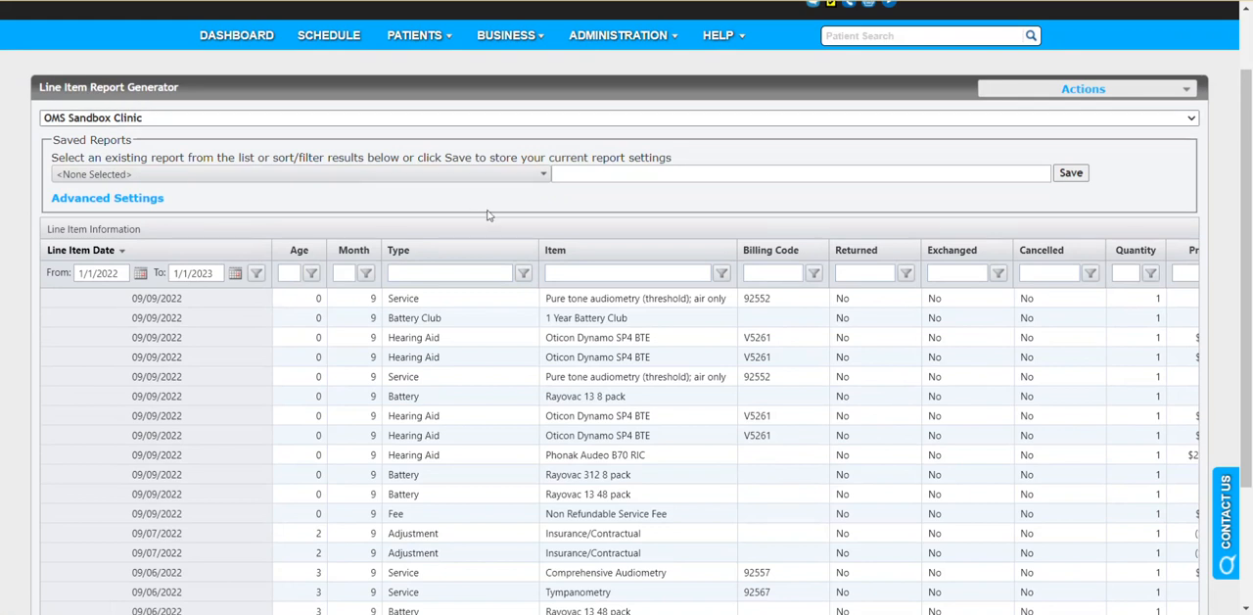
{"action": "scroll", "scroll_direction": "down", "scroll_amount": 3}
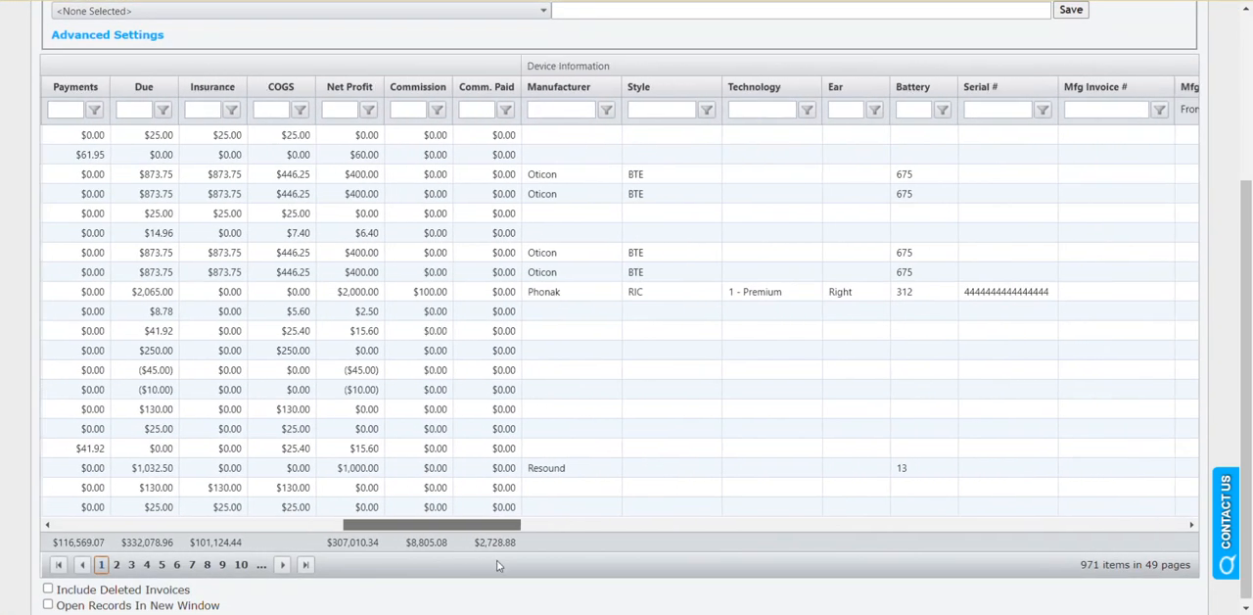
{"action": "left_click_drag", "start_coordinate": [500, 524], "coordinate": [597, 524]}
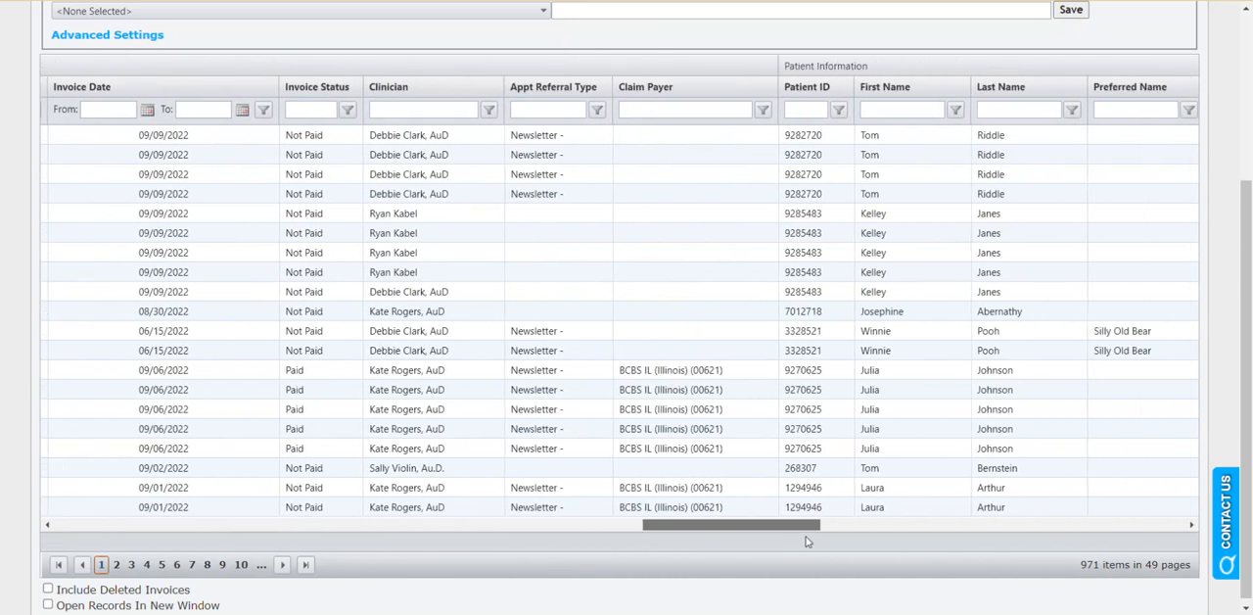
{"action": "scroll", "scroll_direction": "right", "scroll_amount": 3}
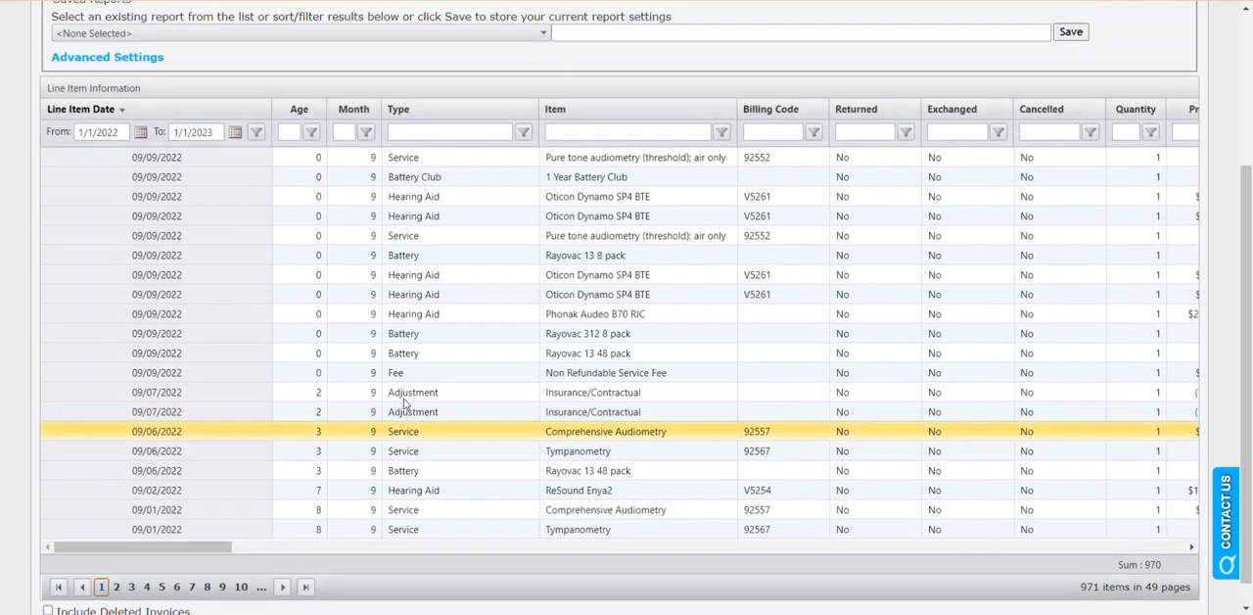
{"action": "scroll", "scroll_direction": "up", "scroll_amount": 3}
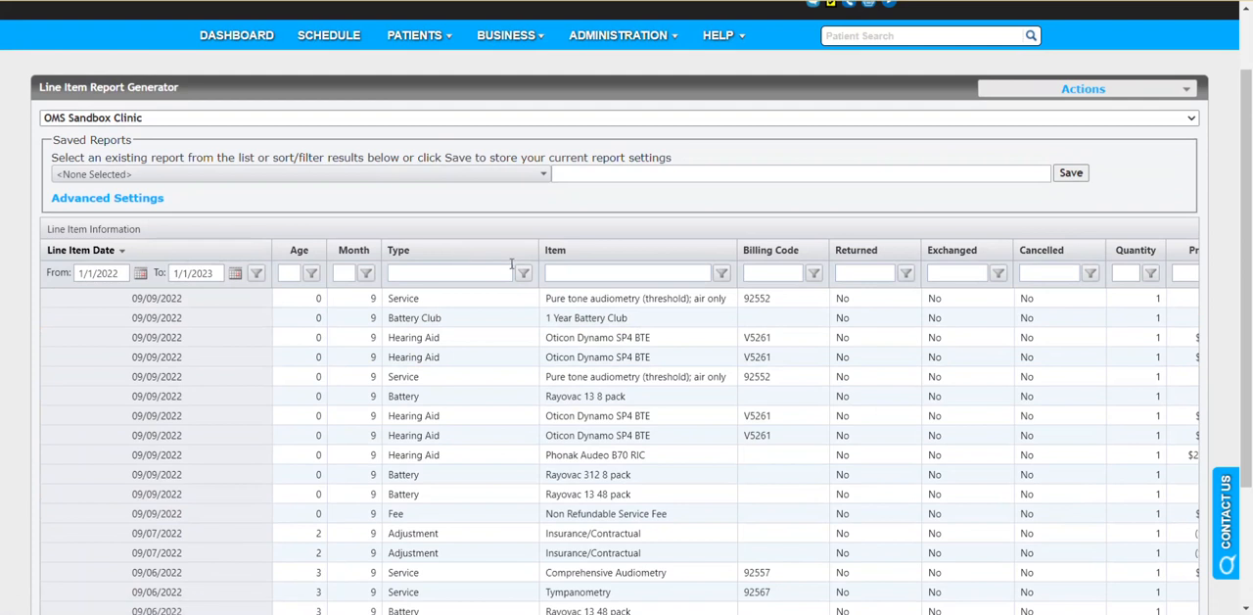
{"action": "mouse_move", "coordinate": [635, 227]}
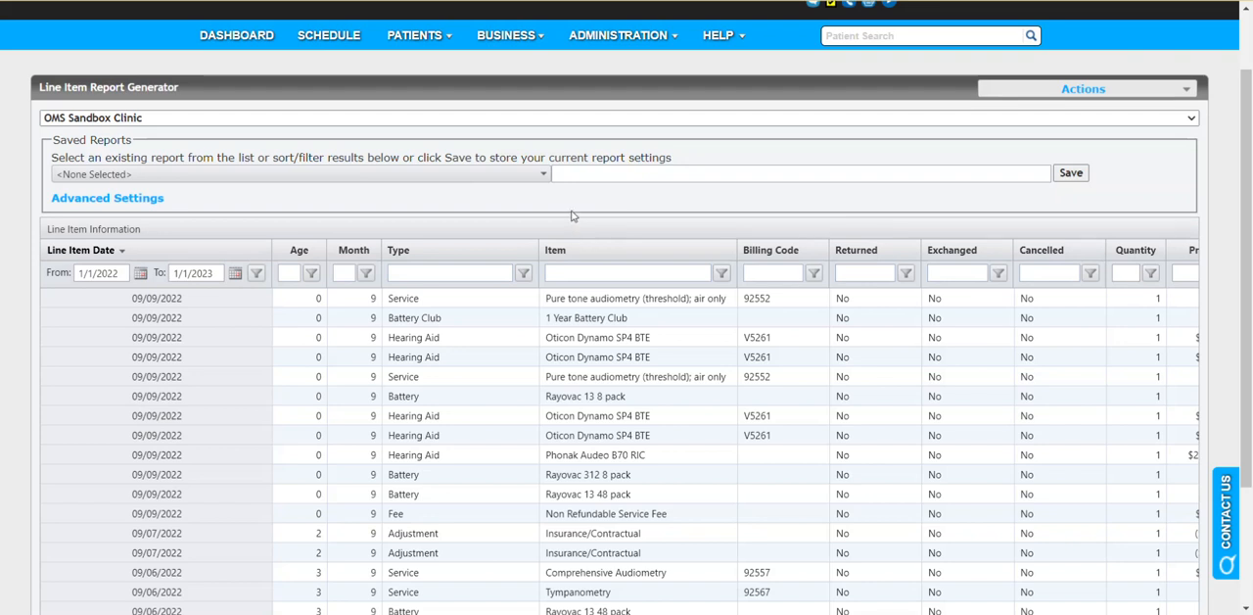
{"action": "mouse_move", "coordinate": [707, 245]}
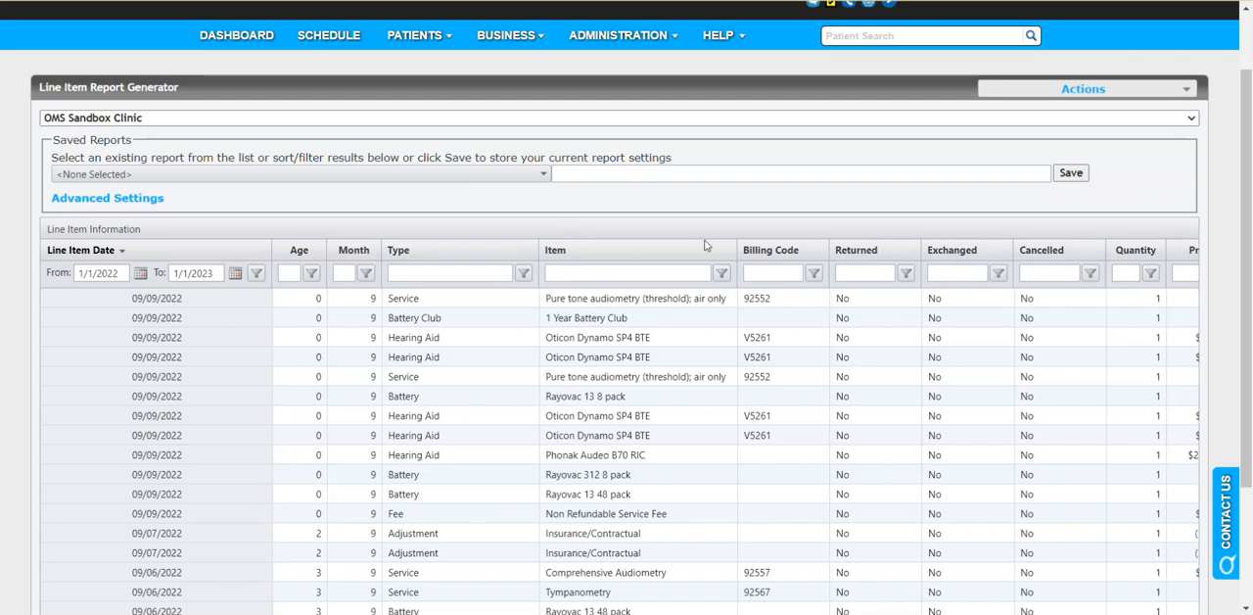
{"action": "mouse_move", "coordinate": [693, 214]}
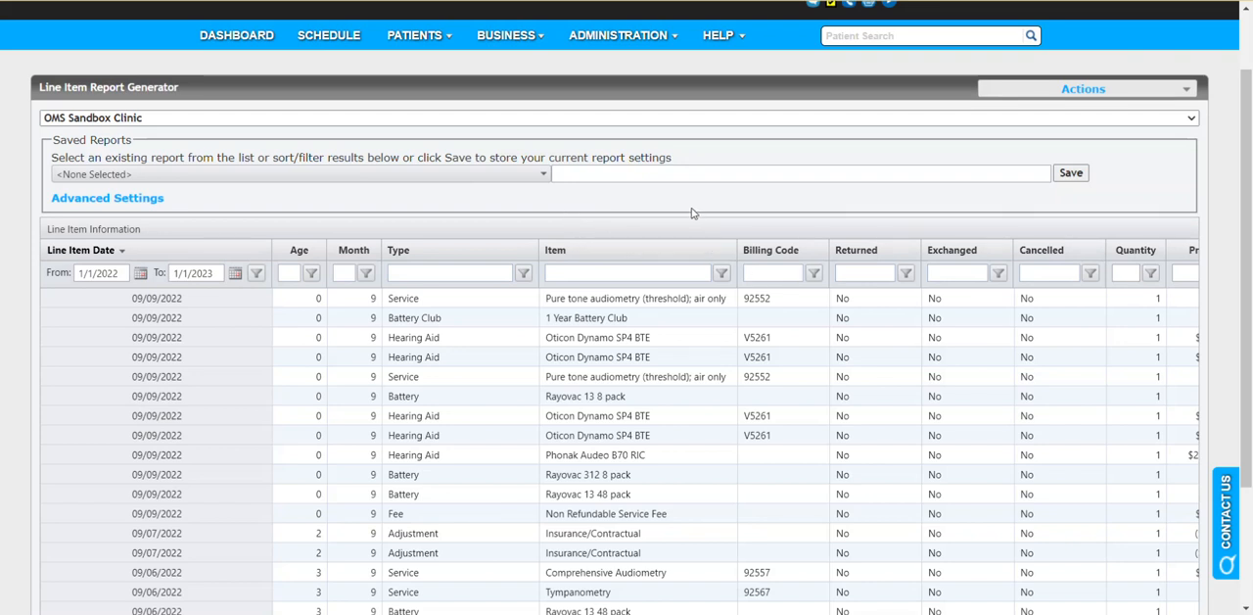
{"action": "mouse_move", "coordinate": [377, 221]}
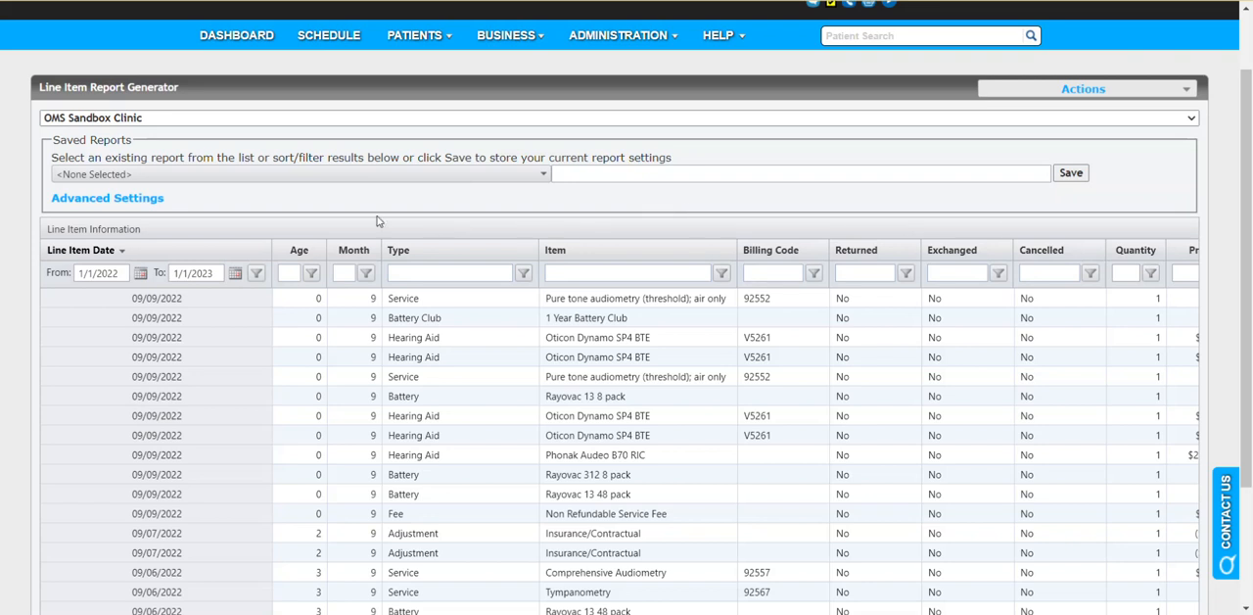
{"action": "mouse_move", "coordinate": [342, 203]}
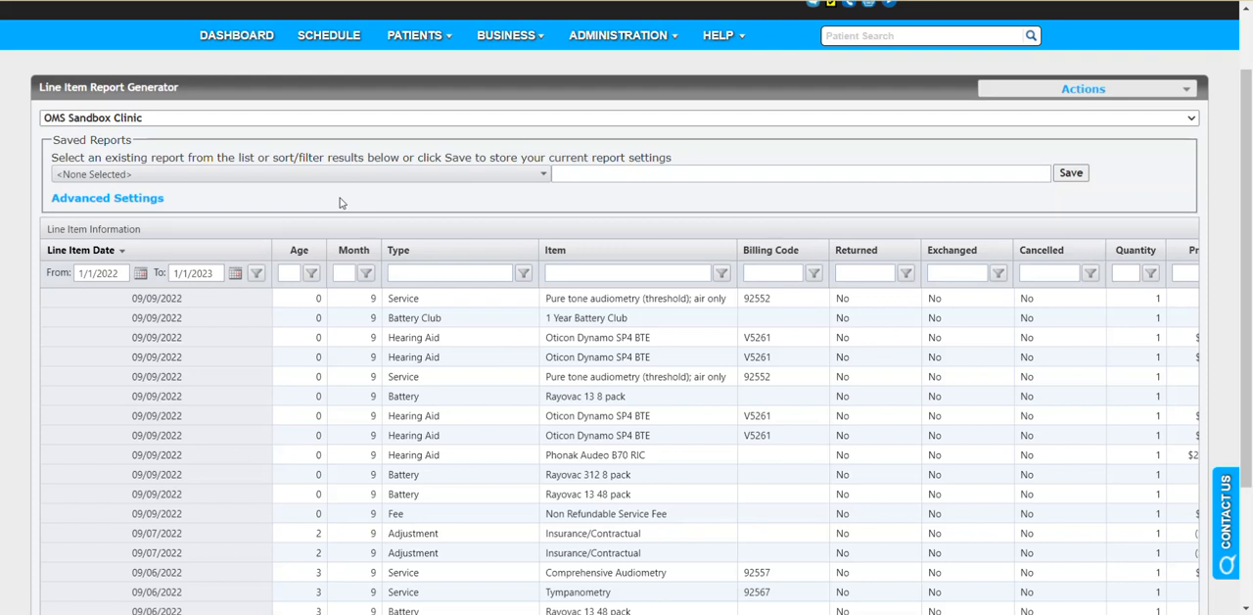
Step: Set the Line Item Date filter to NoFilter, expanding the report to 12,120 items
{"action": "scroll", "scroll_direction": "down", "scroll_amount": 3}
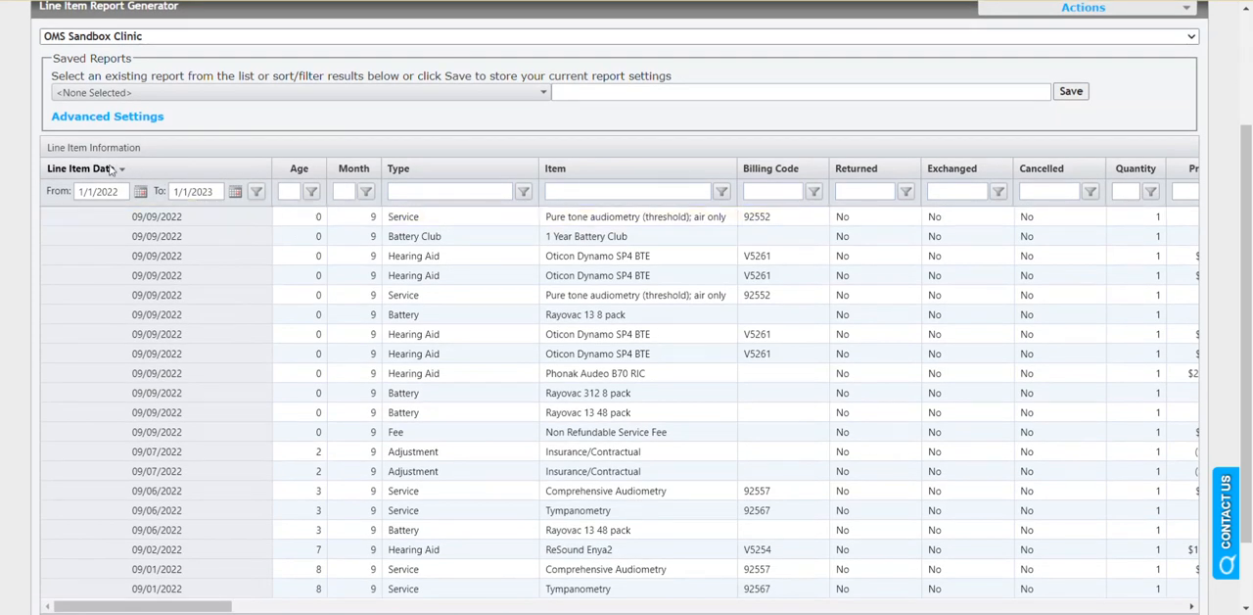
{"action": "mouse_move", "coordinate": [127, 155]}
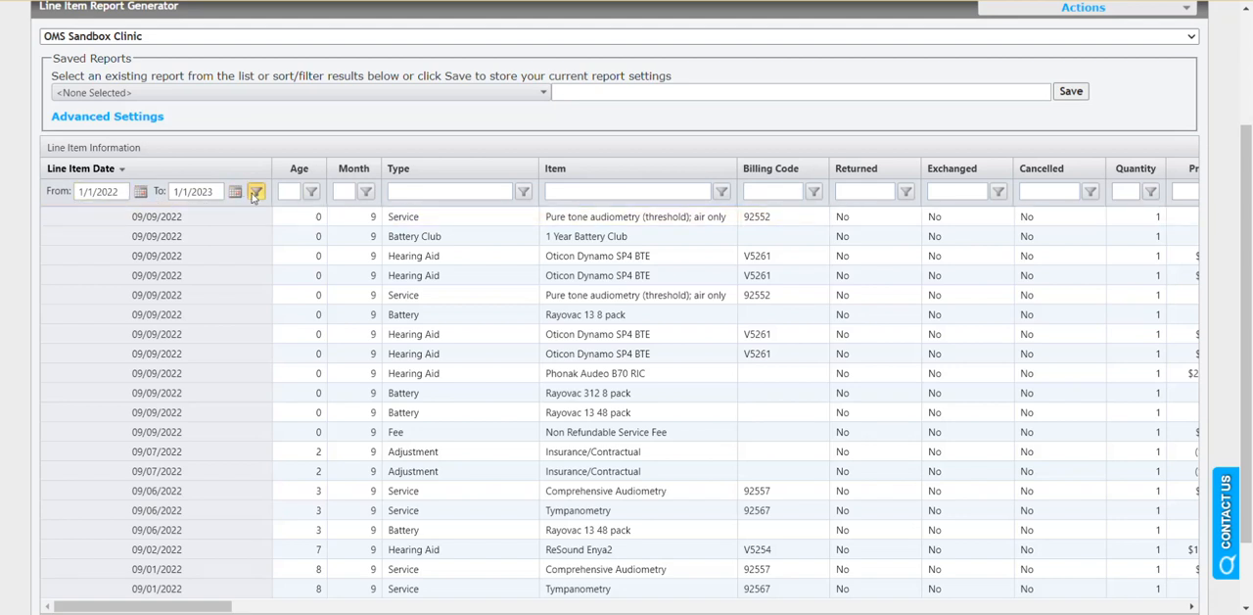
{"action": "left_click", "coordinate": [256, 191]}
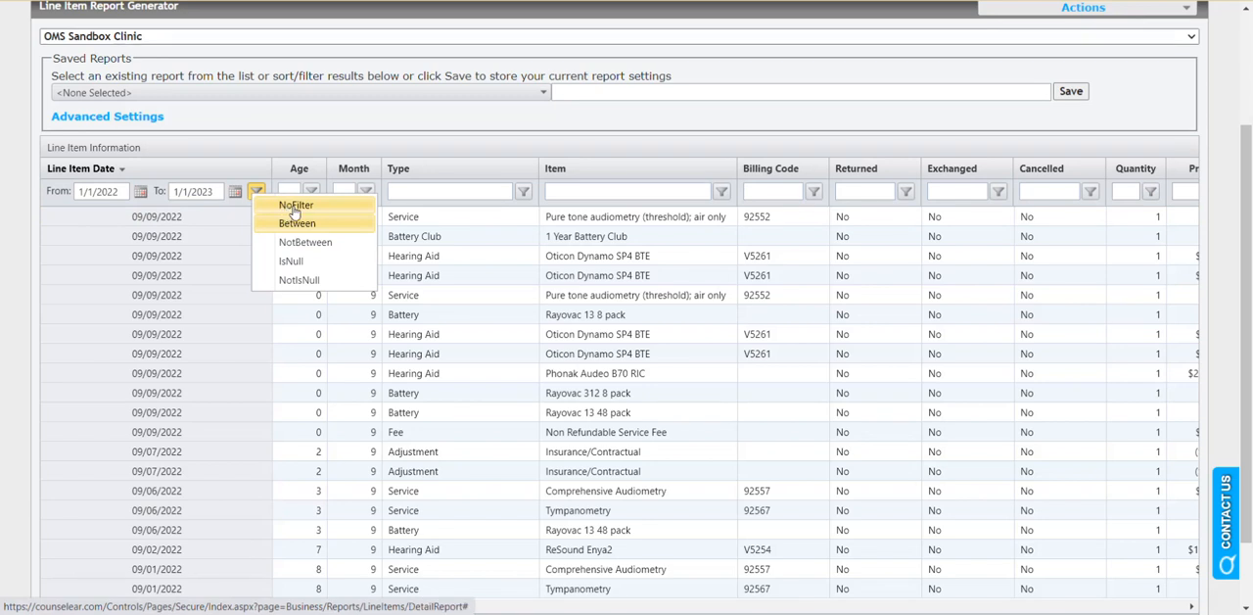
{"action": "left_click", "coordinate": [296, 204]}
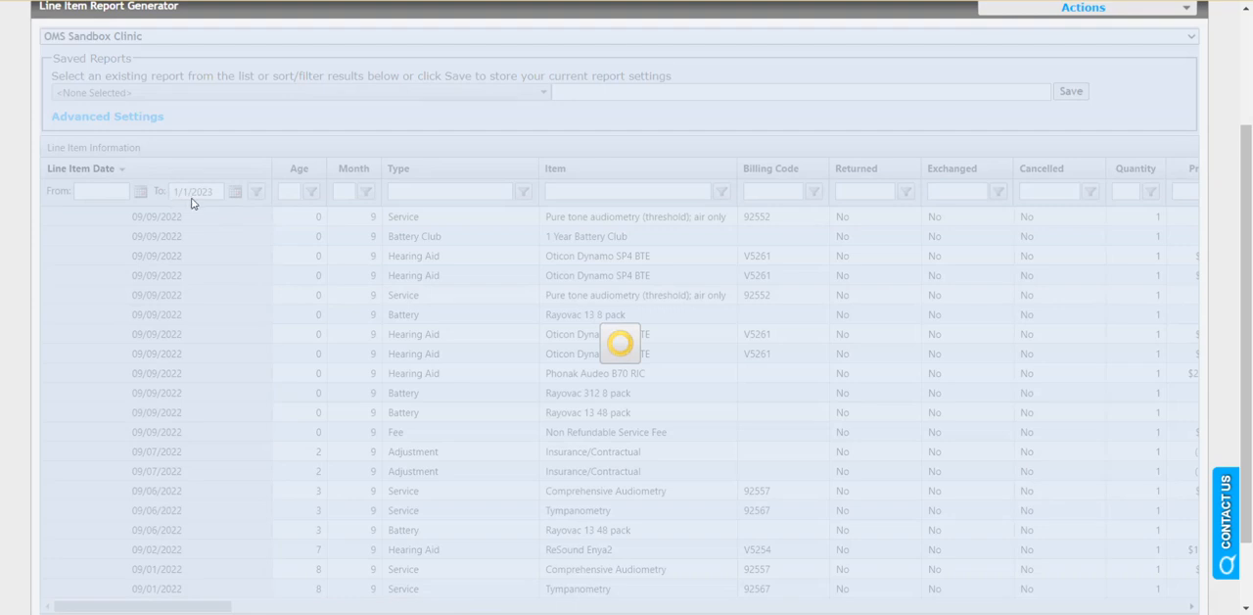
{"action": "mouse_move", "coordinate": [238, 270]}
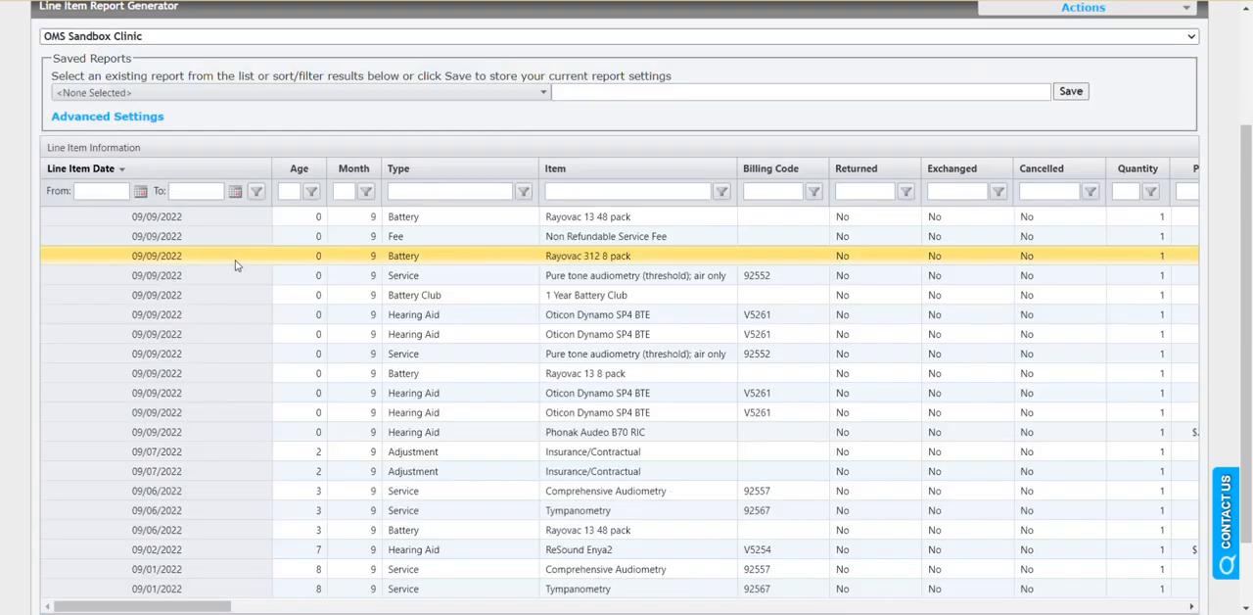
{"action": "scroll", "scroll_direction": "down", "scroll_amount": 3}
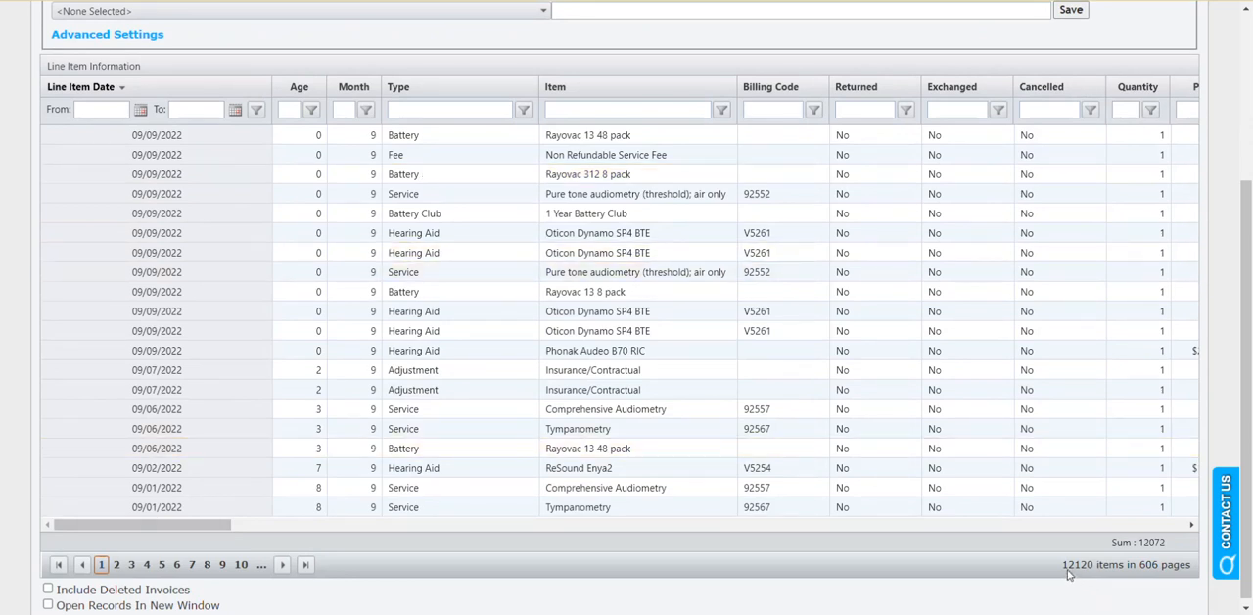
{"action": "left_click", "coordinate": [576, 428]}
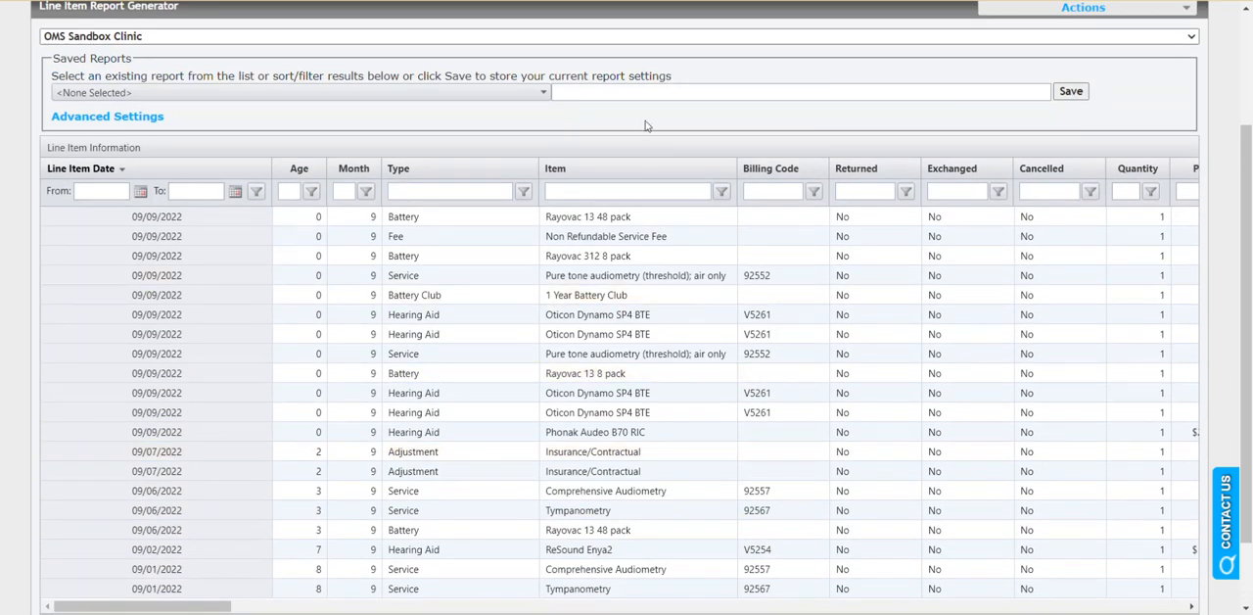
{"action": "scroll", "scroll_direction": "up", "scroll_amount": 3}
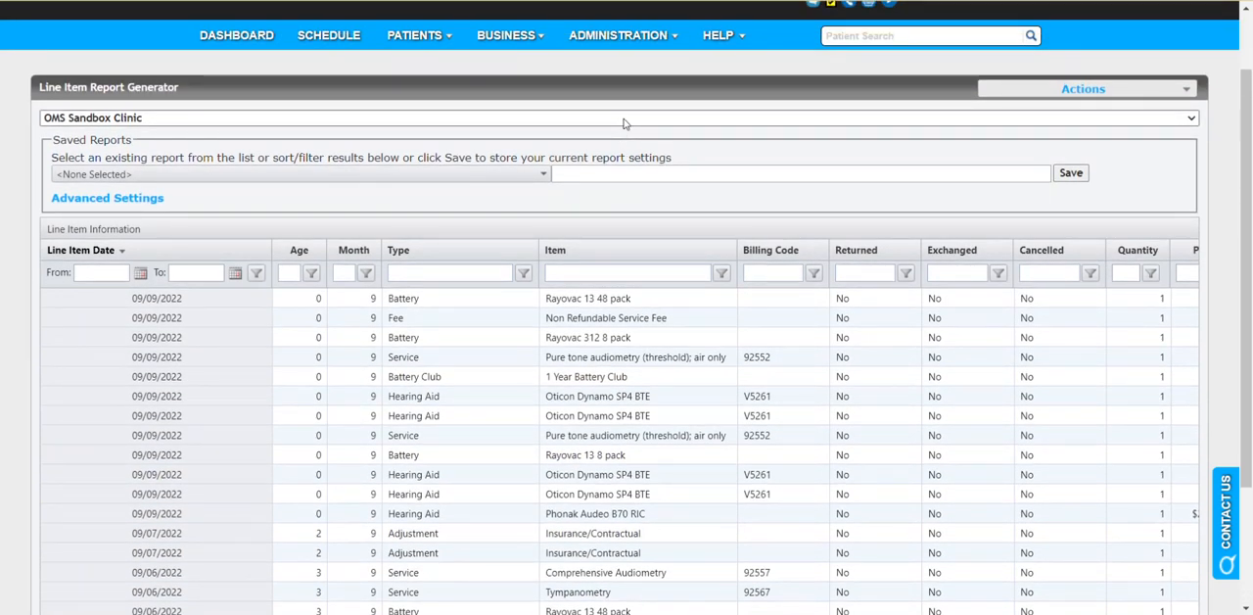
{"action": "left_click", "coordinate": [1189, 117]}
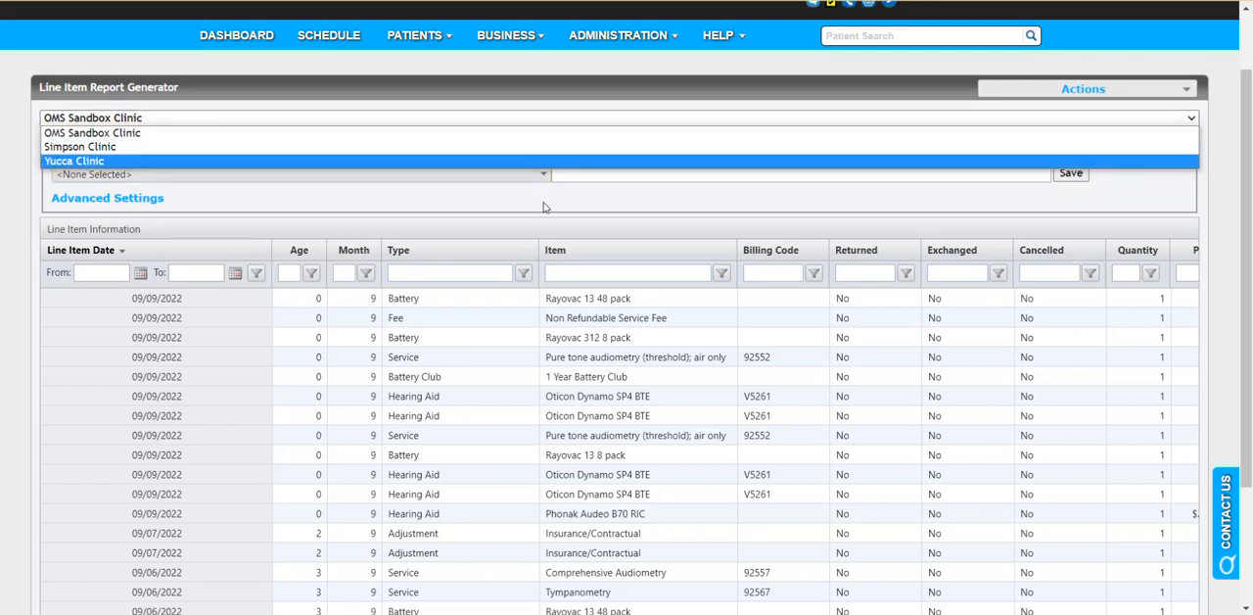
{"action": "left_click", "coordinate": [92, 117]}
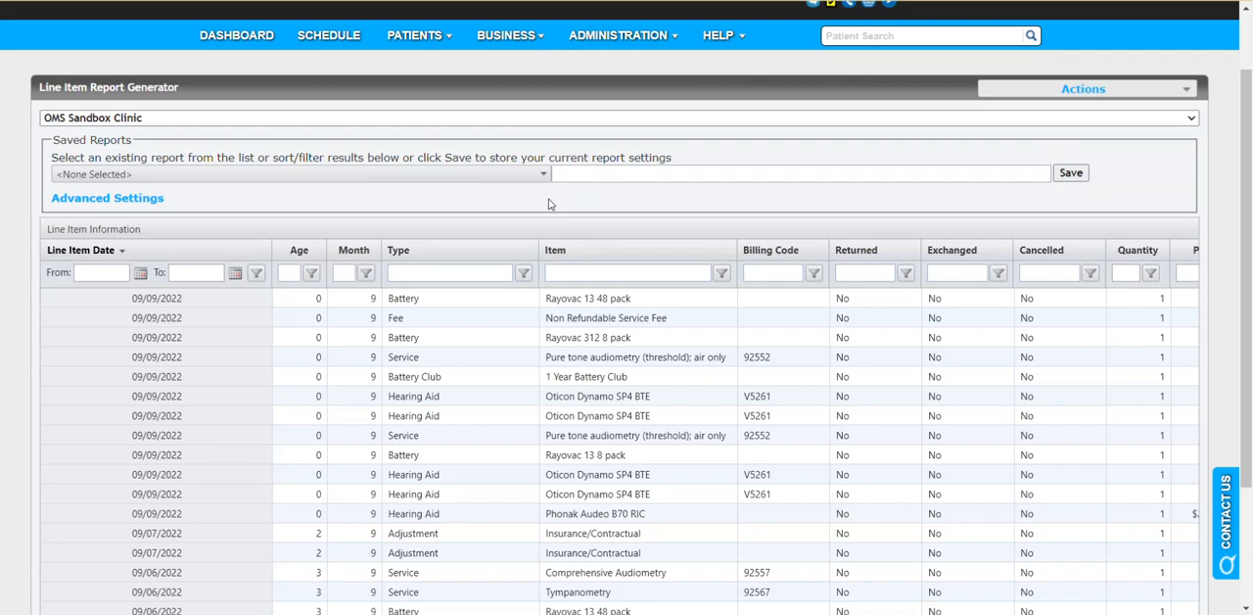
{"action": "mouse_move", "coordinate": [640, 192]}
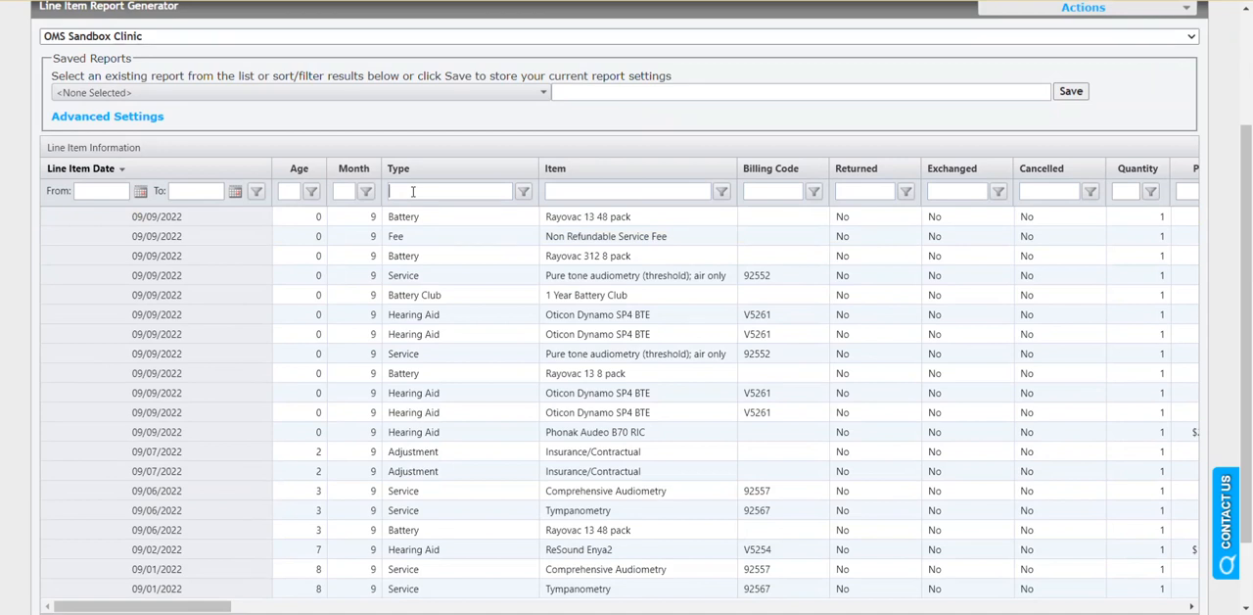
Step: Filter the Type column to entries containing 'Battery'
{"action": "type", "text": "Ba"}
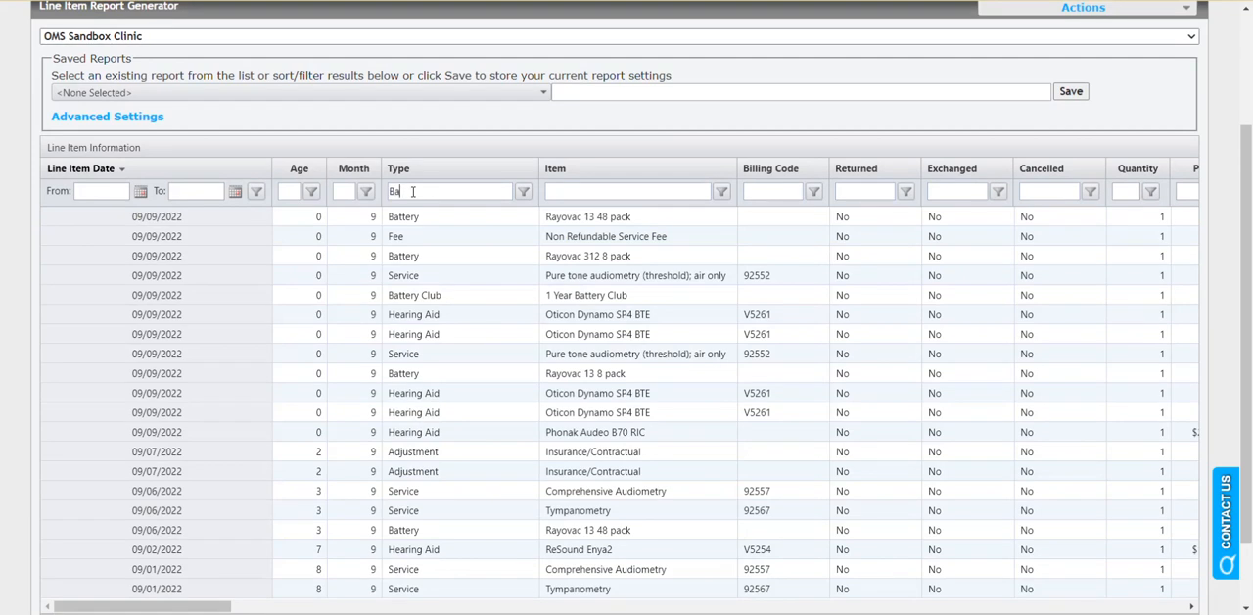
{"action": "type", "text": "ttery"}
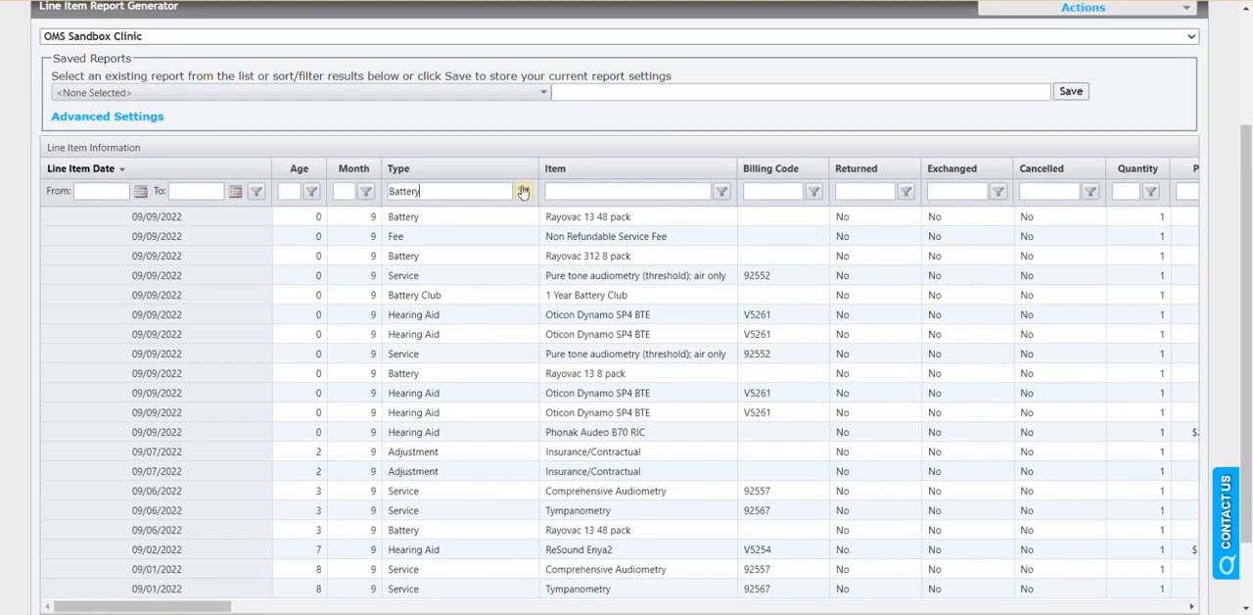
{"action": "left_click", "coordinate": [448, 314]}
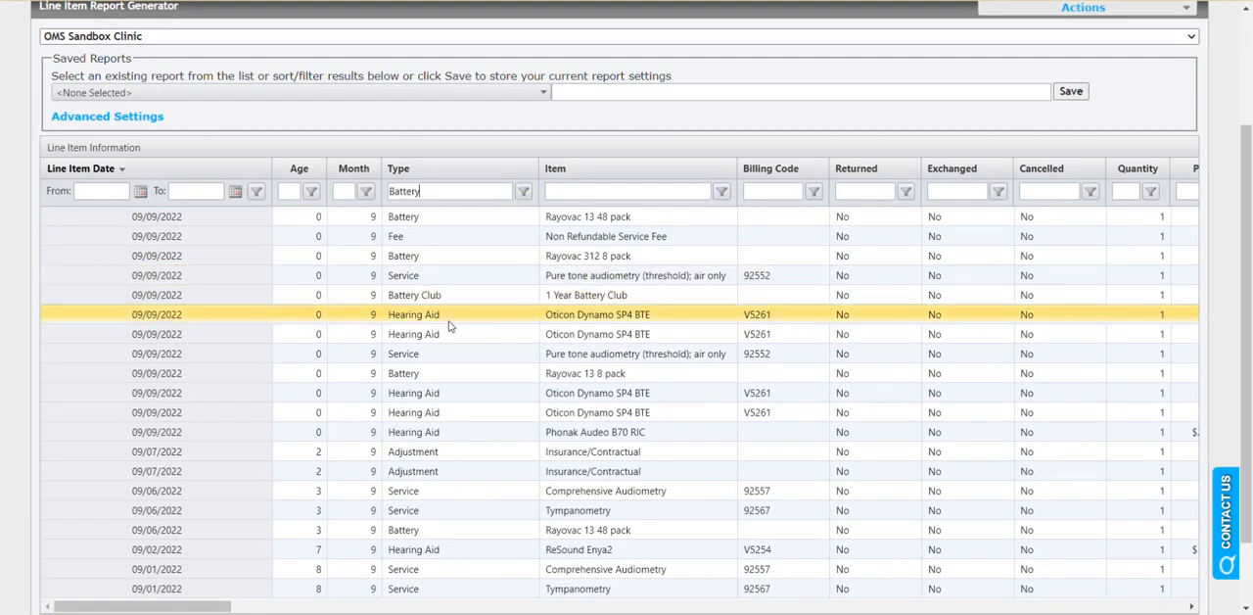
{"action": "scroll", "scroll_direction": "up", "scroll_amount": 3}
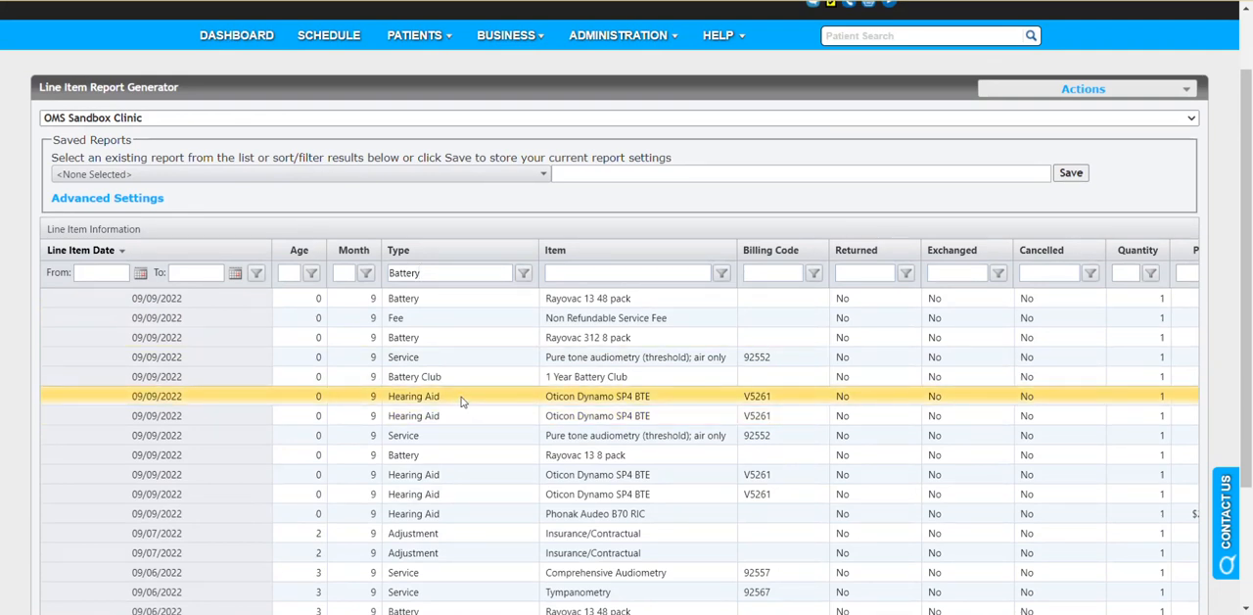
{"action": "left_click", "coordinate": [523, 274]}
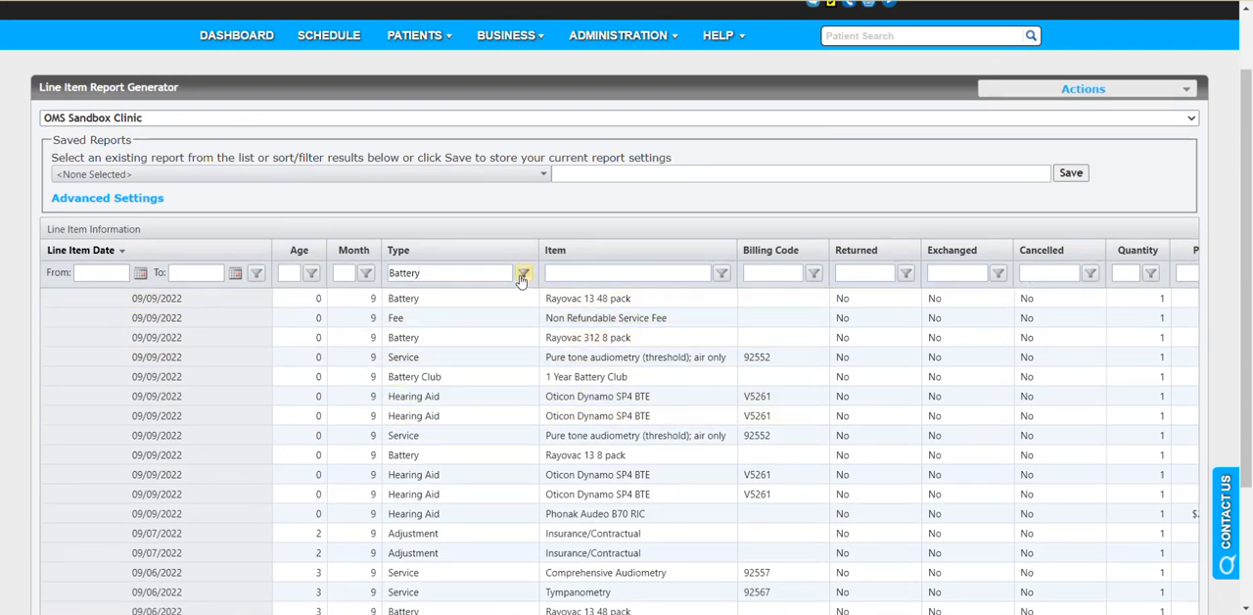
{"action": "left_click", "coordinate": [523, 272]}
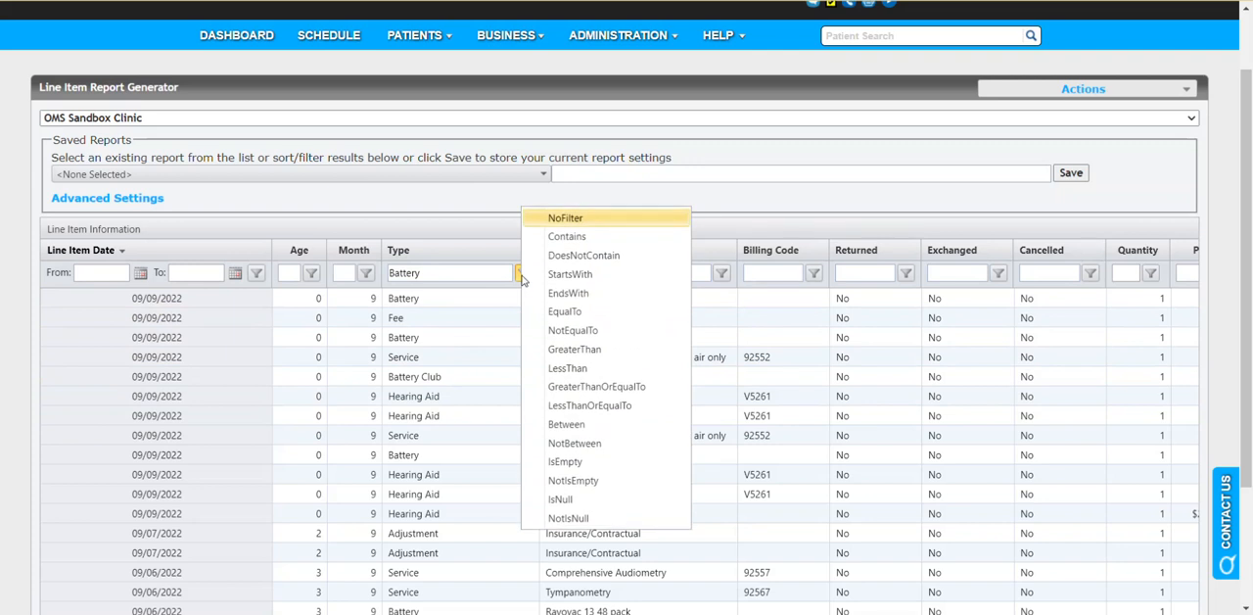
{"action": "mouse_move", "coordinate": [588, 236]}
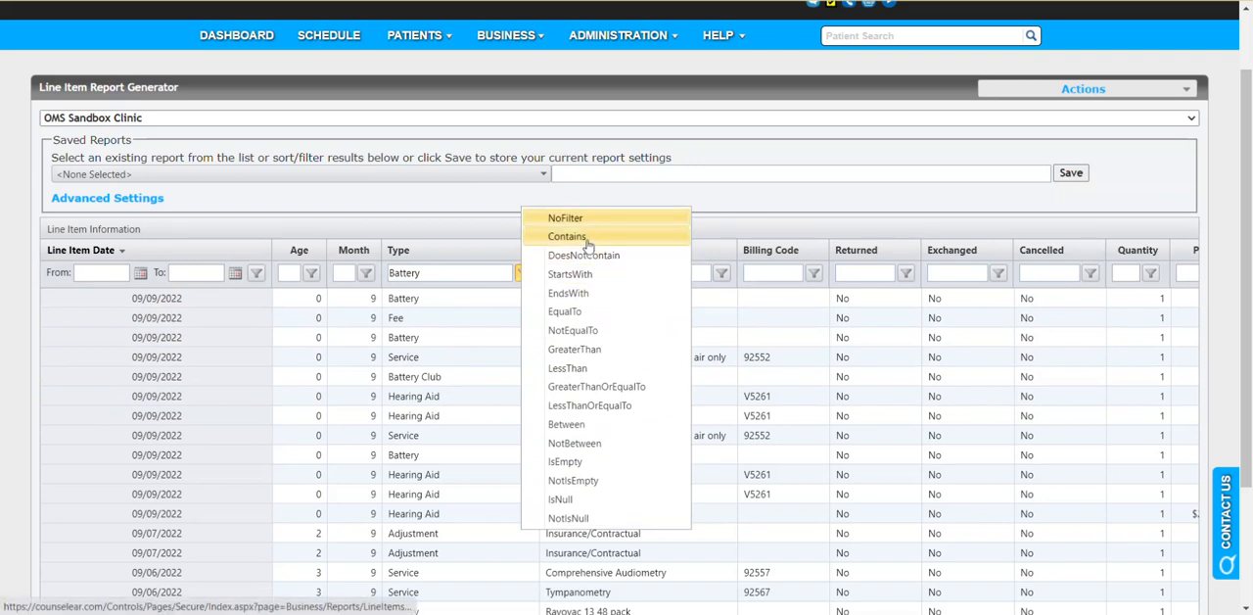
{"action": "mouse_move", "coordinate": [583, 255]}
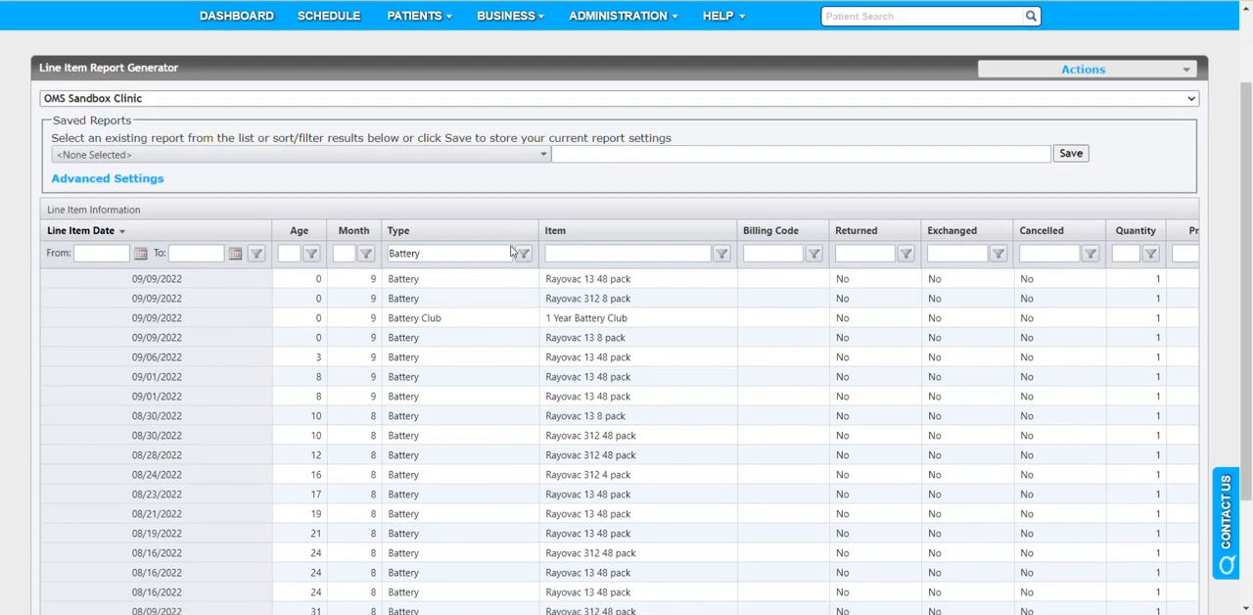
Step: Review the columns of the Battery-filtered grid of 2,001 items
{"action": "scroll", "scroll_direction": "down", "scroll_amount": 3}
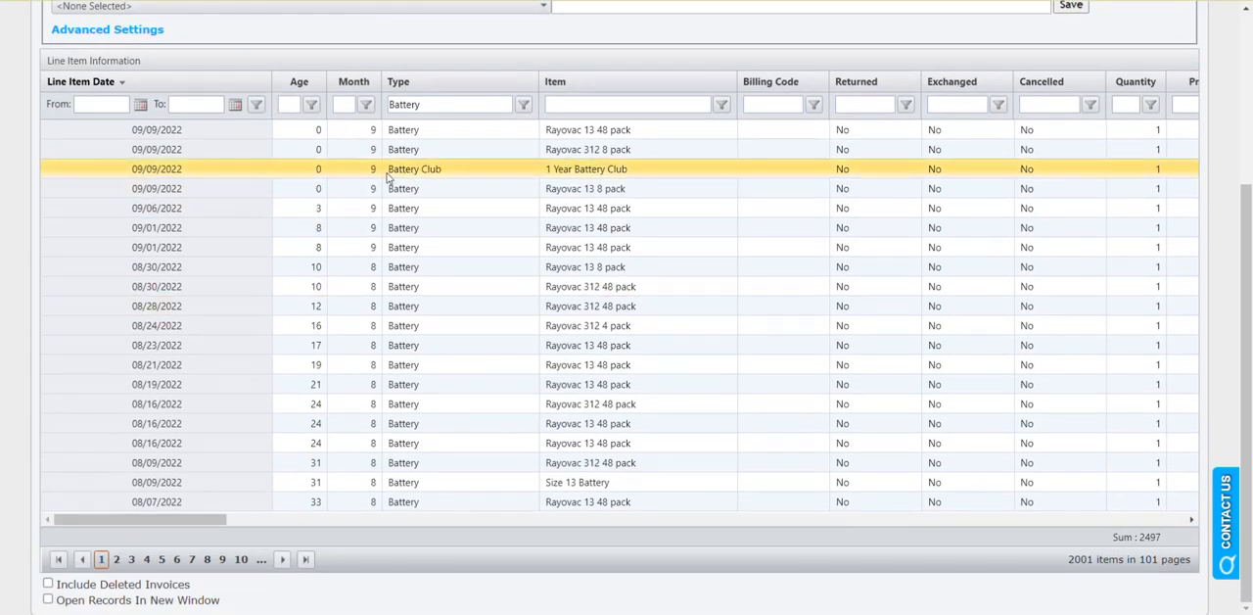
{"action": "mouse_move", "coordinate": [556, 177]}
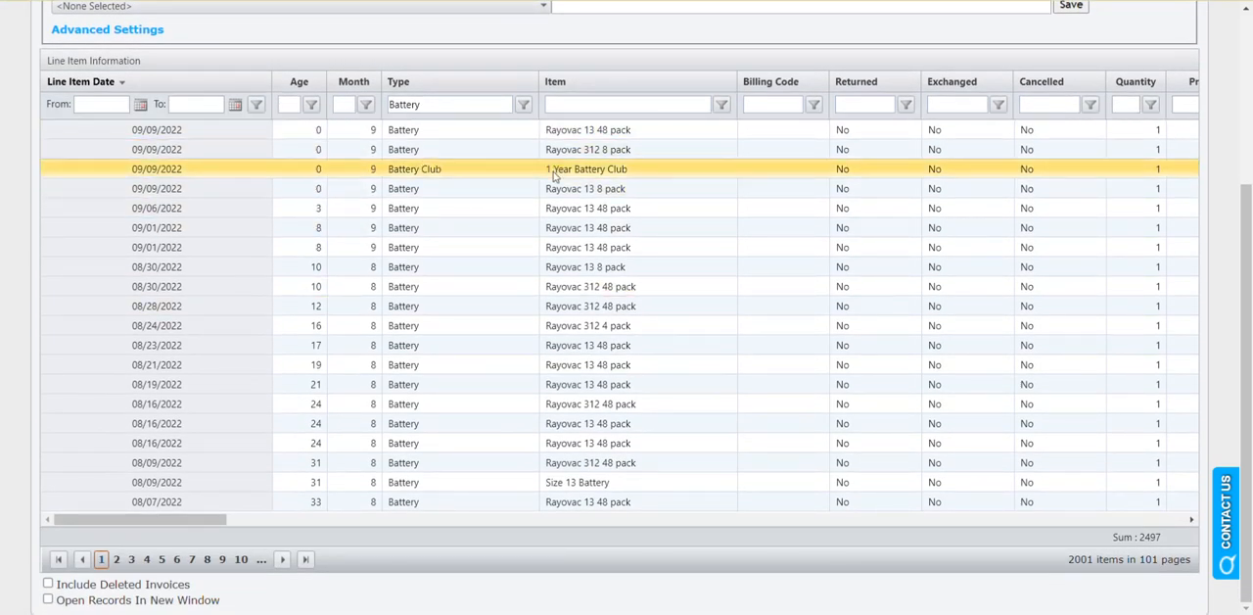
{"action": "left_click", "coordinate": [485, 188]}
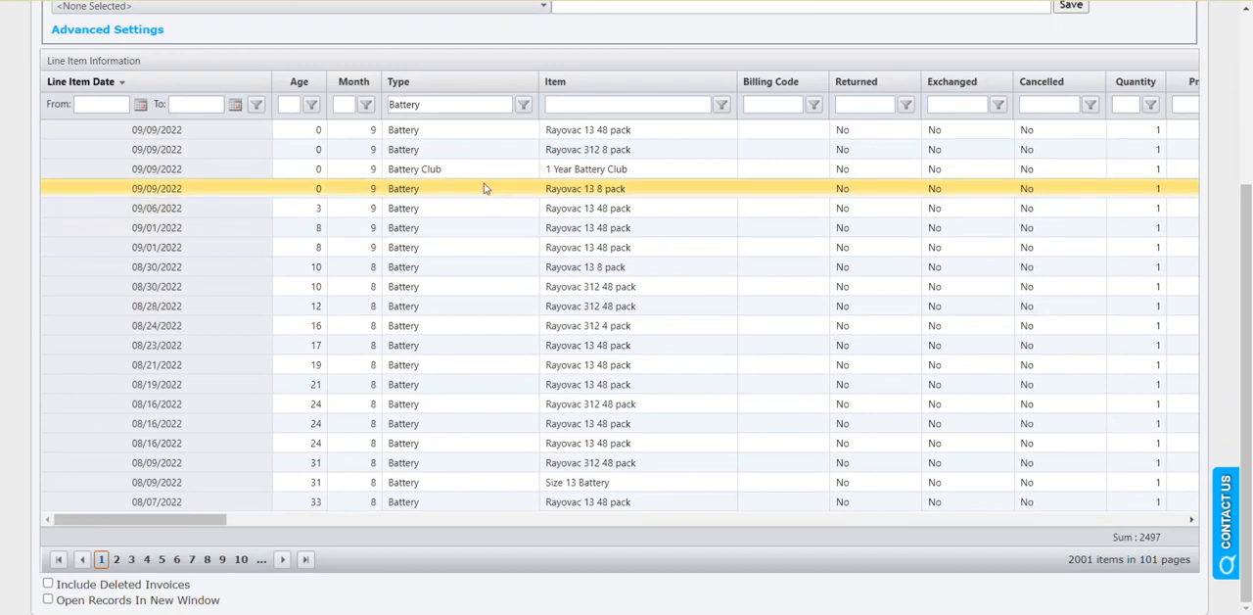
{"action": "left_click", "coordinate": [414, 169]}
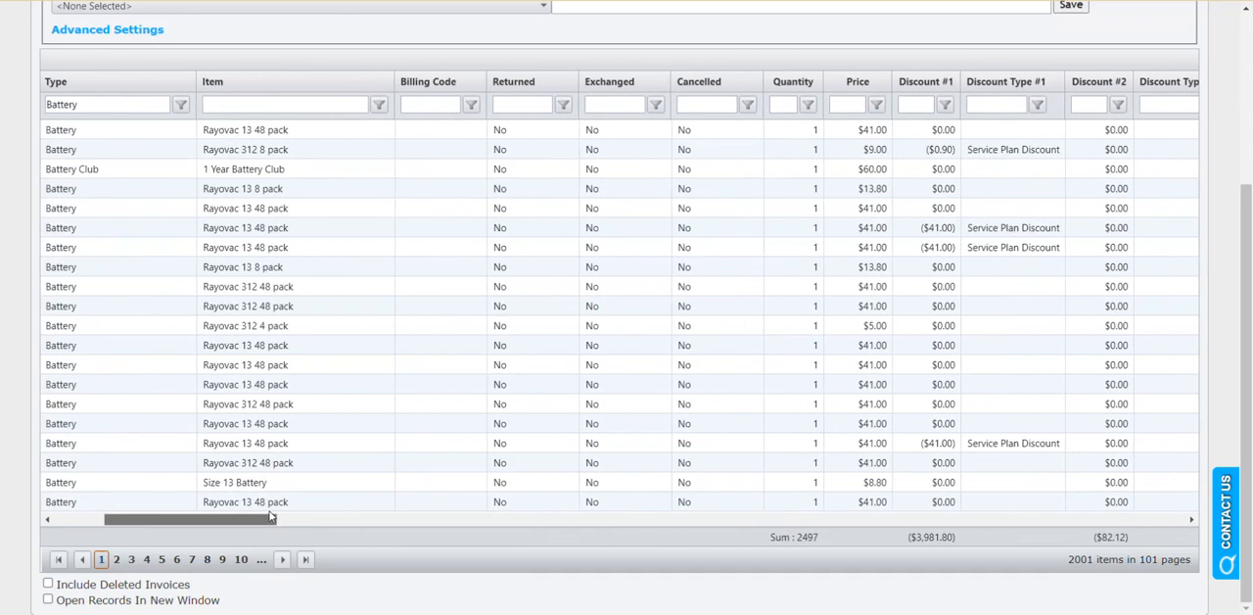
{"action": "left_click_drag", "start_coordinate": [269, 519], "coordinate": [253, 519]}
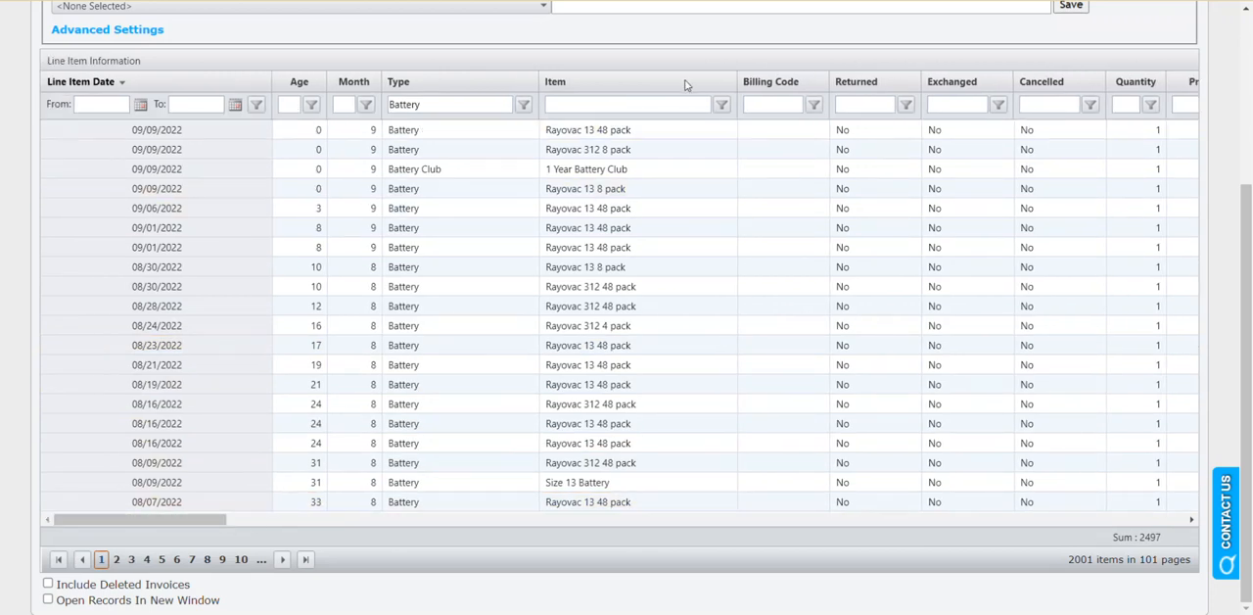
{"action": "scroll", "scroll_direction": "up", "scroll_amount": 3}
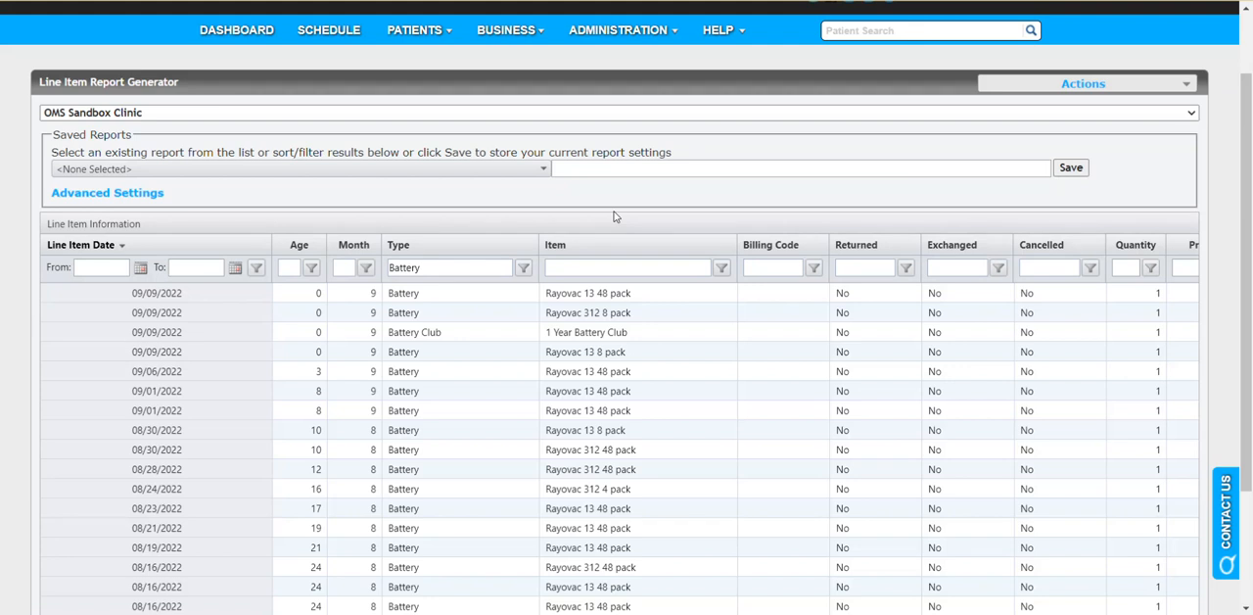
{"action": "mouse_move", "coordinate": [284, 52]}
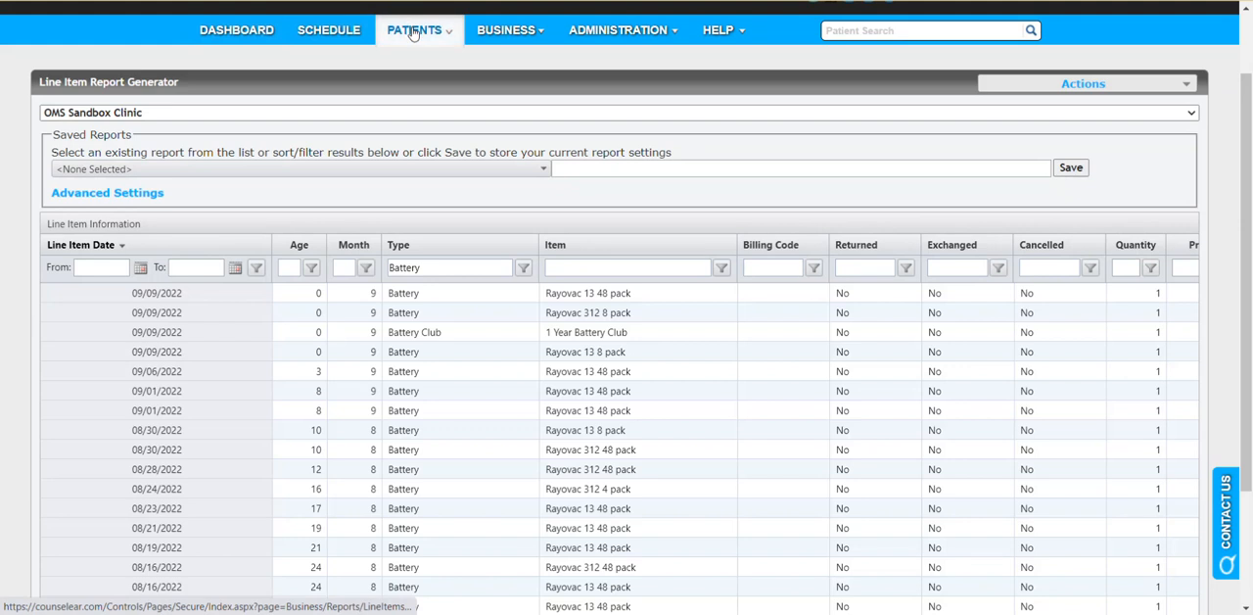
{"action": "left_click", "coordinate": [414, 30]}
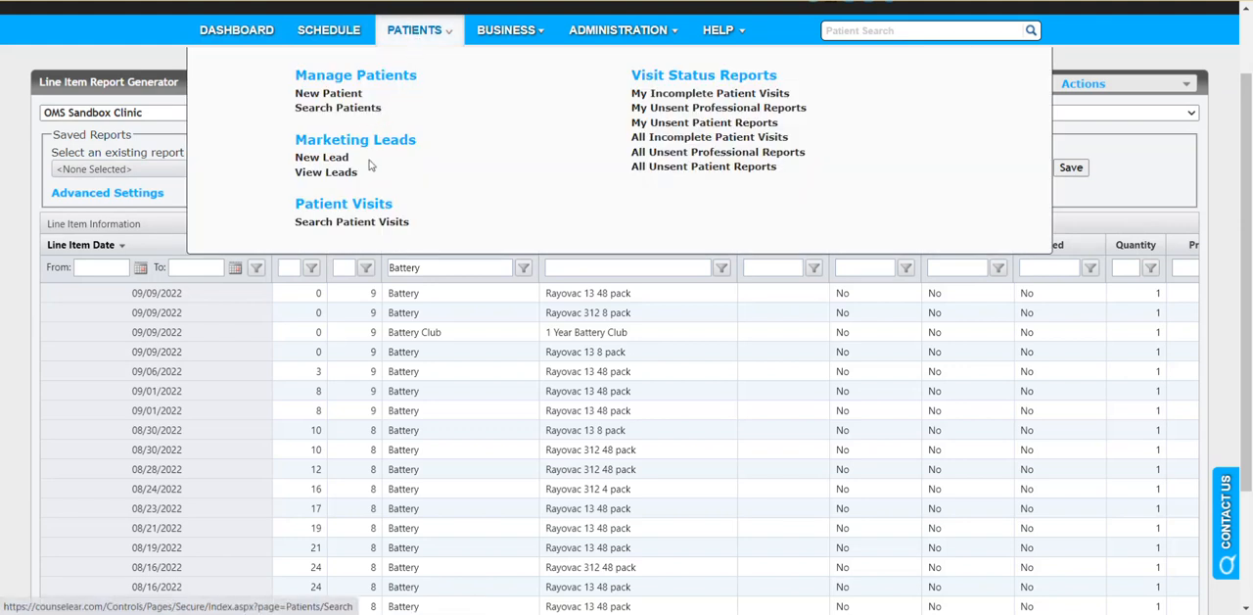
{"action": "left_click", "coordinate": [506, 29]}
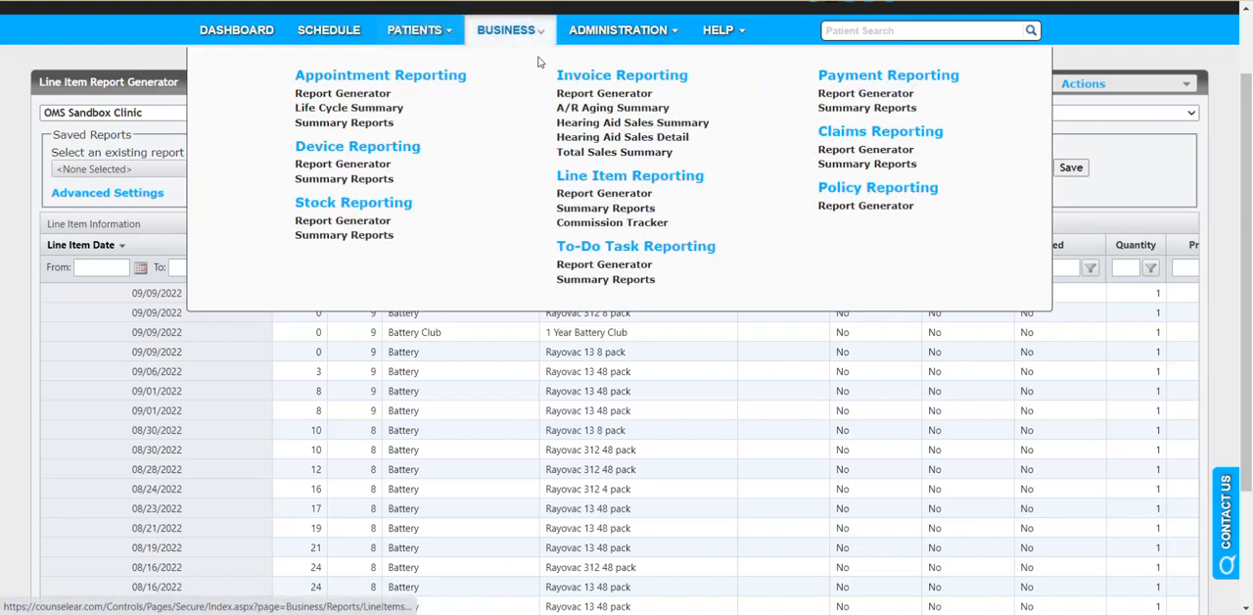
{"action": "mouse_move", "coordinate": [632, 123]}
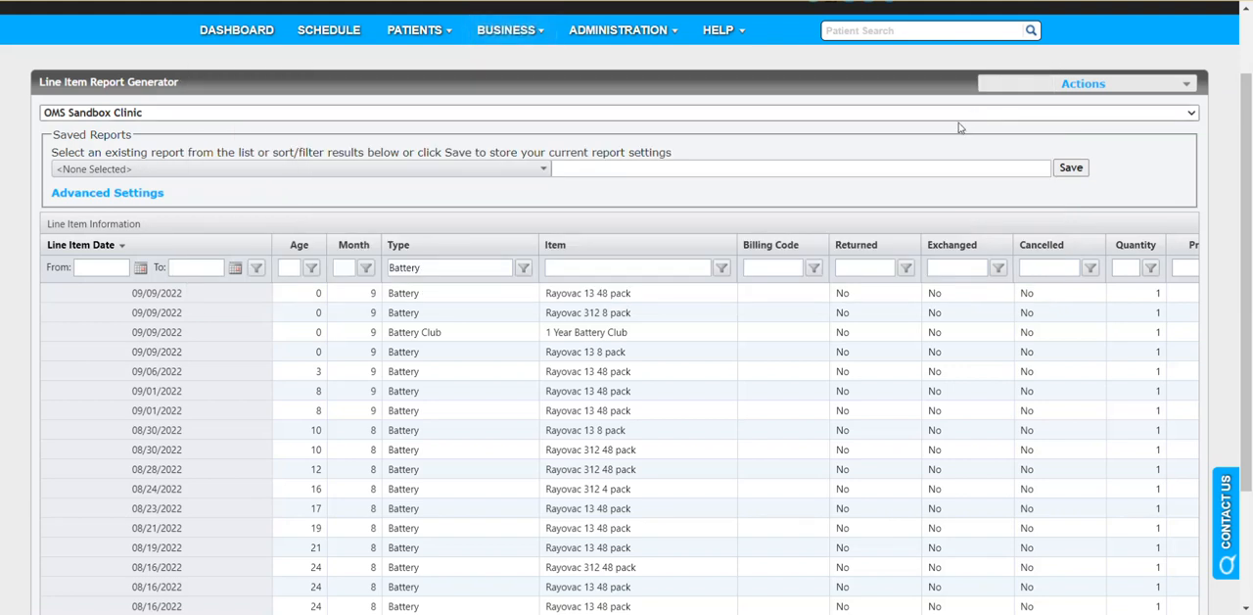
{"action": "mouse_move", "coordinate": [674, 207]}
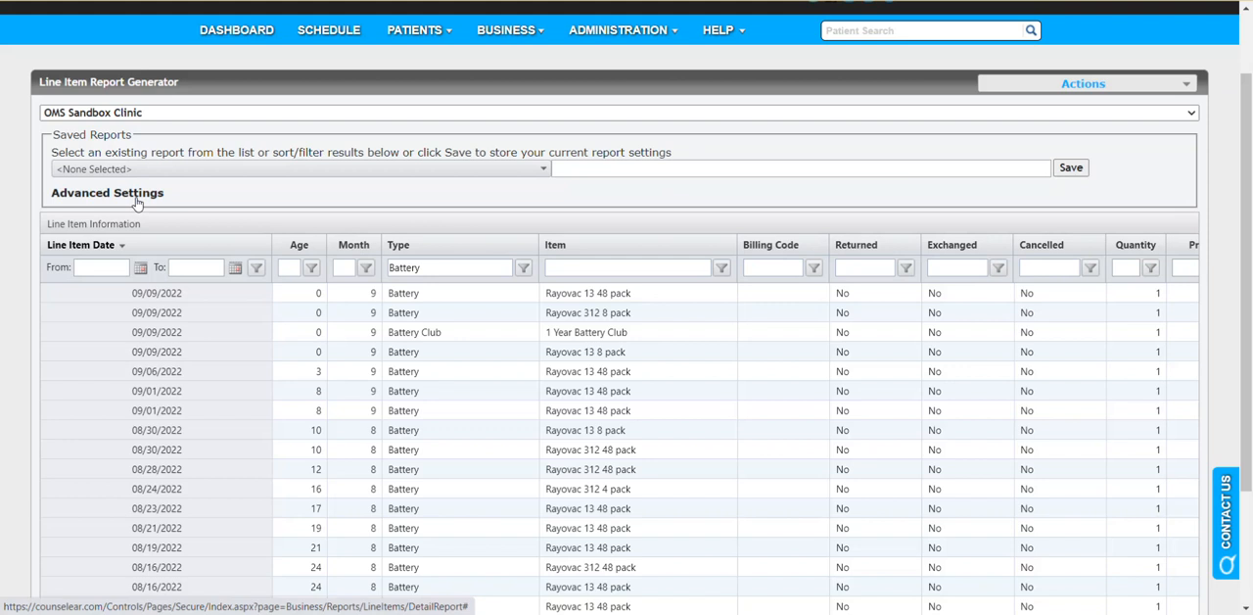
Step: In Advanced Settings, uncheck Insurance, Net Profit, Comm. Paid and device columns except Serial #
{"action": "left_click", "coordinate": [107, 193]}
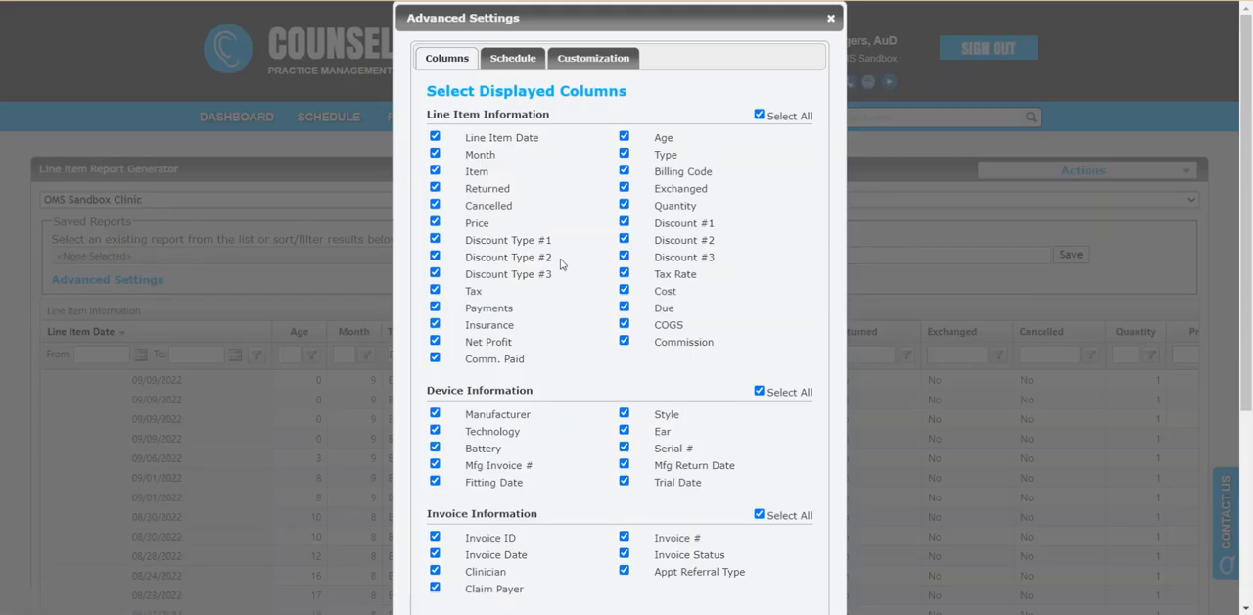
{"action": "mouse_move", "coordinate": [574, 205]}
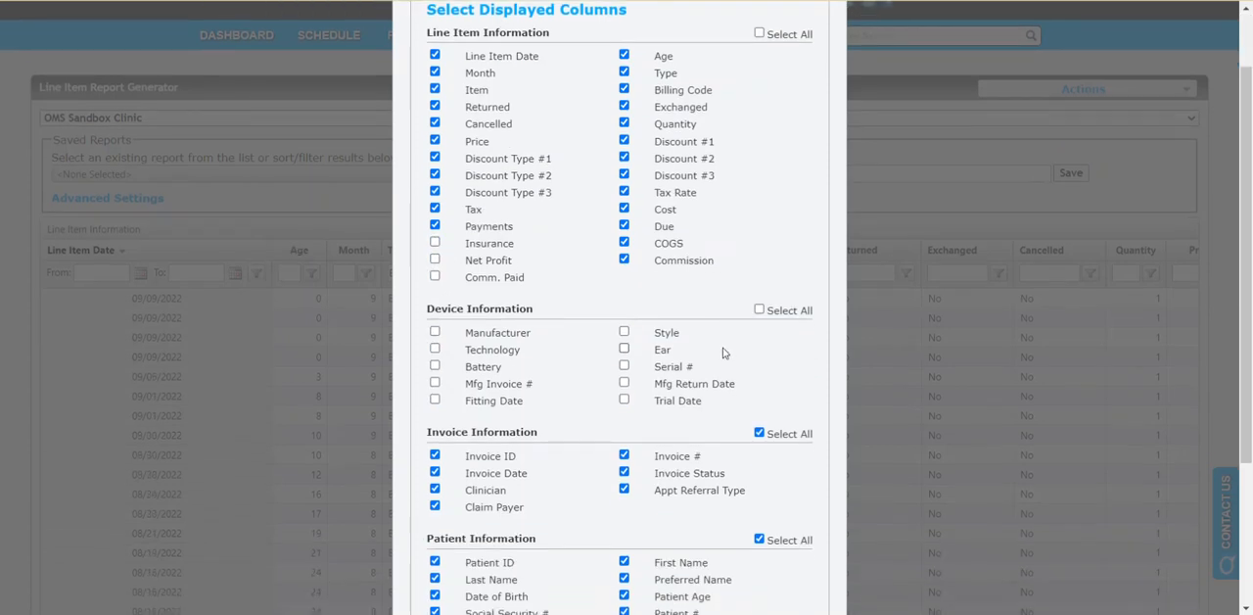
{"action": "left_click", "coordinate": [624, 367]}
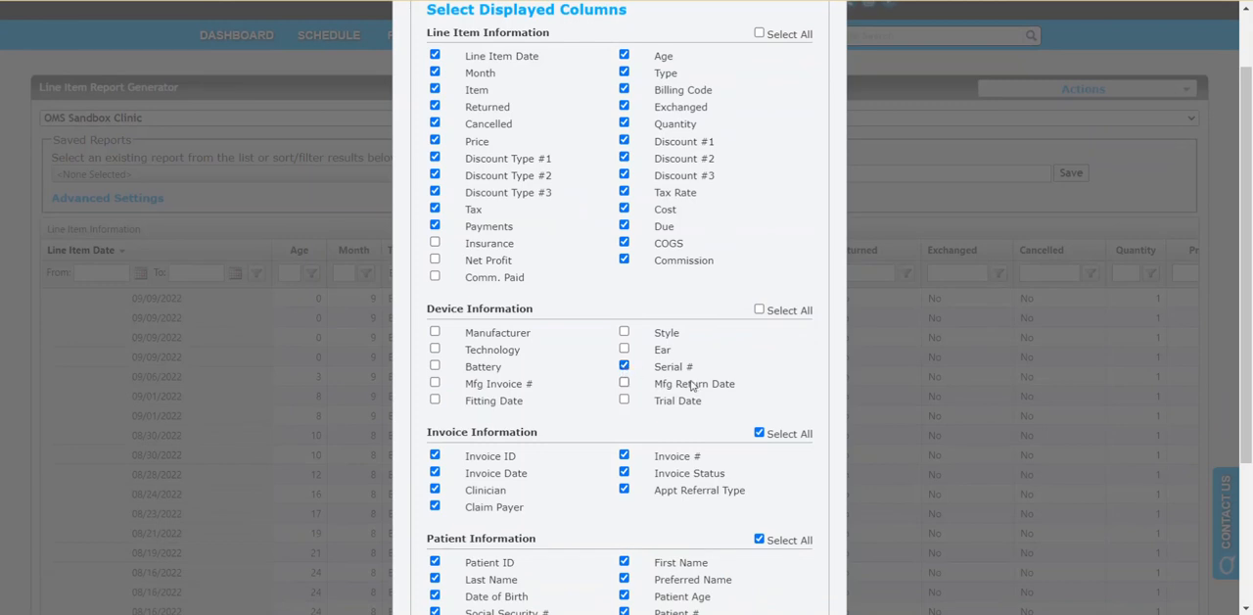
{"action": "scroll", "scroll_direction": "down", "scroll_amount": 3}
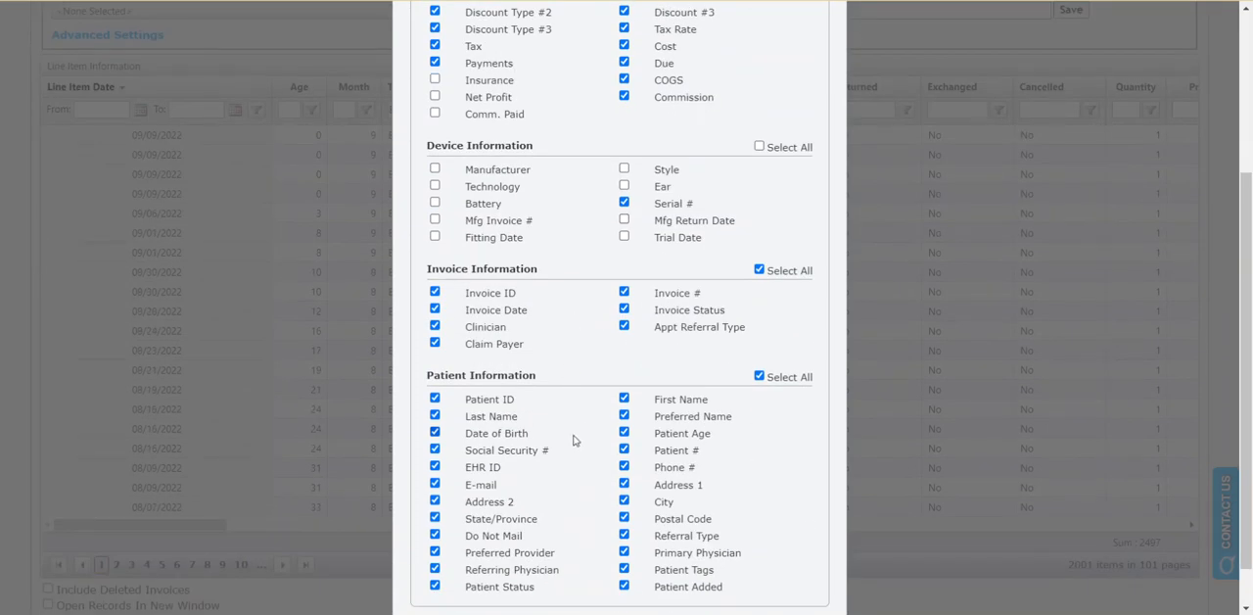
{"action": "mouse_move", "coordinate": [695, 380]}
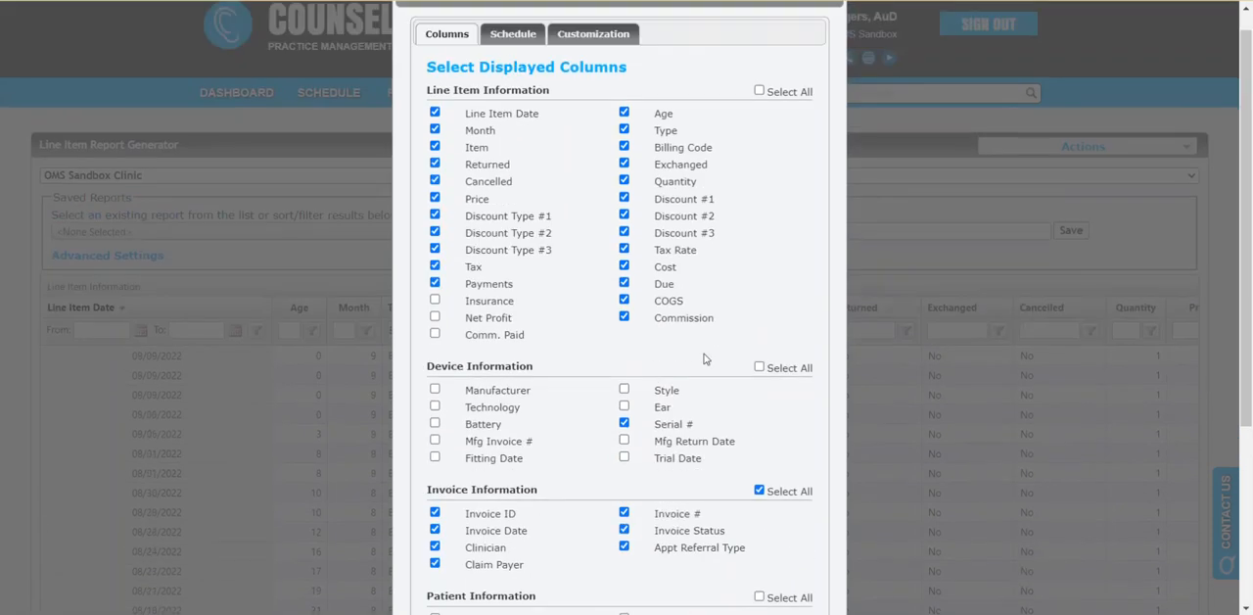
{"action": "scroll", "scroll_direction": "down", "scroll_amount": 3}
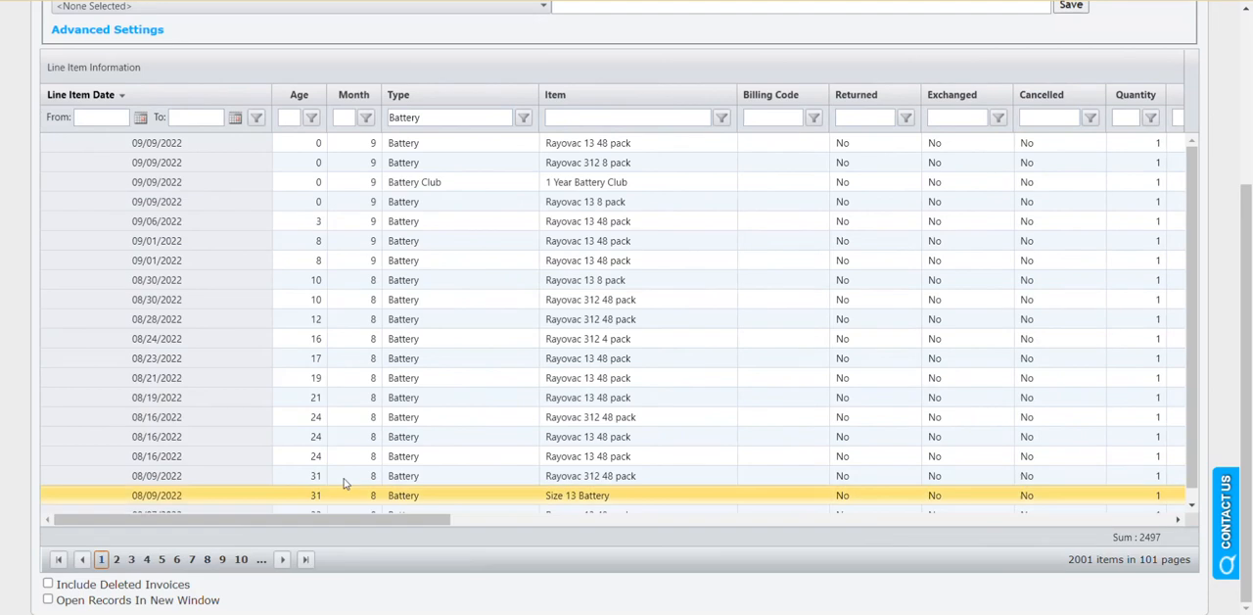
{"action": "scroll", "scroll_direction": "up", "scroll_amount": 3}
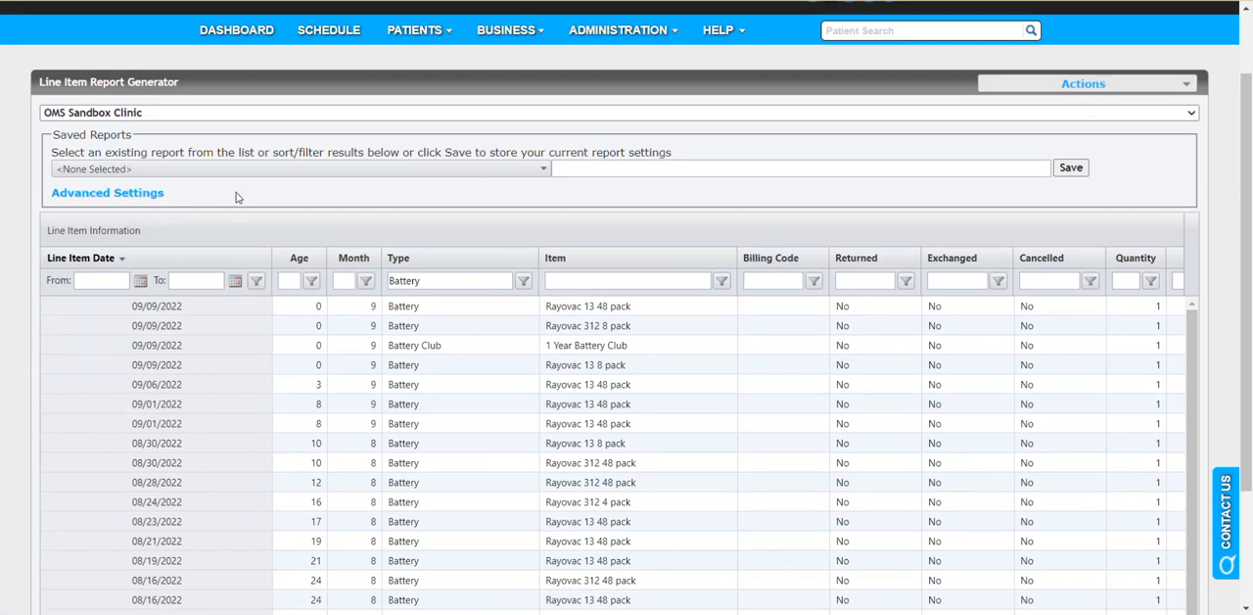
Step: Save the current report settings under the name 'Battery'
{"action": "left_click", "coordinate": [793, 167]}
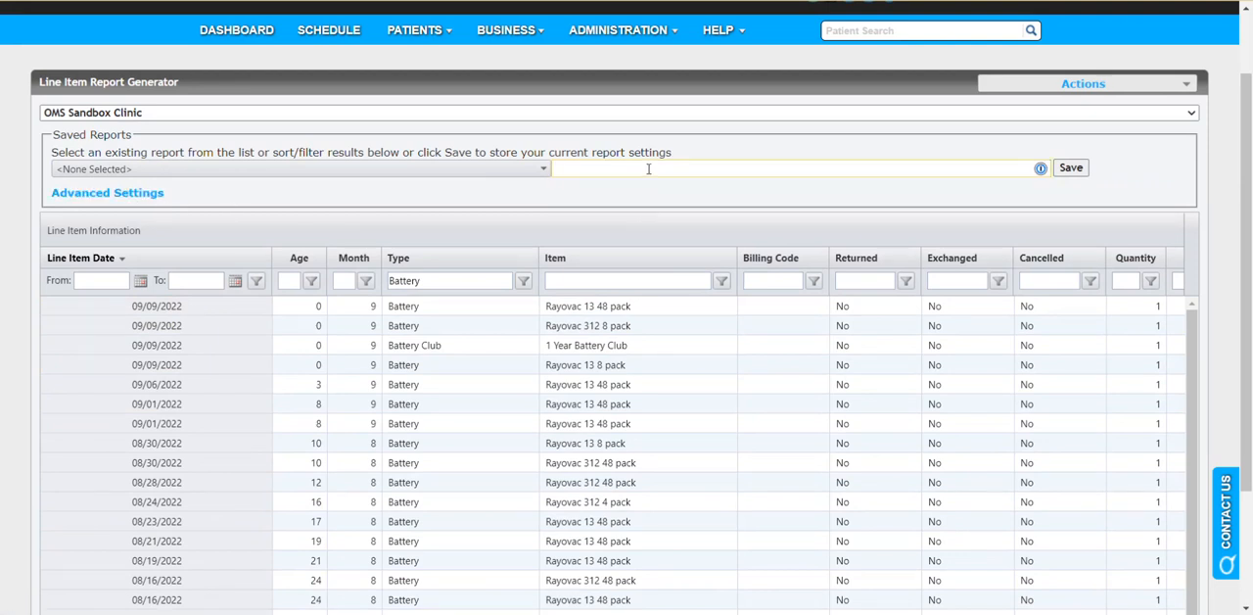
{"action": "left_click", "coordinate": [793, 167]}
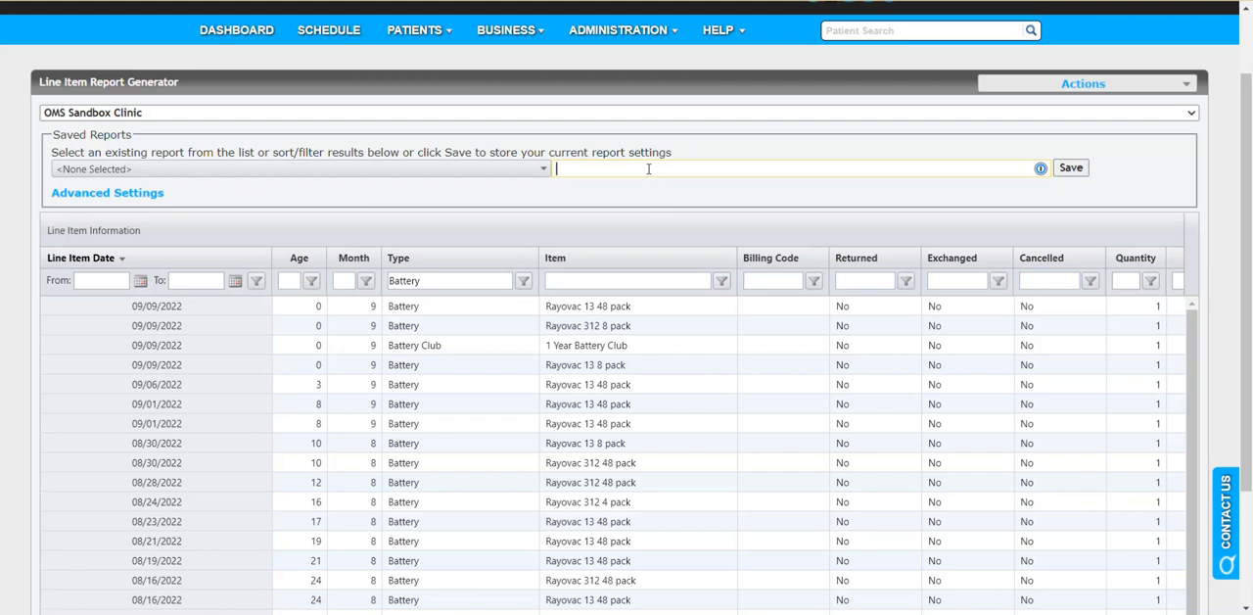
{"action": "type", "text": "Battery"}
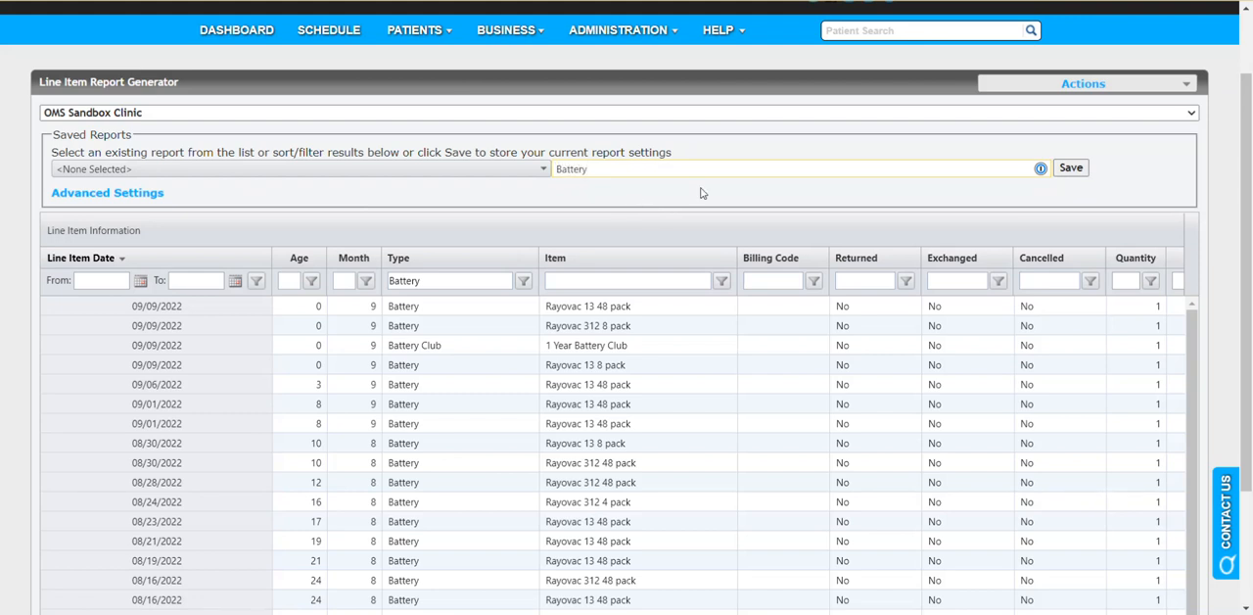
{"action": "left_click", "coordinate": [1070, 167]}
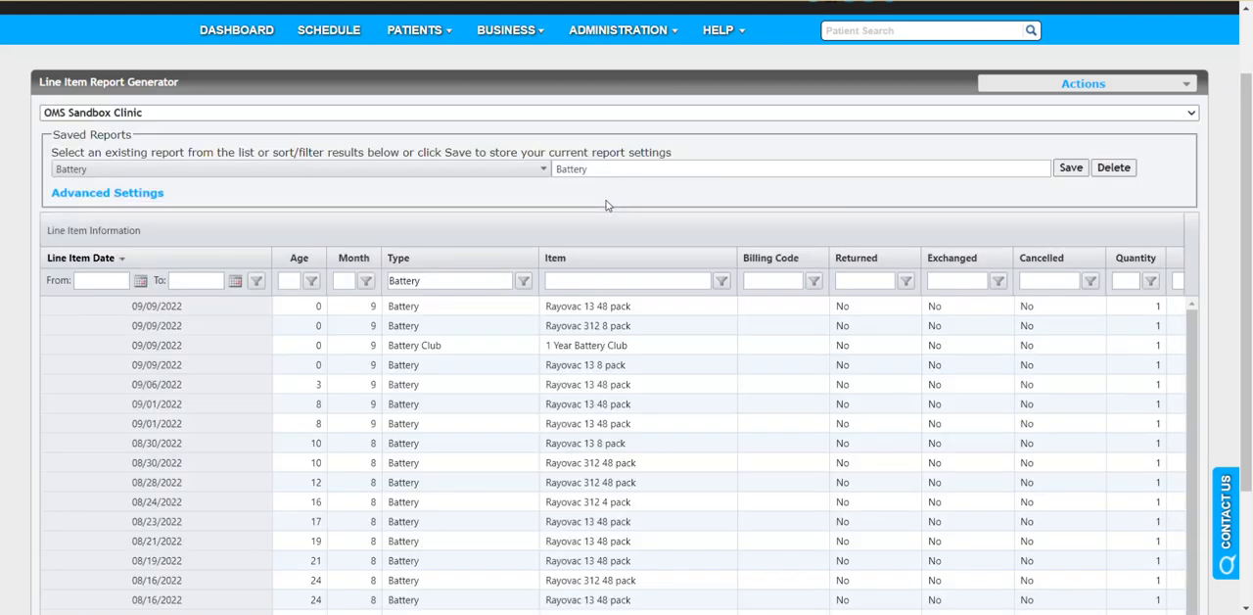
Step: Load the 'Tax info' saved report, then reload 'Battery' to confirm it works
{"action": "left_click", "coordinate": [588, 305]}
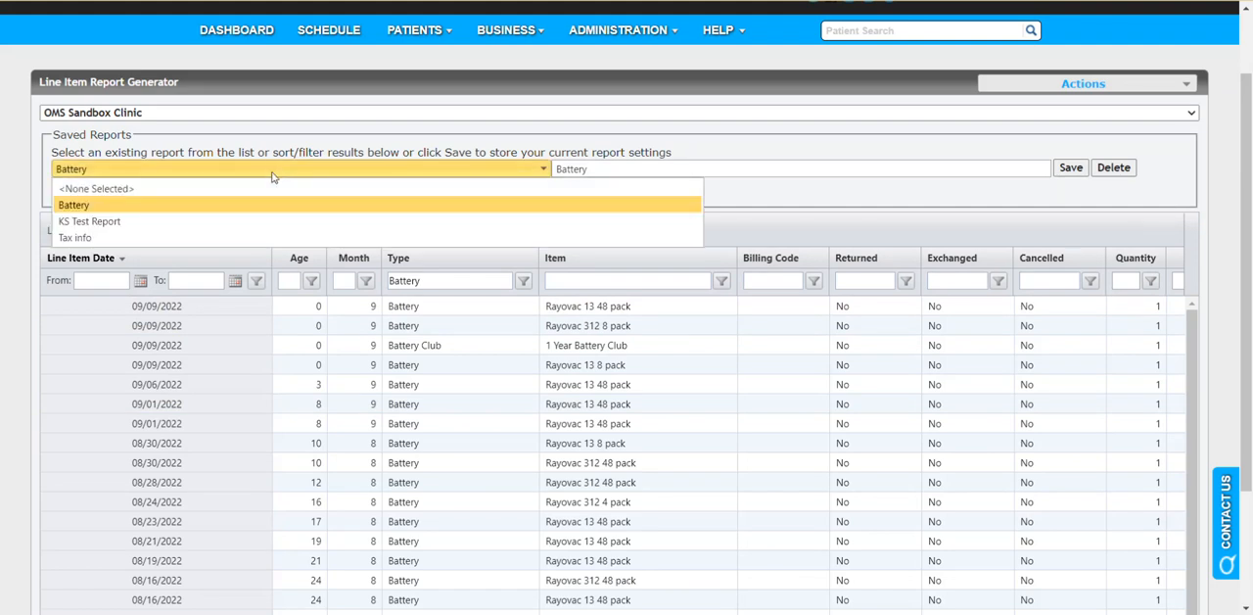
{"action": "mouse_move", "coordinate": [130, 211]}
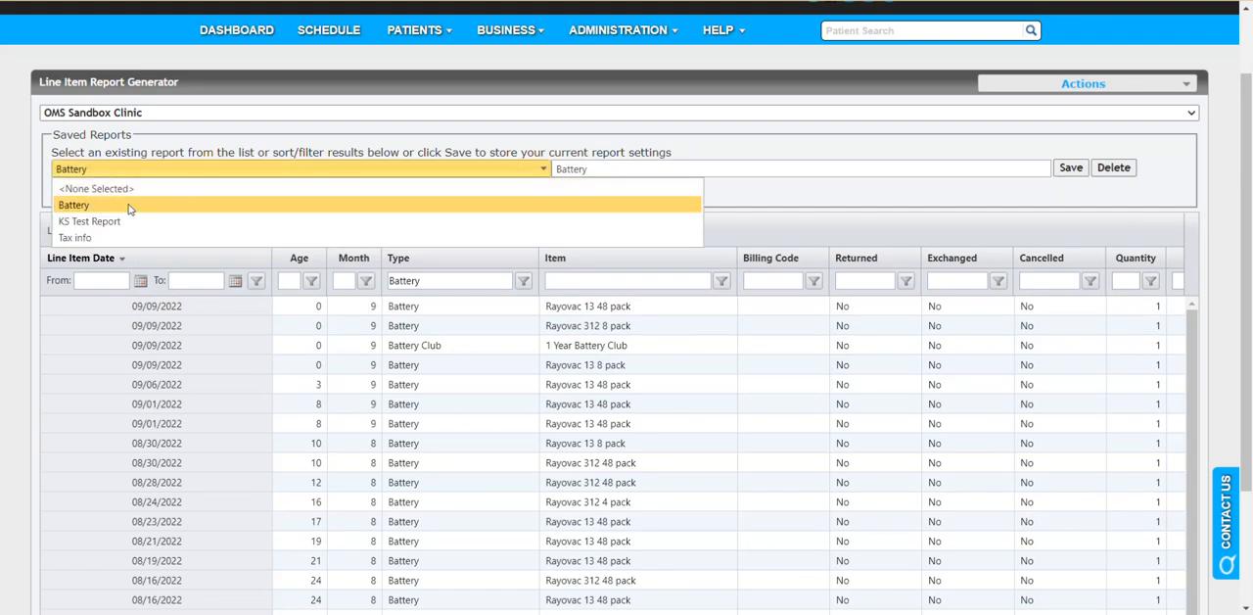
{"action": "left_click", "coordinate": [76, 237]}
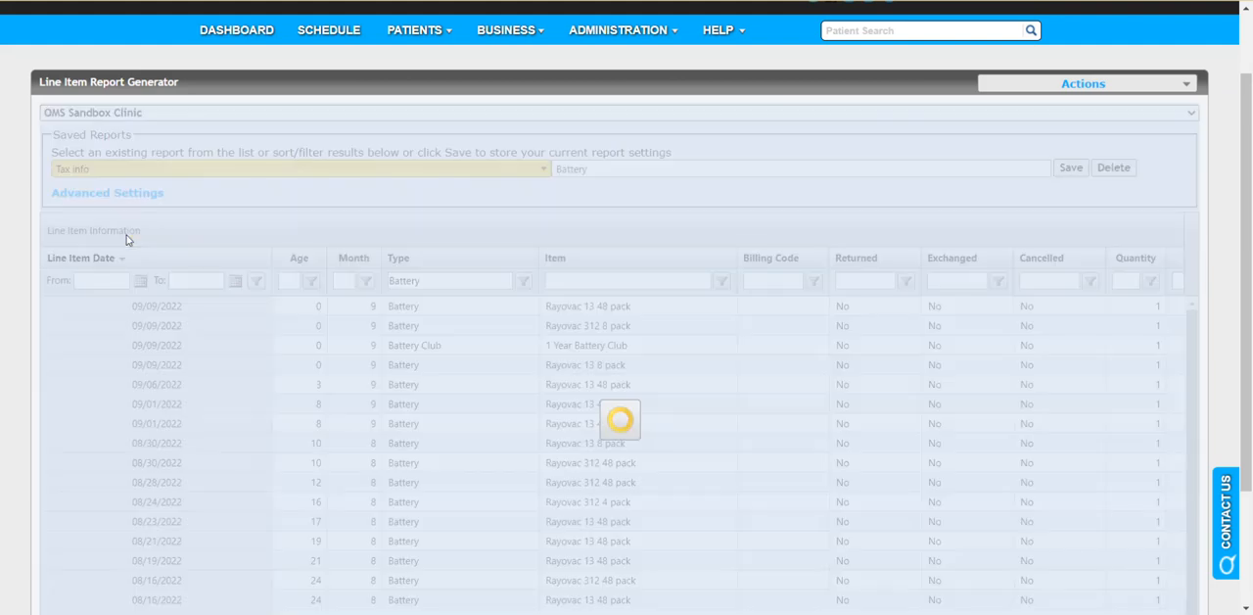
{"action": "left_click", "coordinate": [294, 168]}
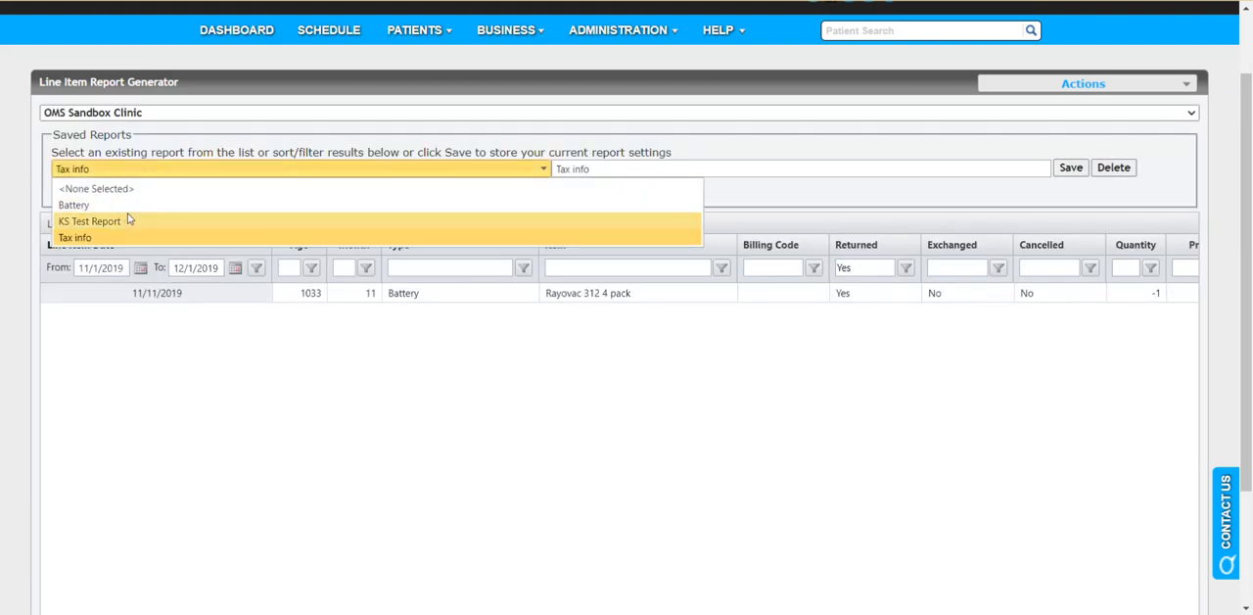
{"action": "left_click", "coordinate": [74, 204]}
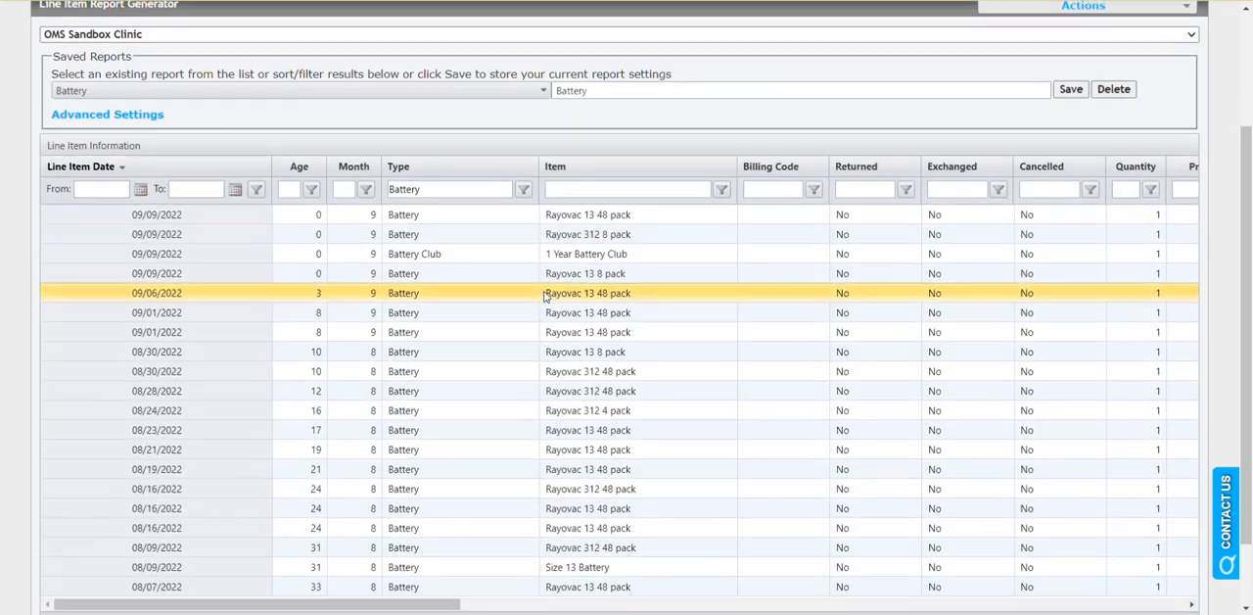
{"action": "scroll", "scroll_direction": "up", "scroll_amount": 3}
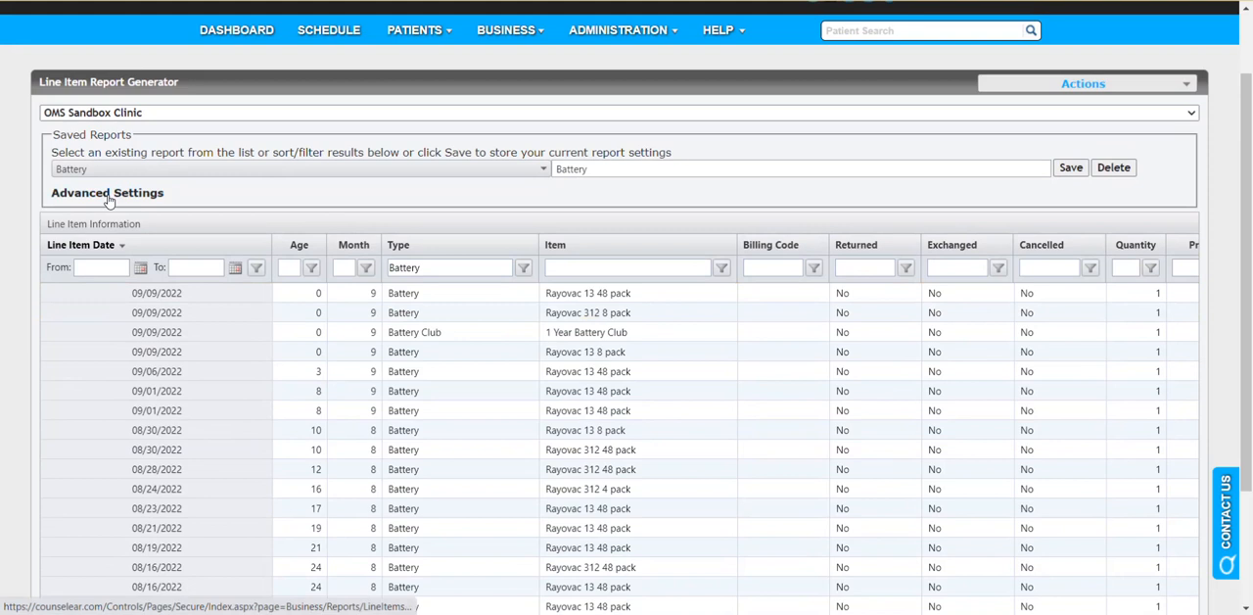
Step: On the Advanced Settings Schedule tab, choose a Weekly interval running every Sunday
{"action": "left_click", "coordinate": [106, 192]}
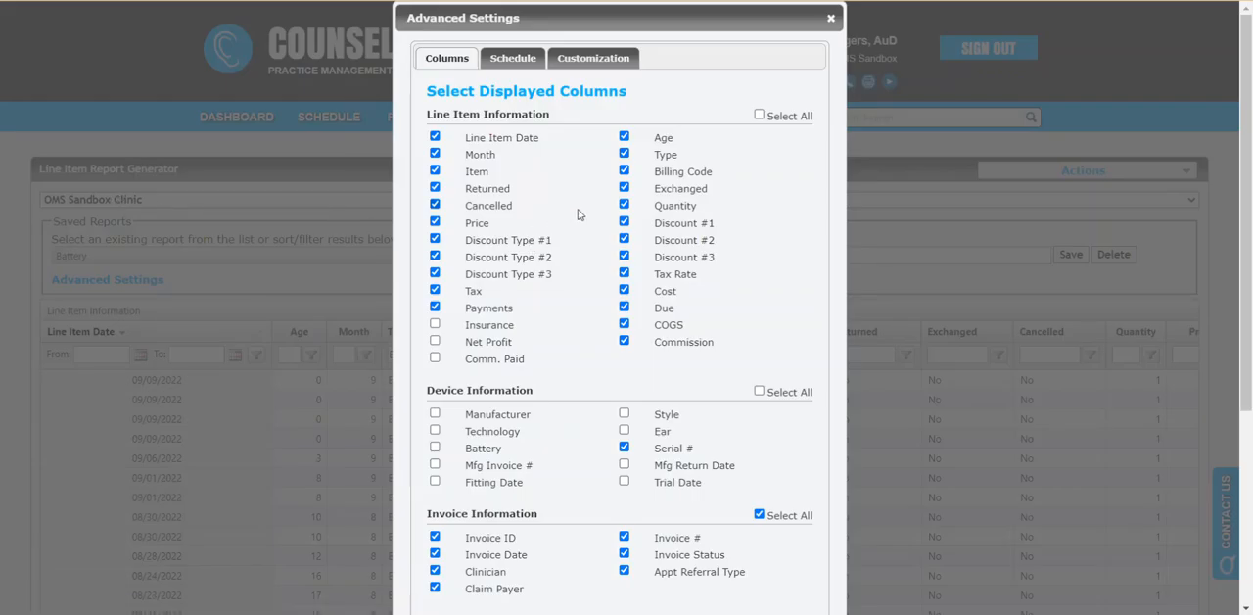
{"action": "mouse_move", "coordinate": [512, 57]}
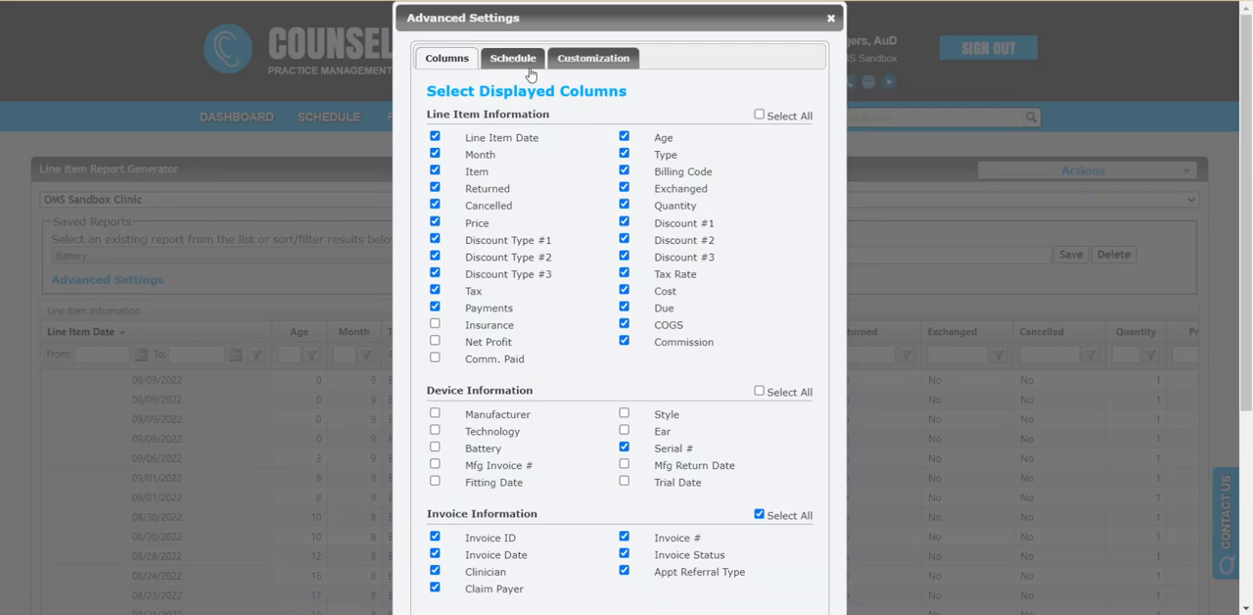
{"action": "left_click", "coordinate": [512, 58]}
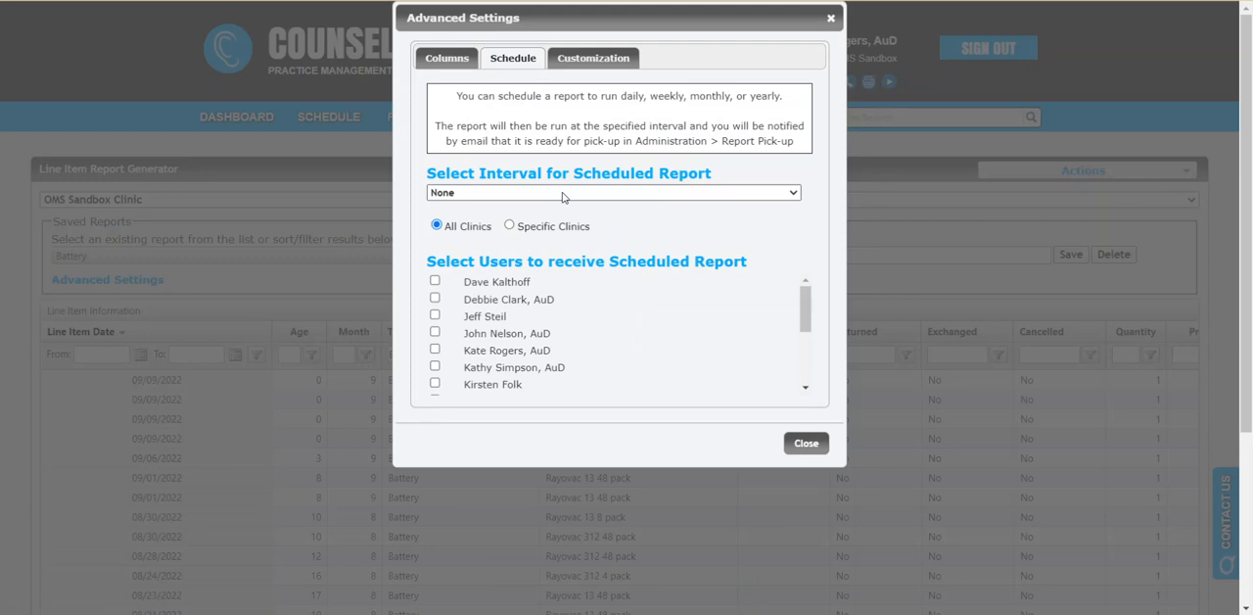
{"action": "left_click", "coordinate": [611, 192]}
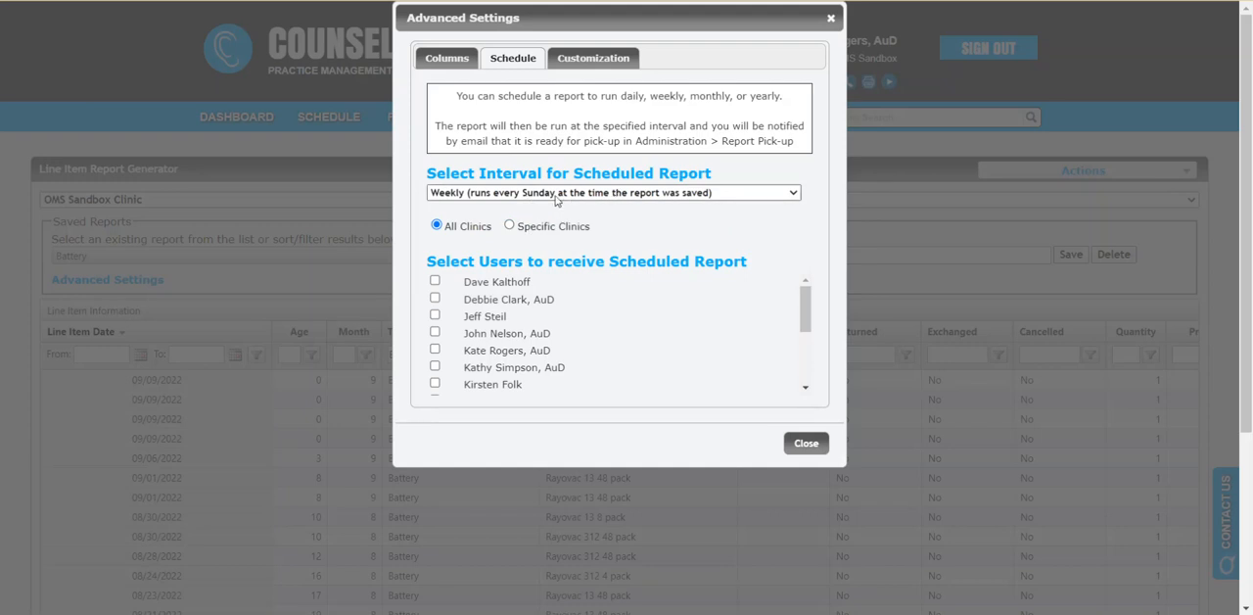
{"action": "mouse_move", "coordinate": [690, 200]}
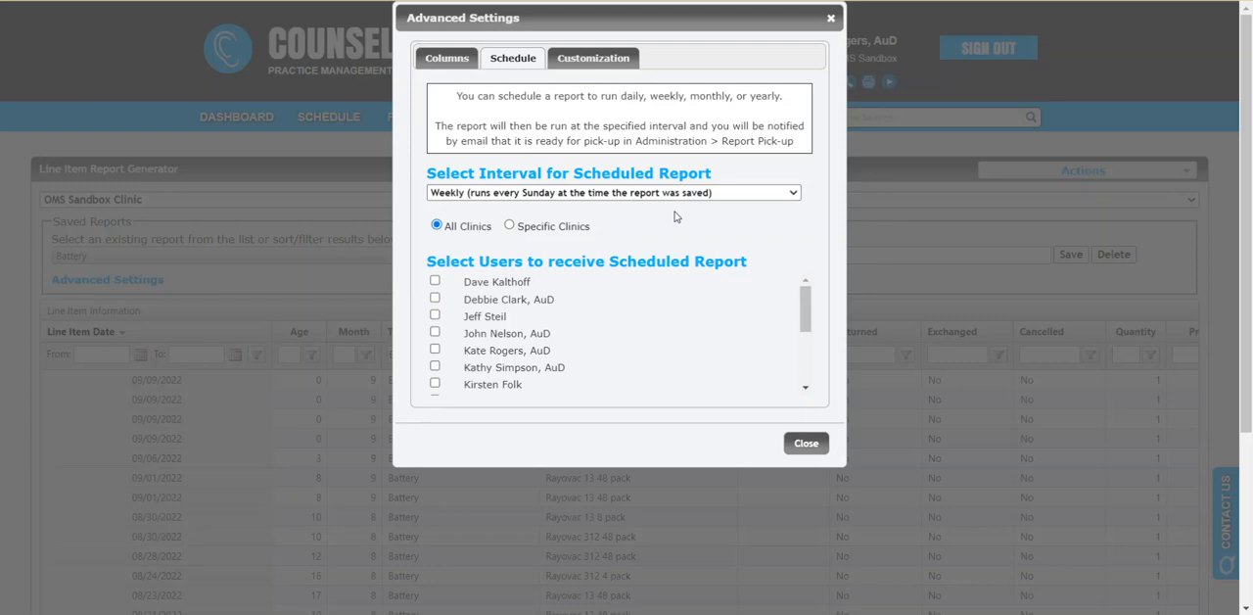
{"action": "mouse_move", "coordinate": [520, 197]}
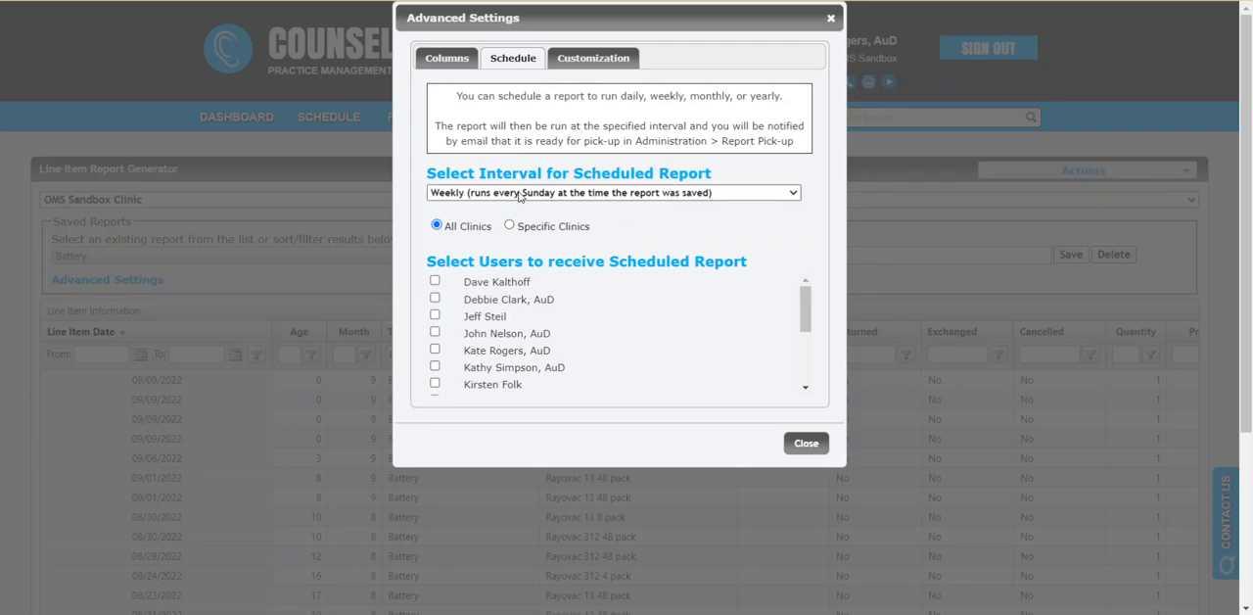
{"action": "mouse_move", "coordinate": [579, 219]}
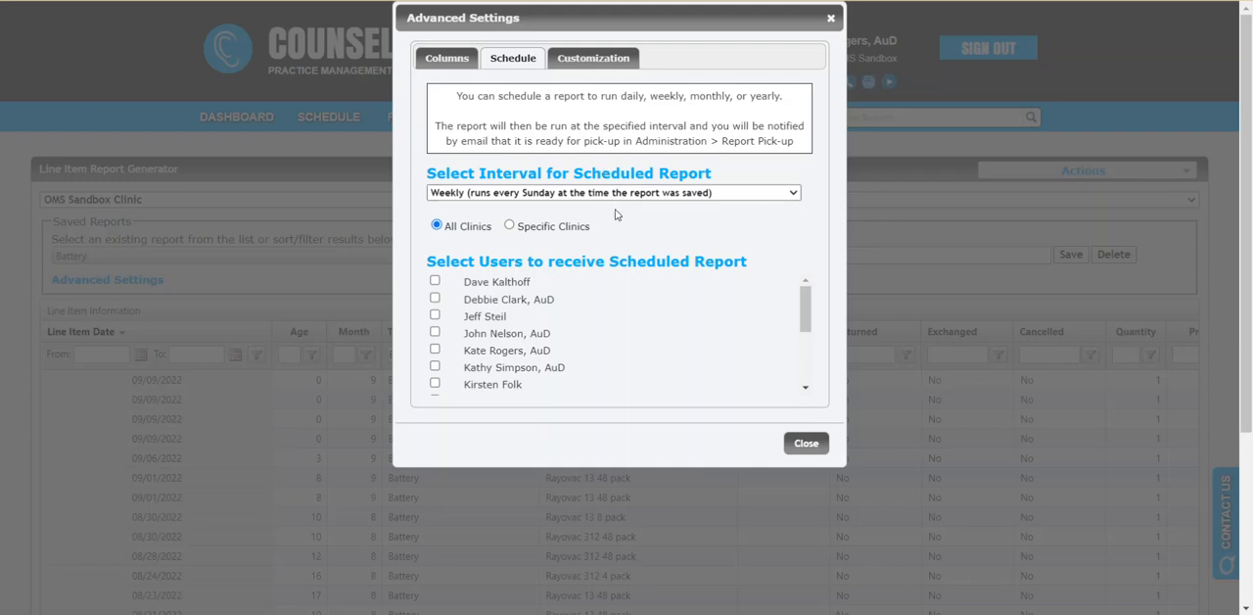
{"action": "mouse_move", "coordinate": [499, 251]}
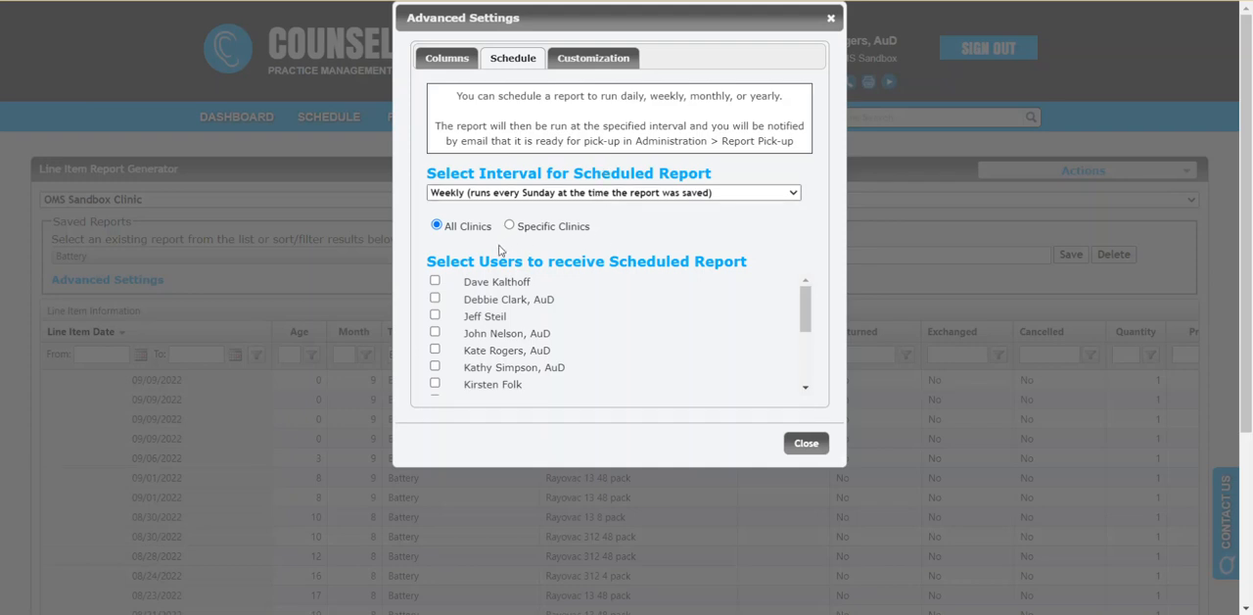
Step: Set the scheduled report to run for All Clinics rather than specific clinics
{"action": "left_click", "coordinate": [437, 225]}
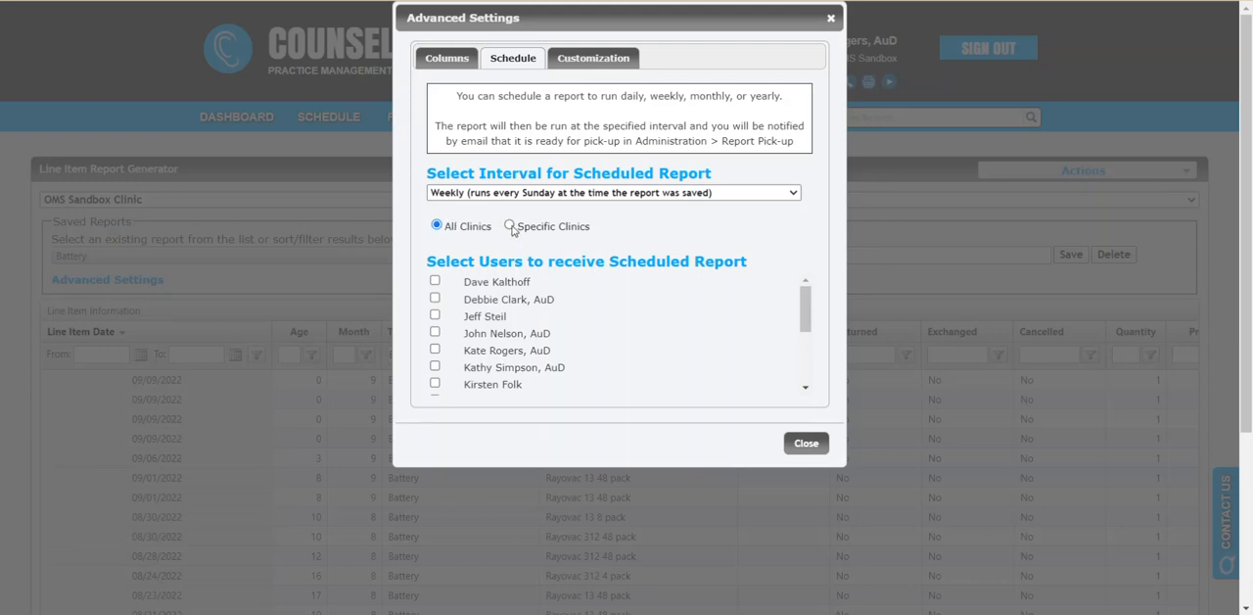
{"action": "left_click", "coordinate": [510, 226]}
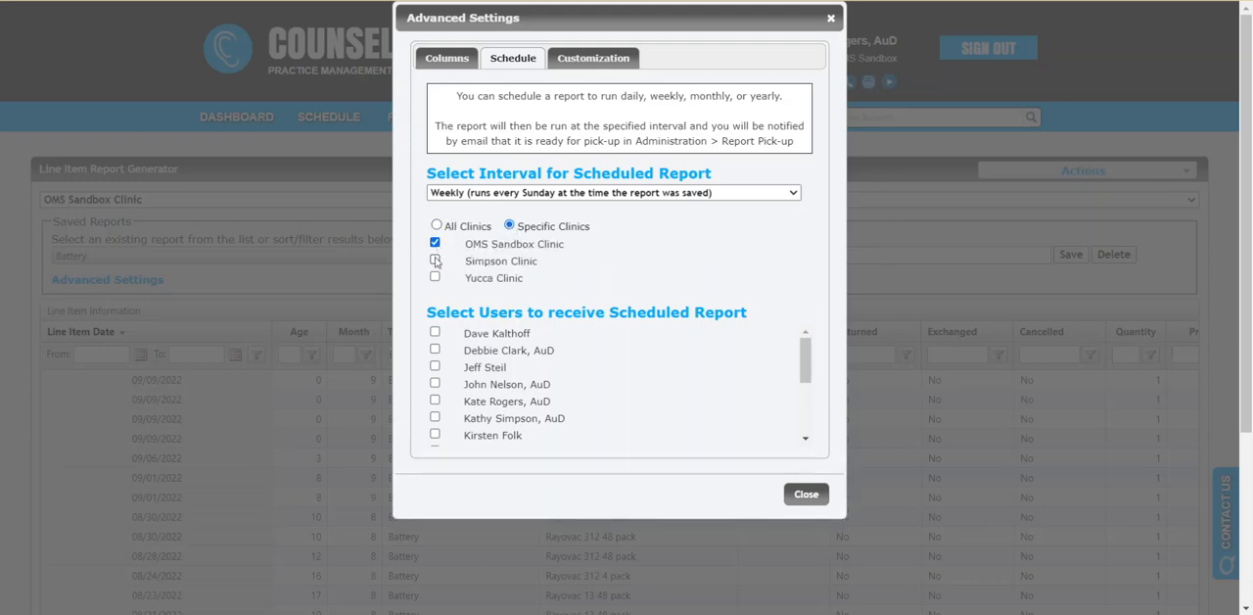
{"action": "left_click", "coordinate": [434, 277]}
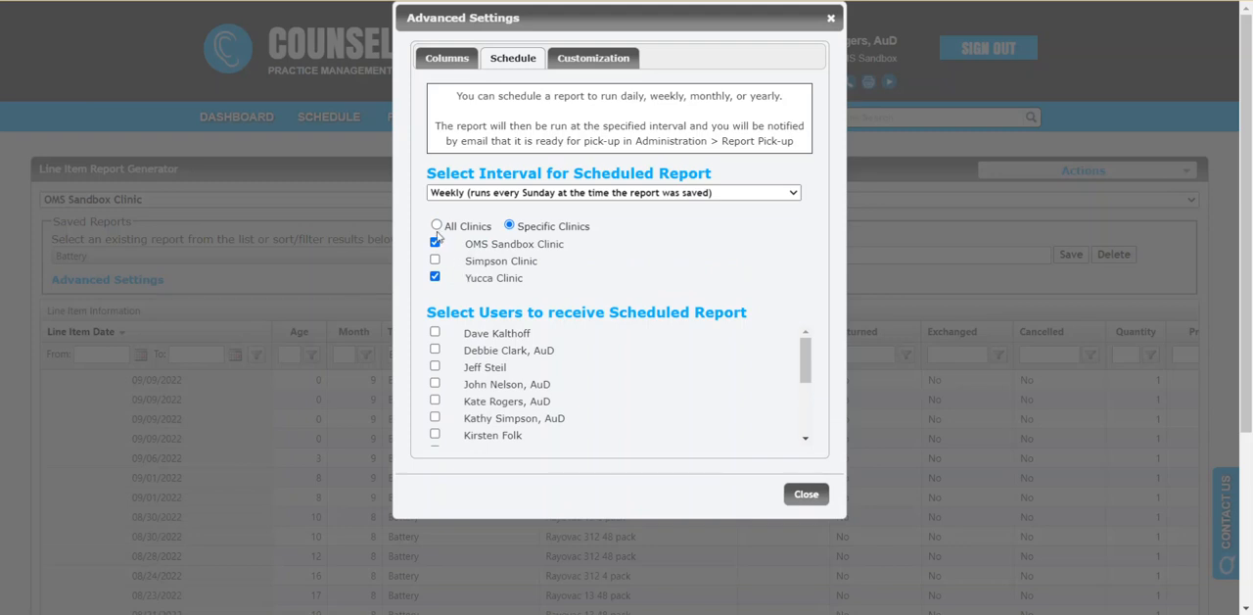
{"action": "left_click", "coordinate": [437, 225]}
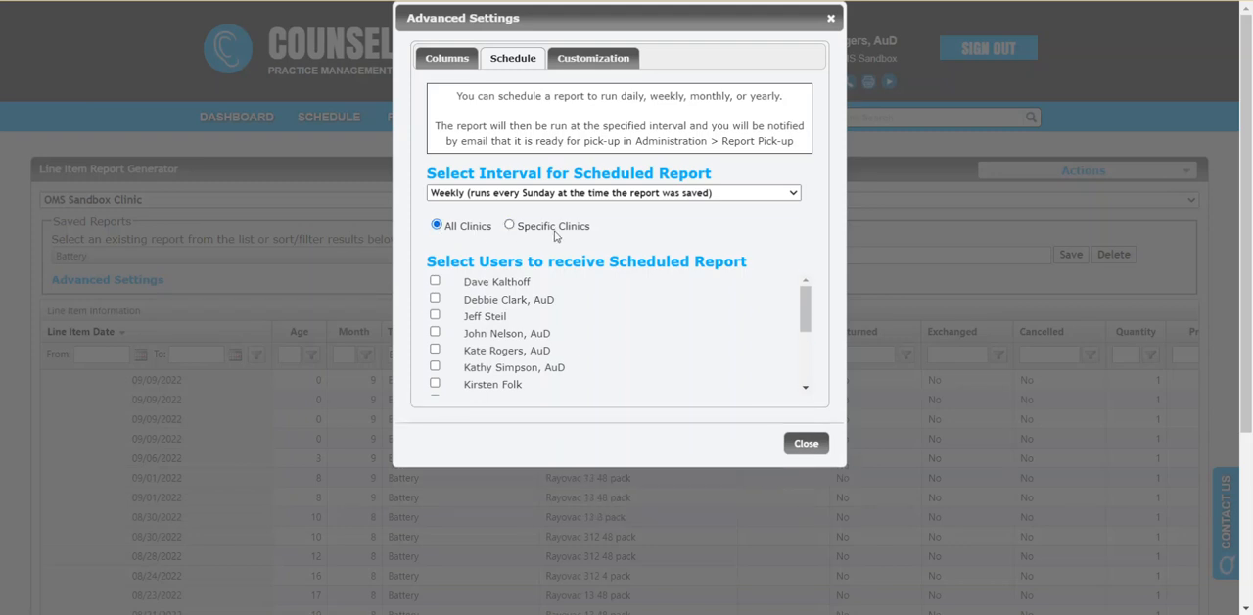
{"action": "mouse_move", "coordinate": [722, 308]}
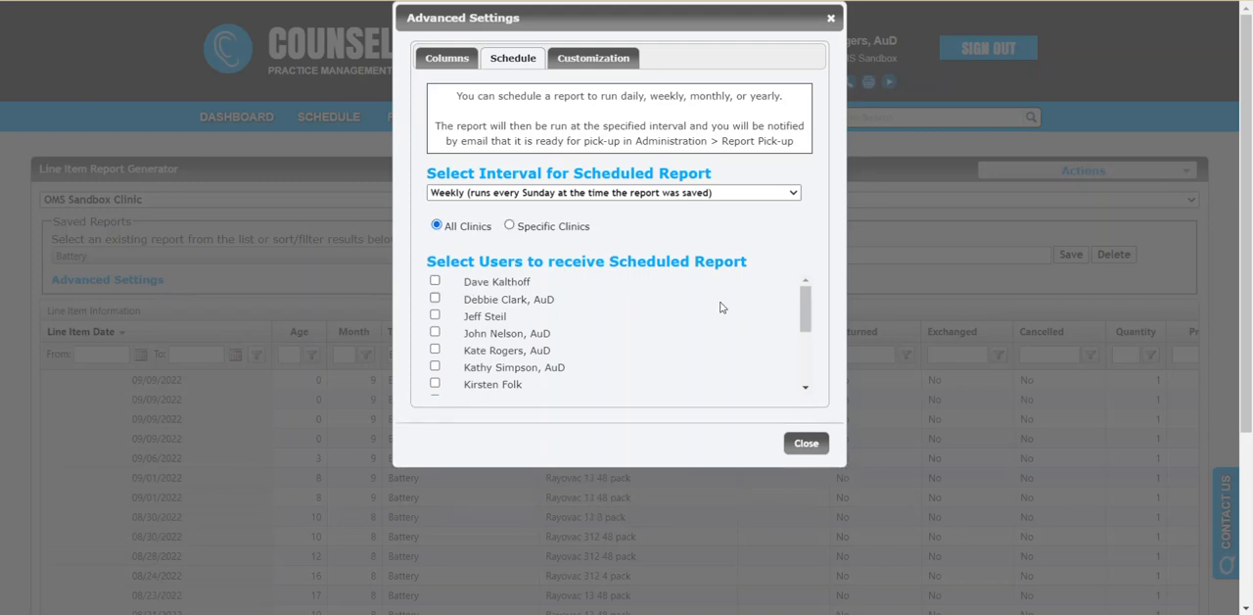
Step: Select one user as the report recipient and deselect the other user
{"action": "scroll", "scroll_direction": "down", "scroll_amount": 3}
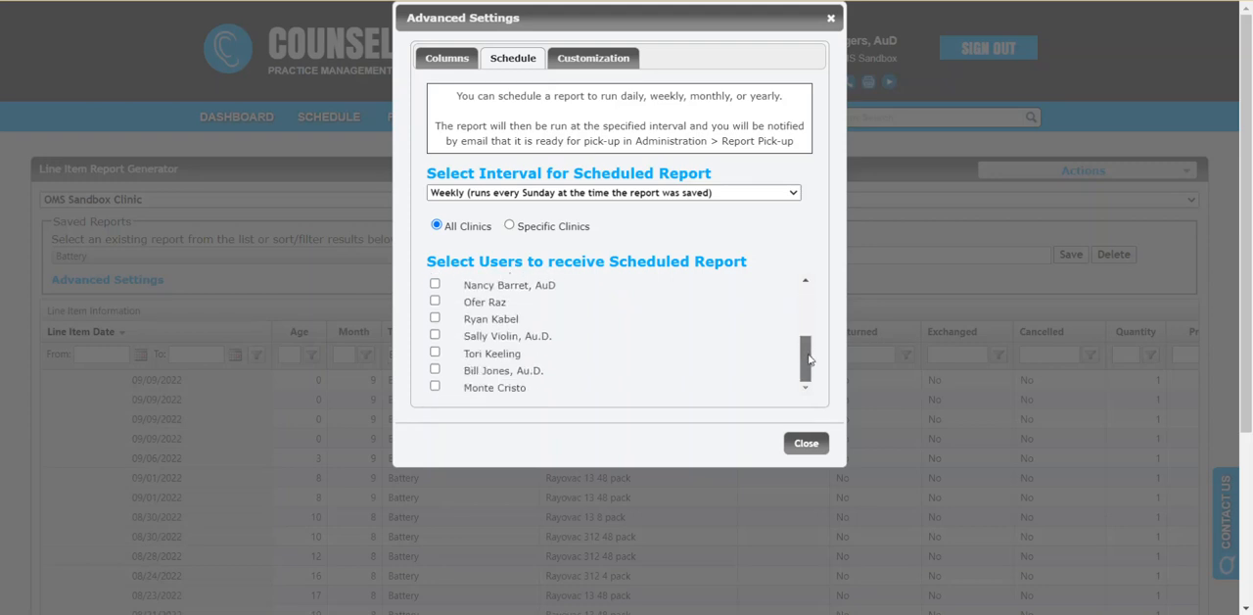
{"action": "scroll", "scroll_direction": "down", "scroll_amount": 3}
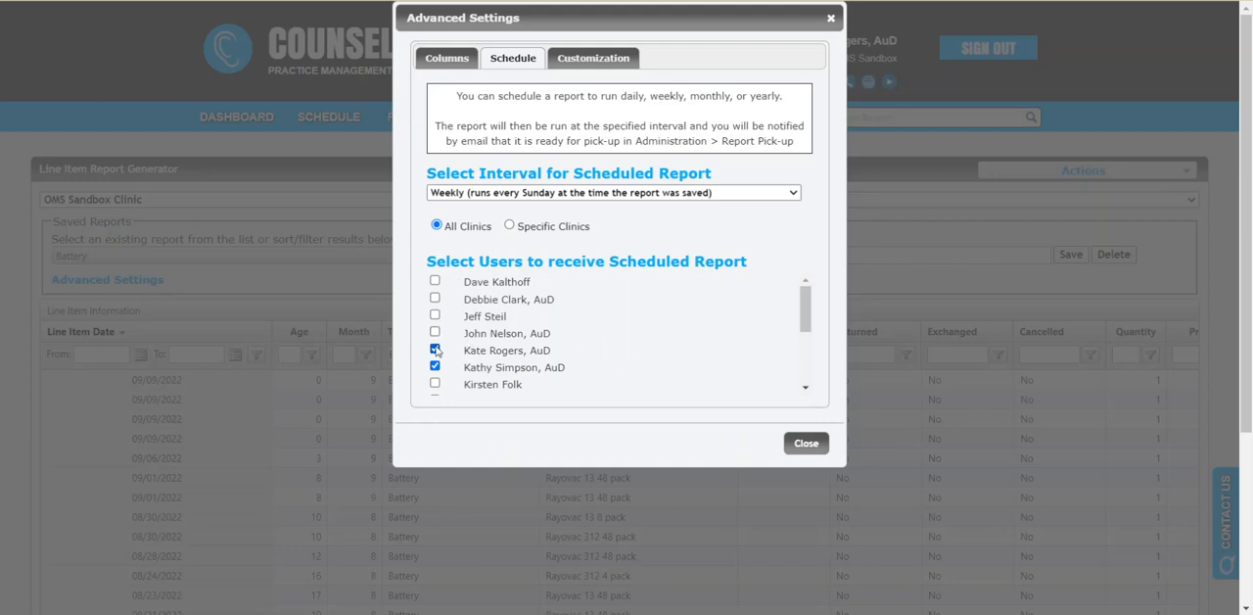
{"action": "left_click", "coordinate": [435, 349]}
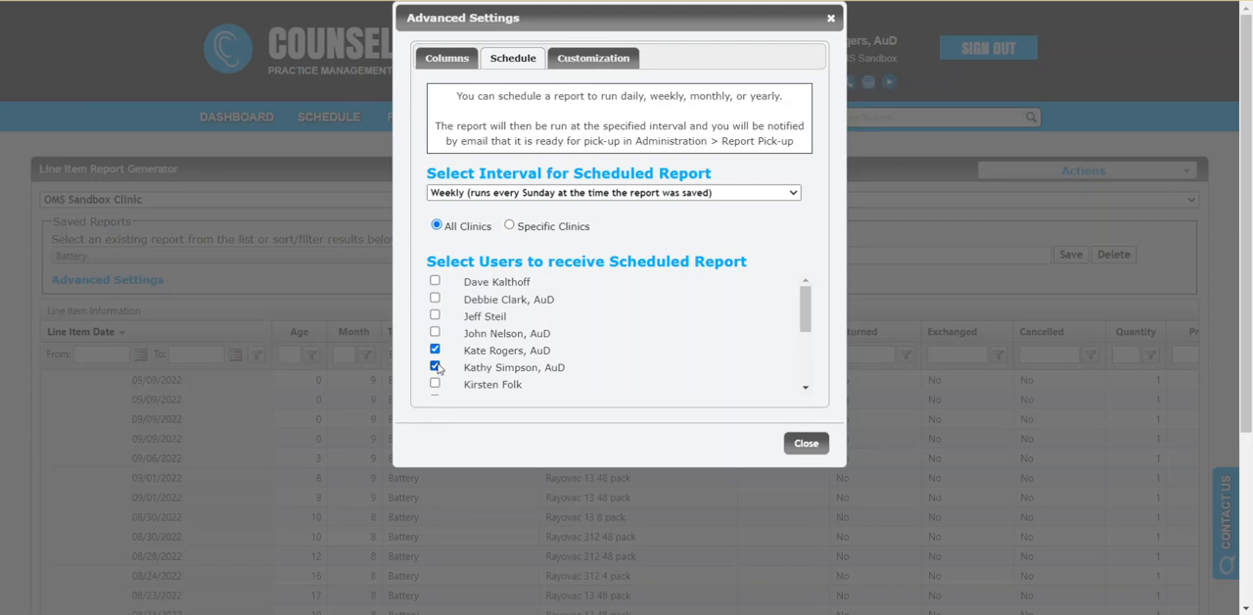
{"action": "left_click", "coordinate": [435, 367]}
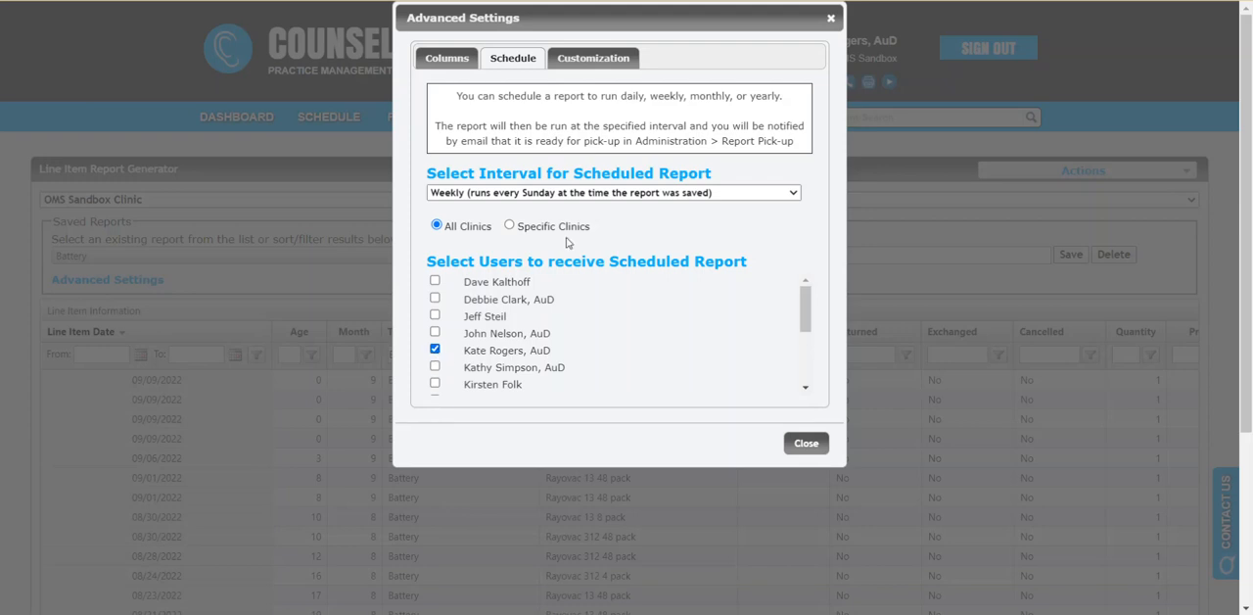
Step: Enable 'Use report name as the file name' under Customization and close Advanced Settings
{"action": "left_click", "coordinate": [592, 58]}
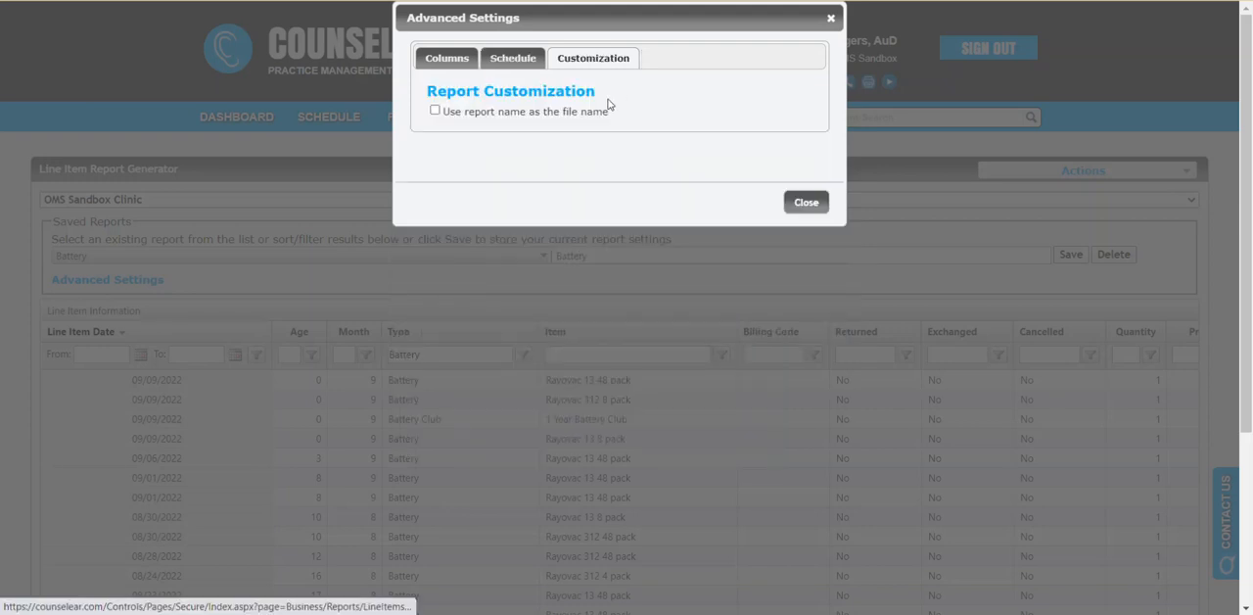
{"action": "mouse_move", "coordinate": [465, 120]}
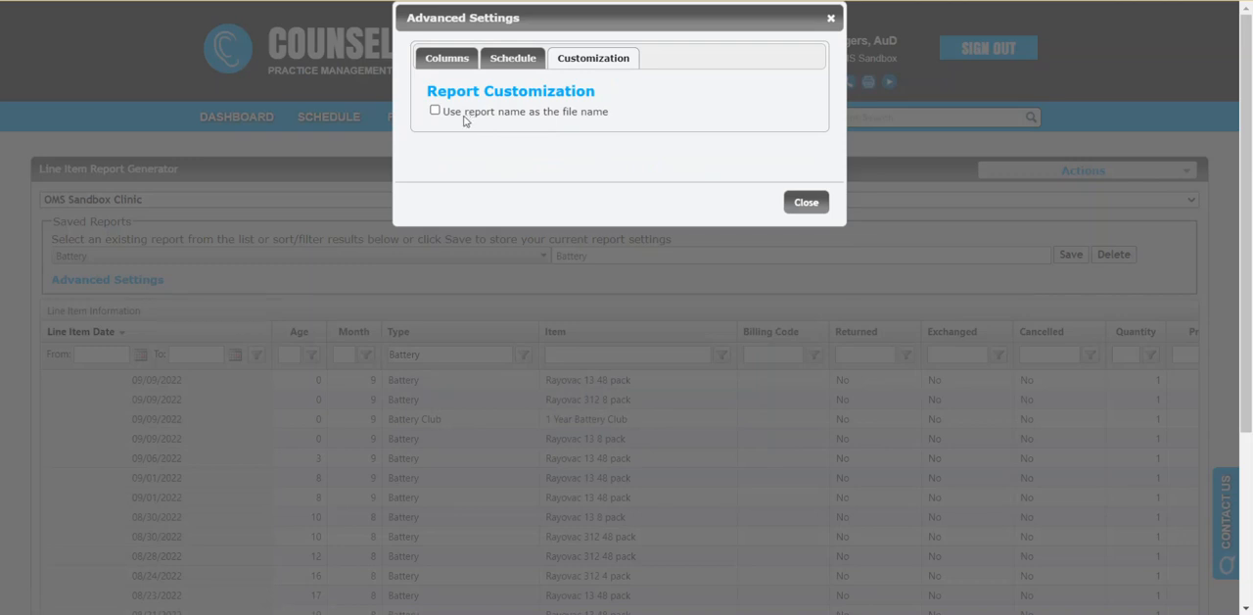
{"action": "mouse_move", "coordinate": [460, 118]}
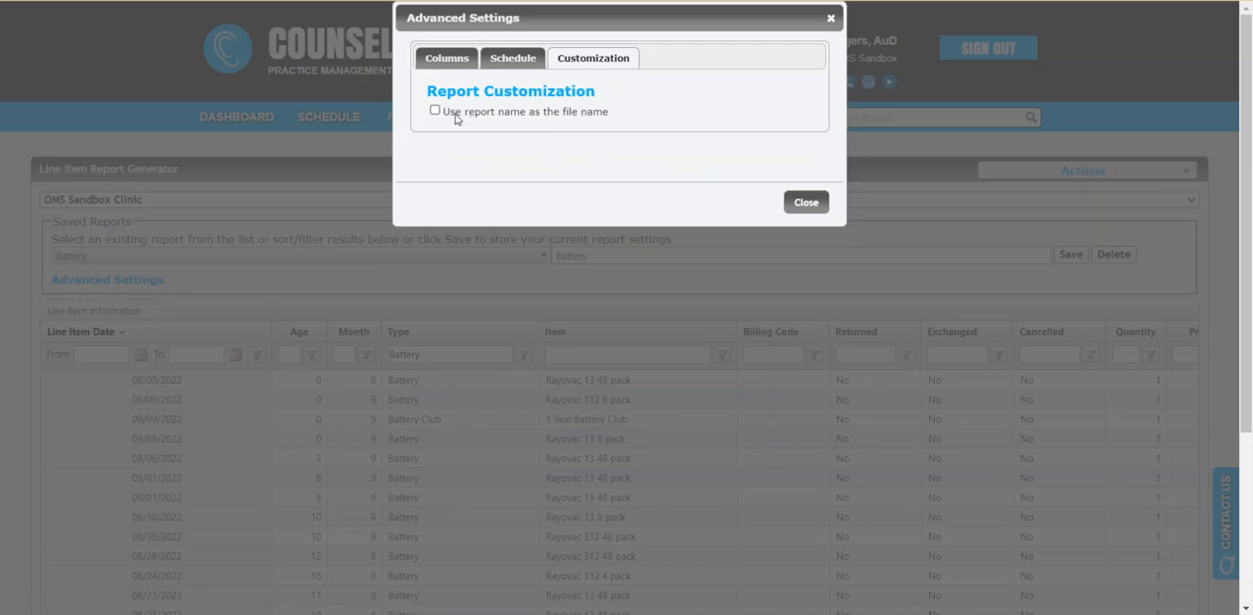
{"action": "double_click", "coordinate": [494, 111]}
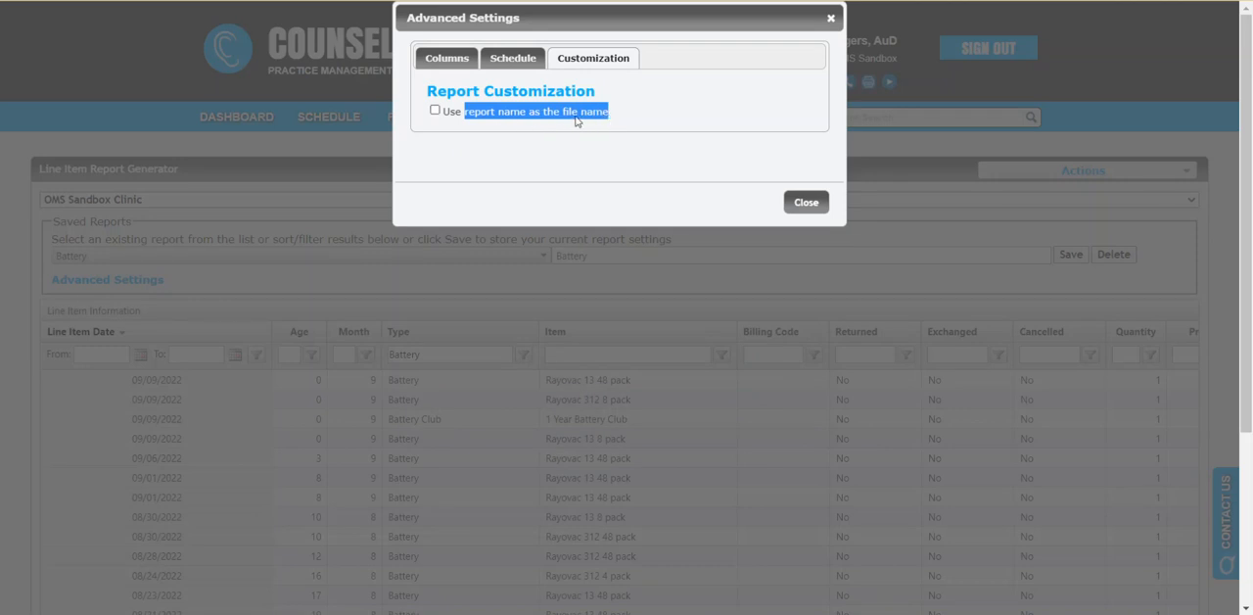
{"action": "mouse_move", "coordinate": [662, 265]}
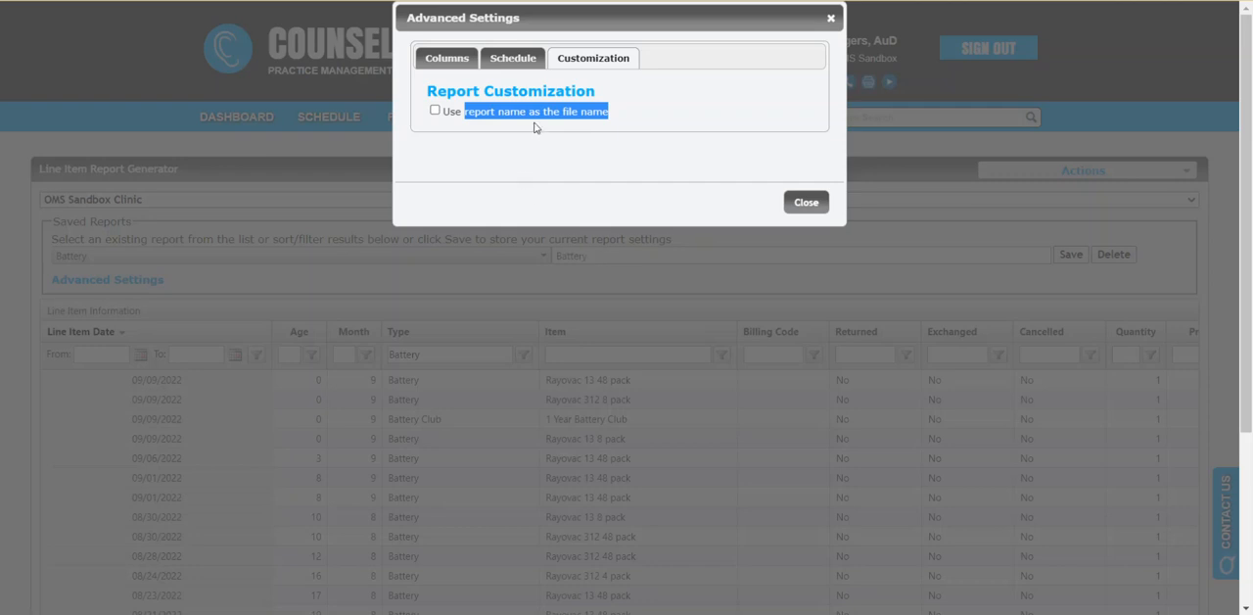
{"action": "mouse_move", "coordinate": [562, 129]}
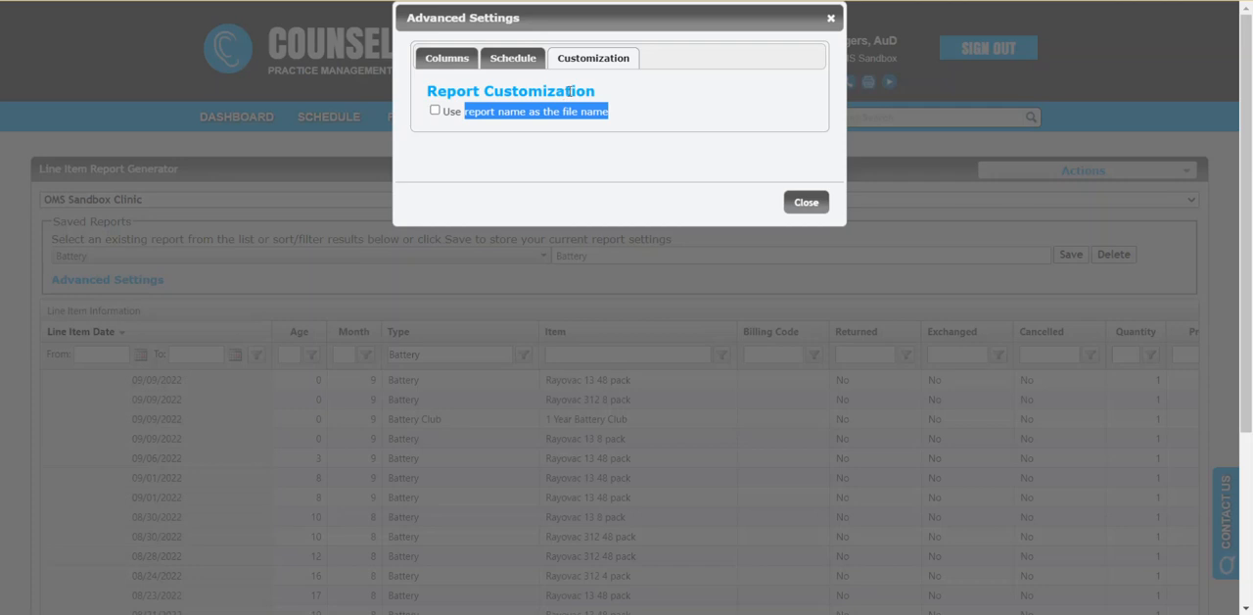
{"action": "mouse_move", "coordinate": [616, 144]}
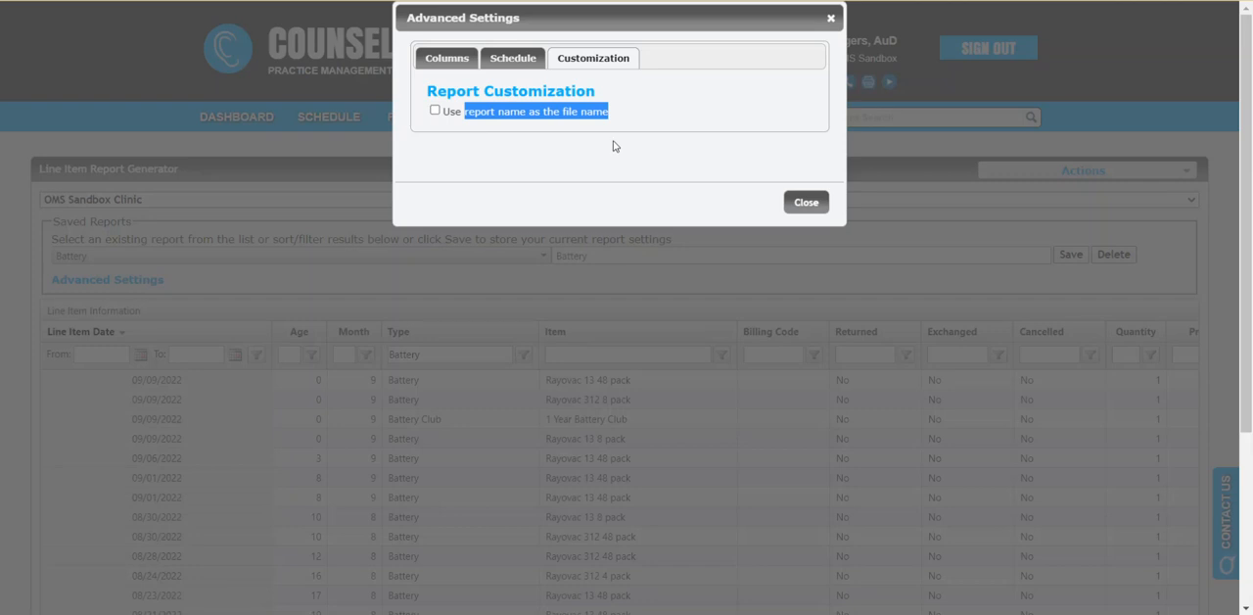
{"action": "left_click", "coordinate": [434, 110]}
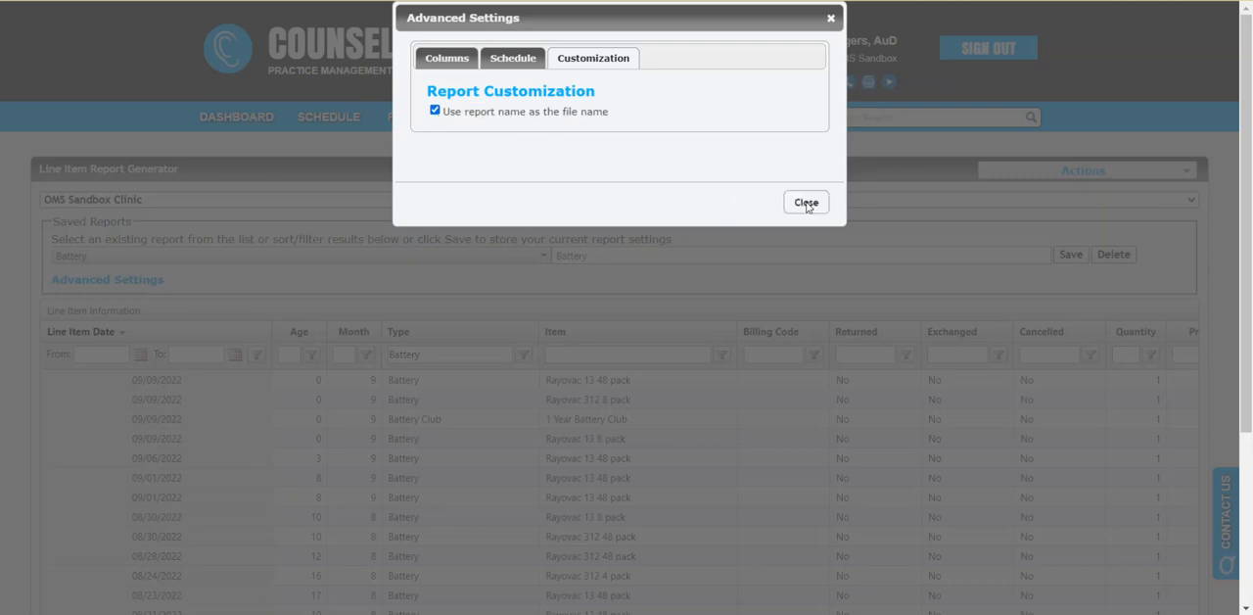
{"action": "left_click", "coordinate": [805, 201]}
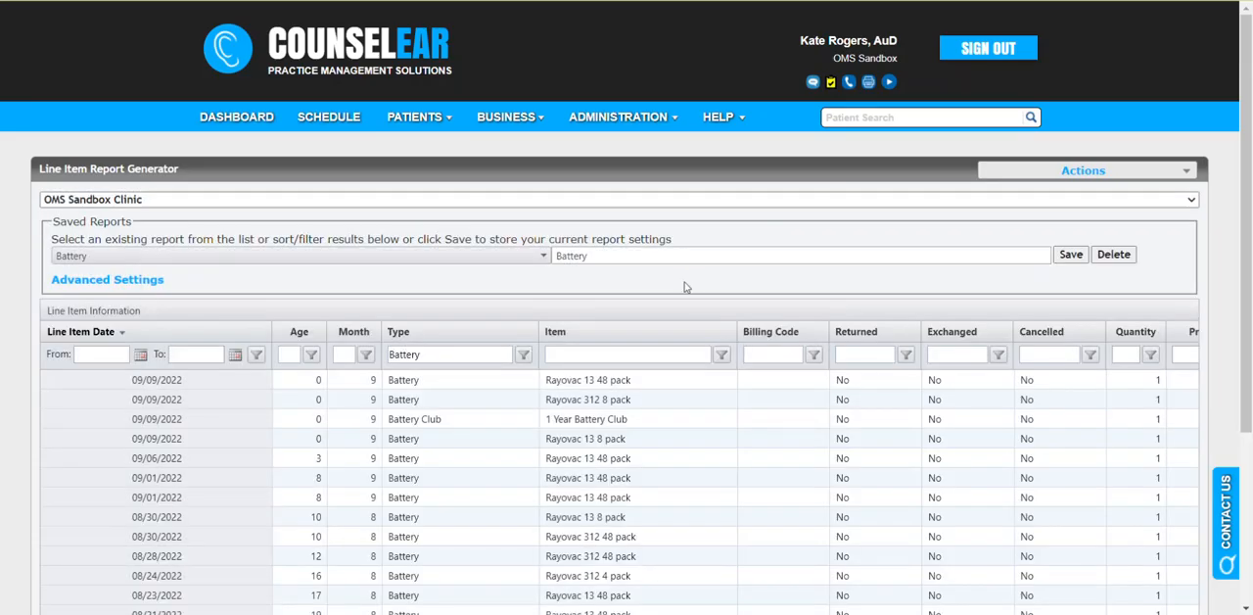
{"action": "mouse_move", "coordinate": [533, 302]}
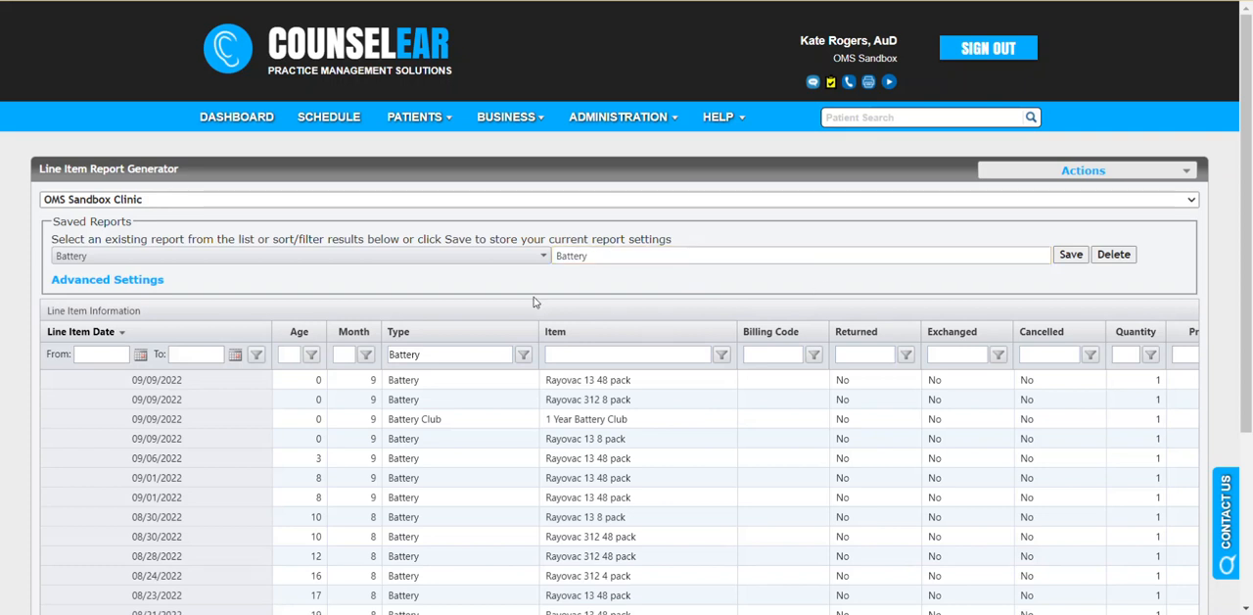
Step: Recheck the Battery report's advanced schedule and customization settings, then save the report again
{"action": "left_click", "coordinate": [107, 279]}
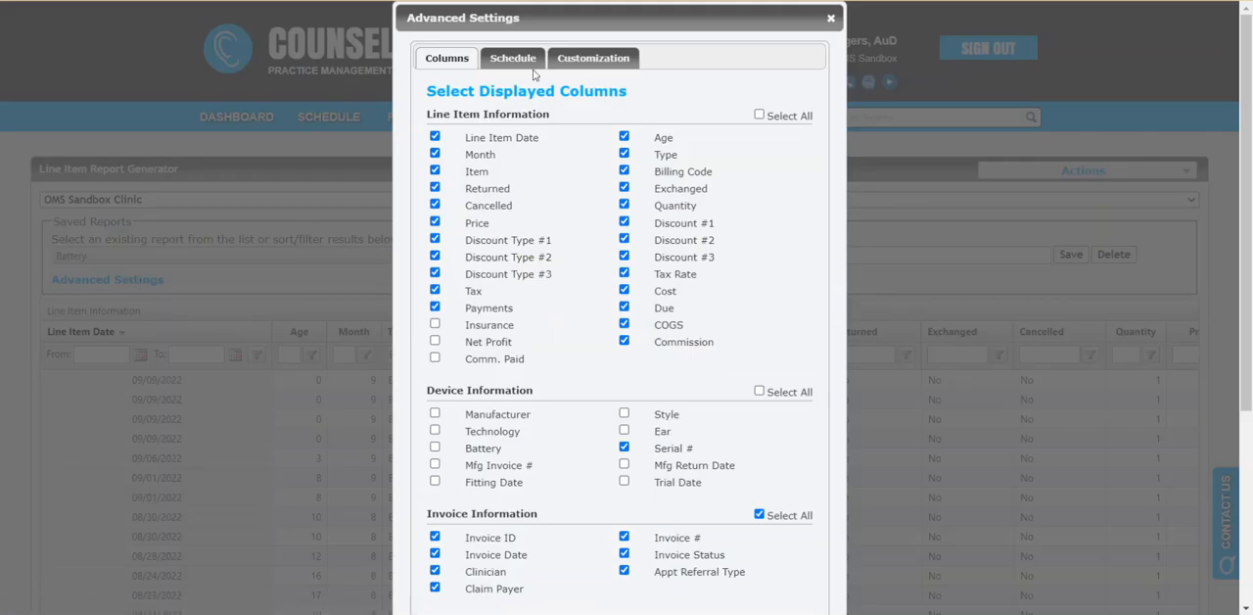
{"action": "left_click", "coordinate": [512, 58]}
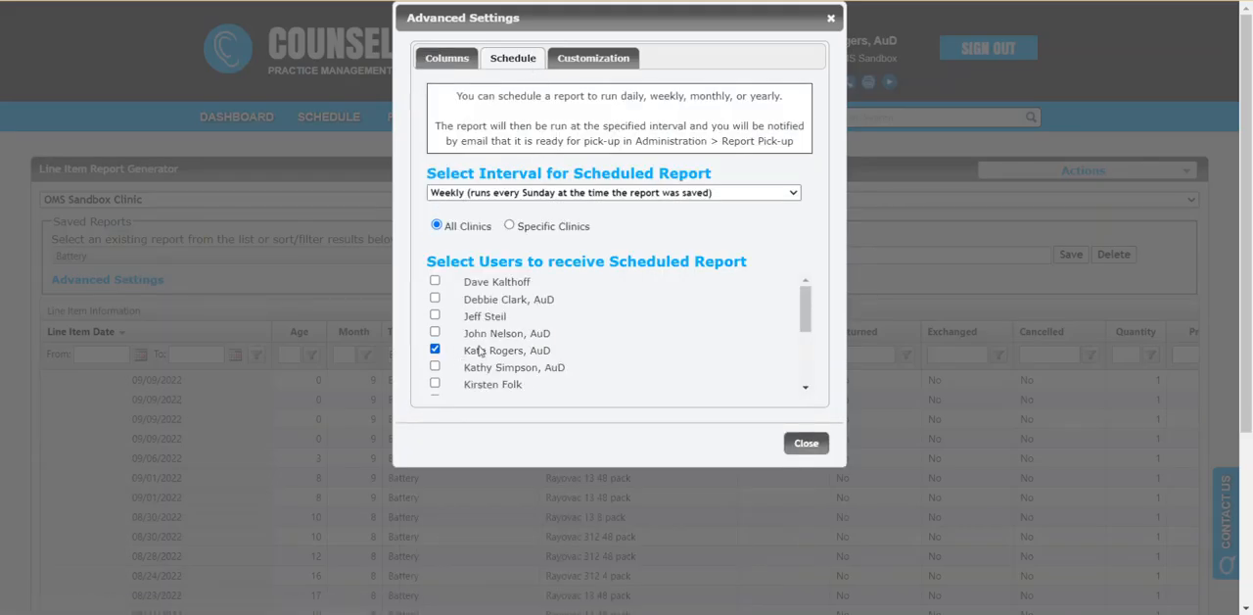
{"action": "left_click", "coordinate": [593, 57]}
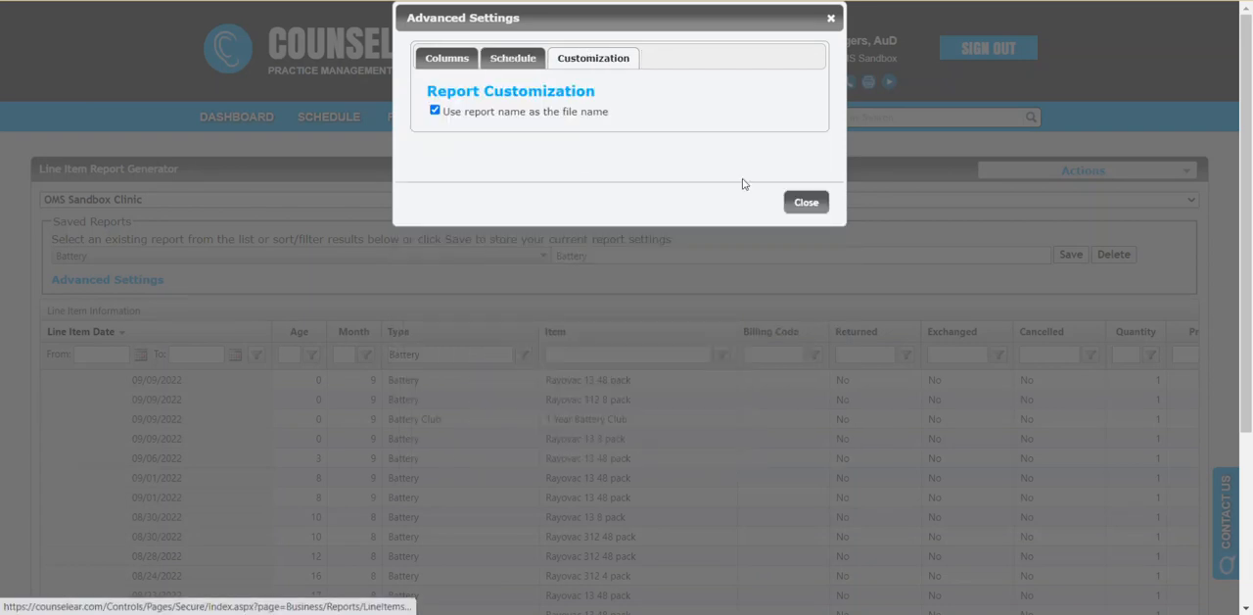
{"action": "left_click", "coordinate": [805, 202]}
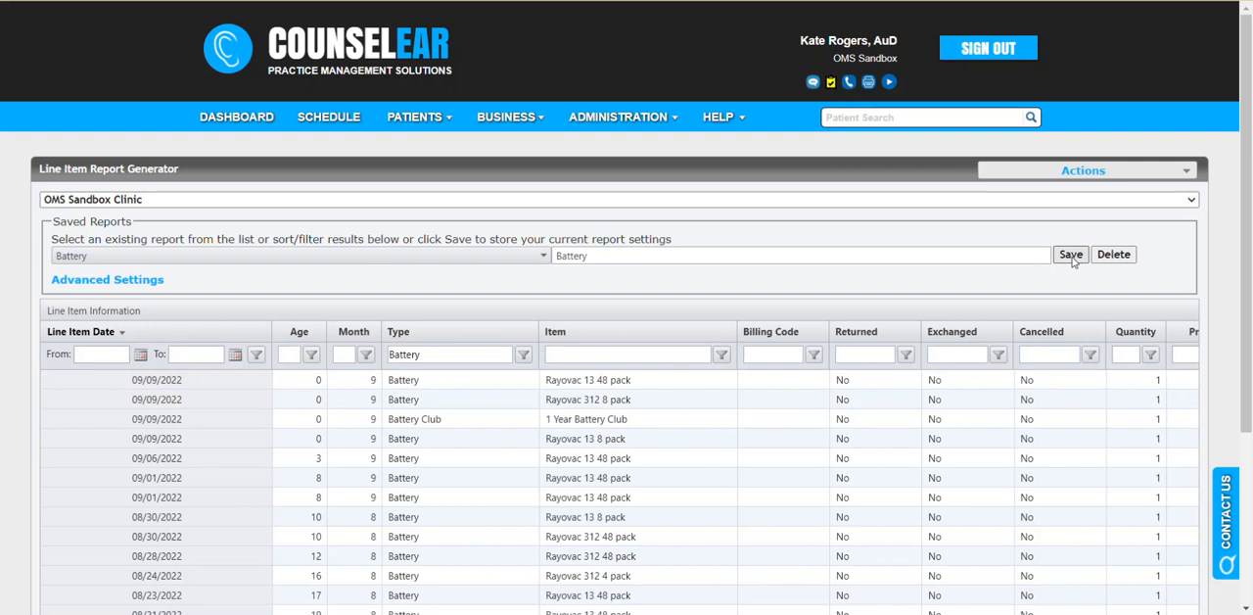
{"action": "mouse_move", "coordinate": [819, 300]}
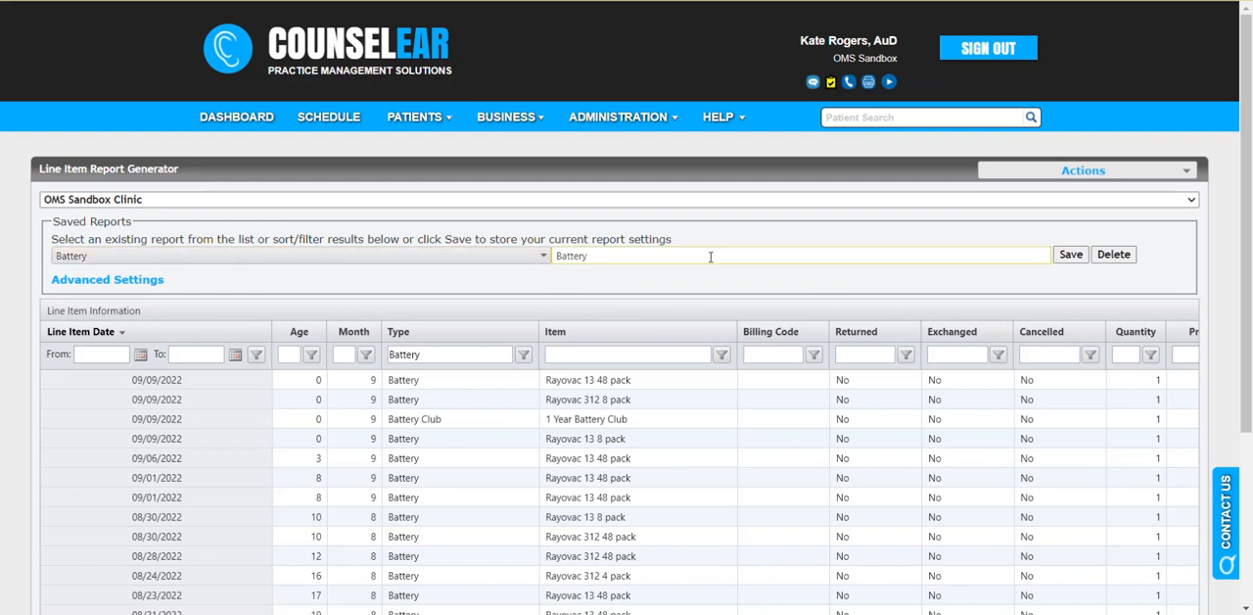
{"action": "left_click", "coordinate": [293, 256]}
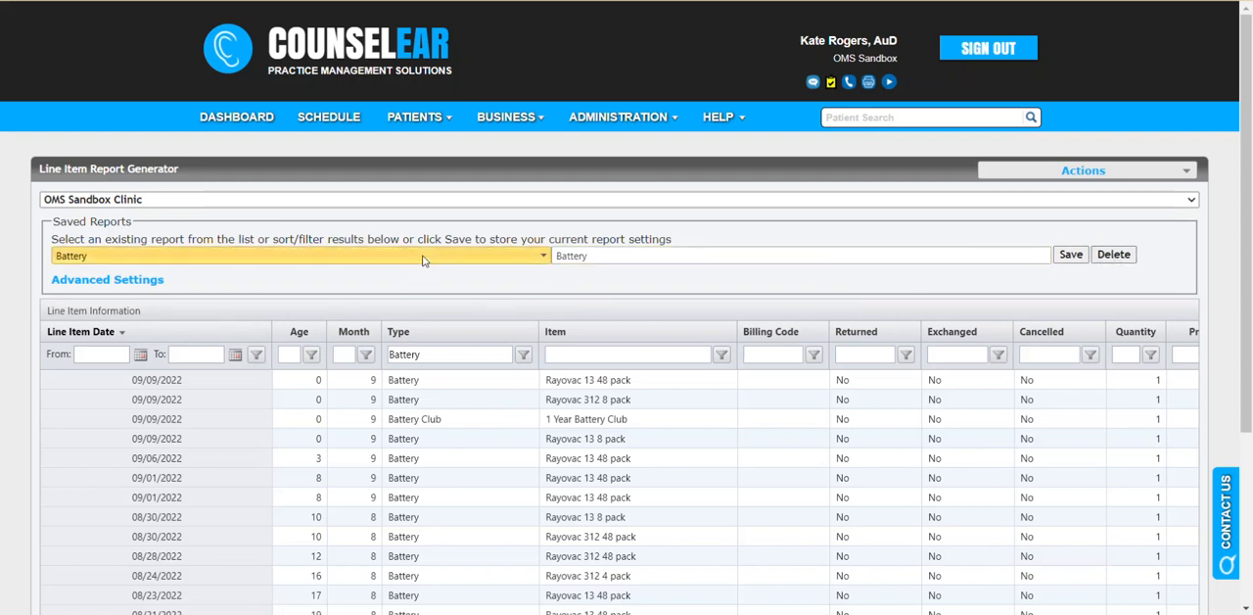
Step: Delete the KS Test Report from the saved reports, confirming the deletion
{"action": "left_click", "coordinate": [293, 255]}
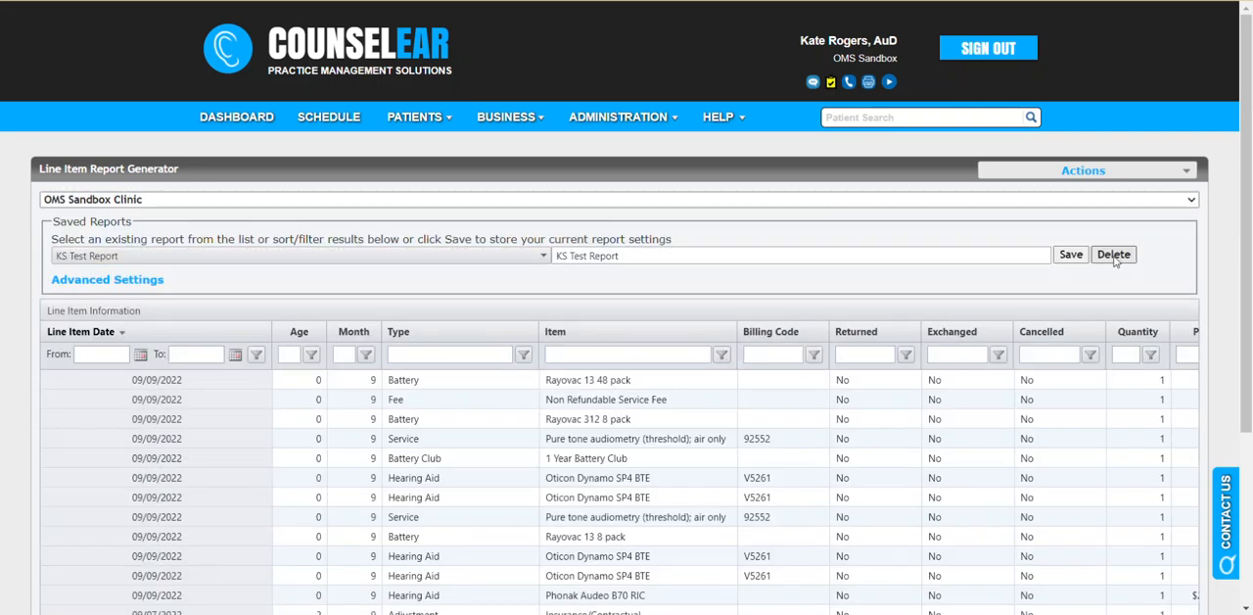
{"action": "left_click", "coordinate": [1113, 254]}
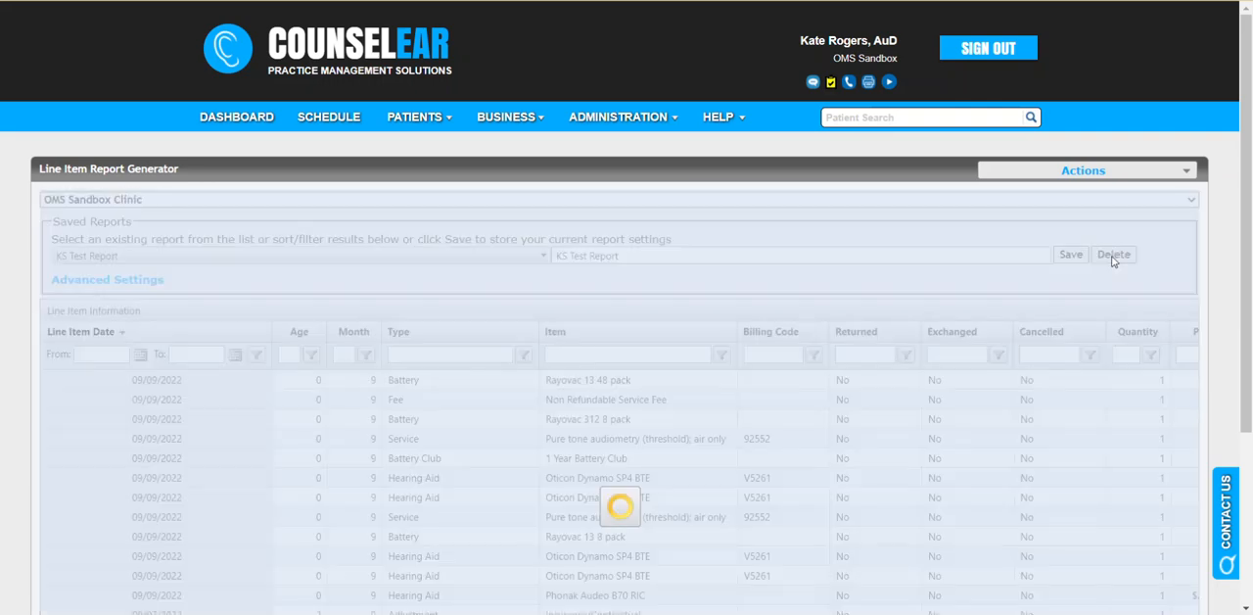
{"action": "left_click", "coordinate": [1113, 255]}
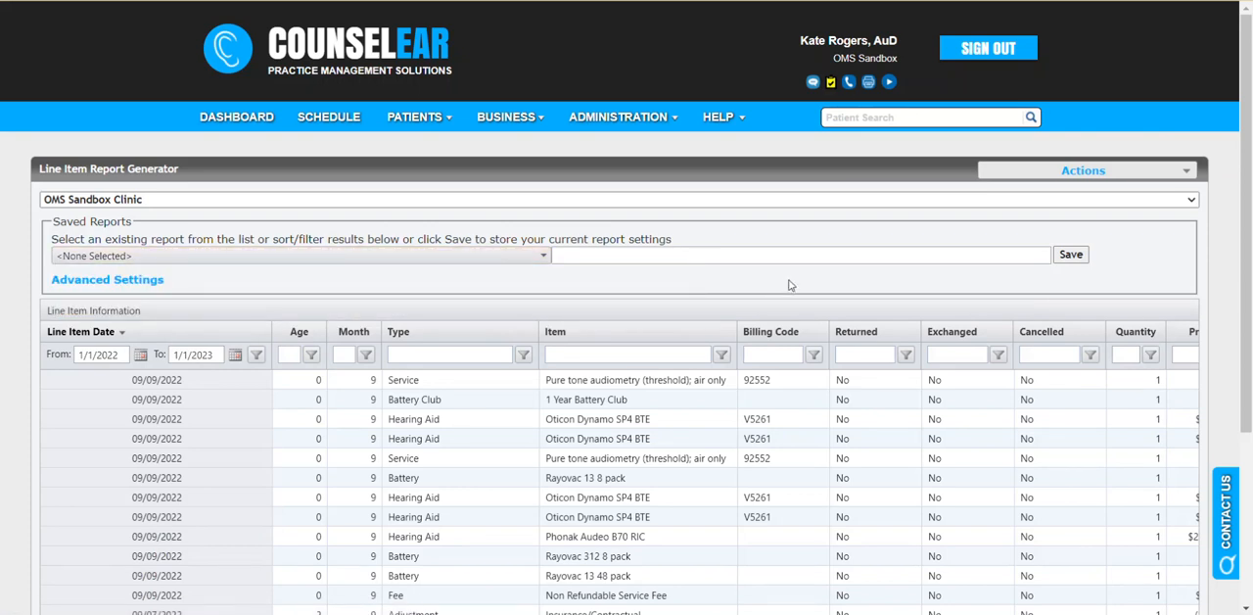
{"action": "mouse_move", "coordinate": [673, 284]}
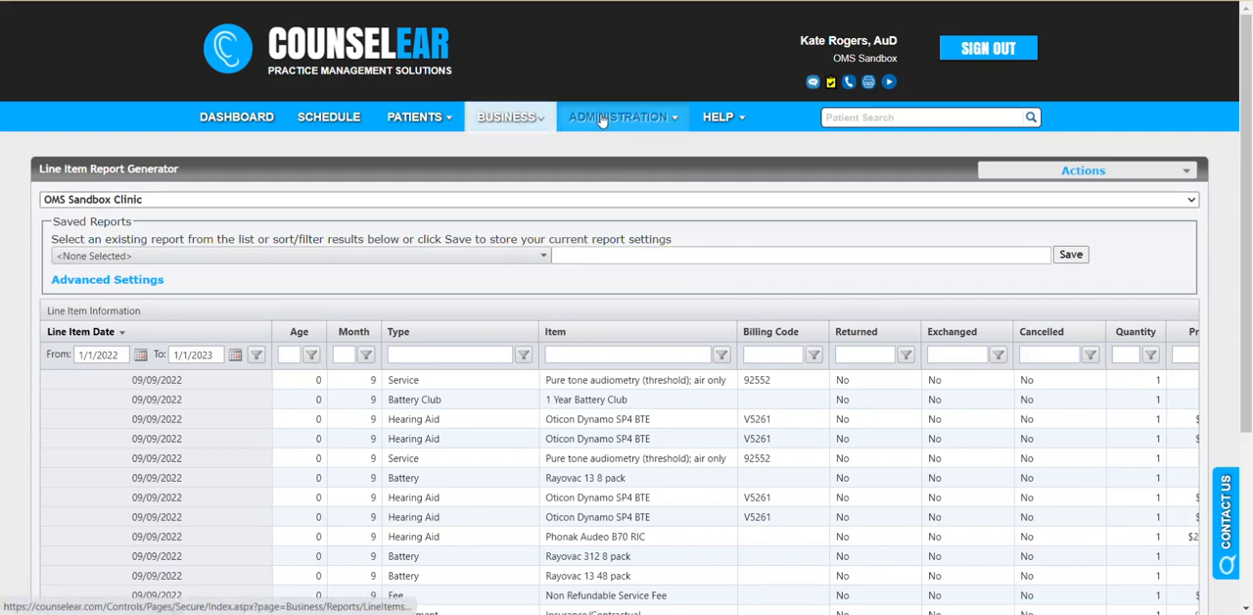
{"action": "left_click", "coordinate": [617, 116]}
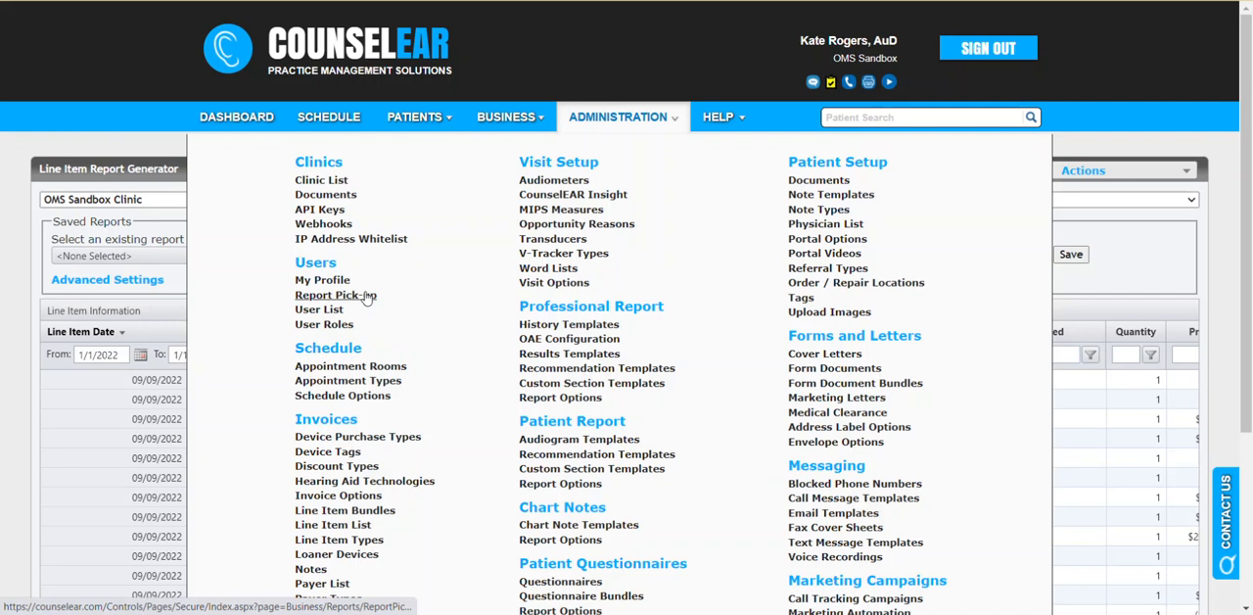
{"action": "mouse_move", "coordinate": [1069, 273]}
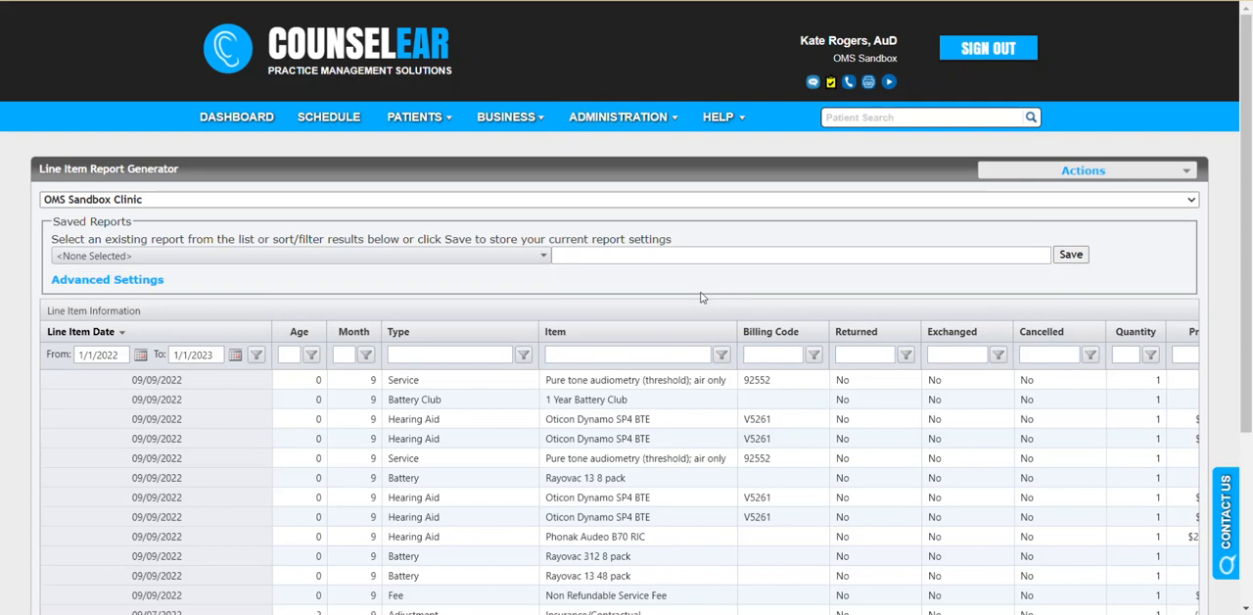
{"action": "mouse_move", "coordinate": [706, 296]}
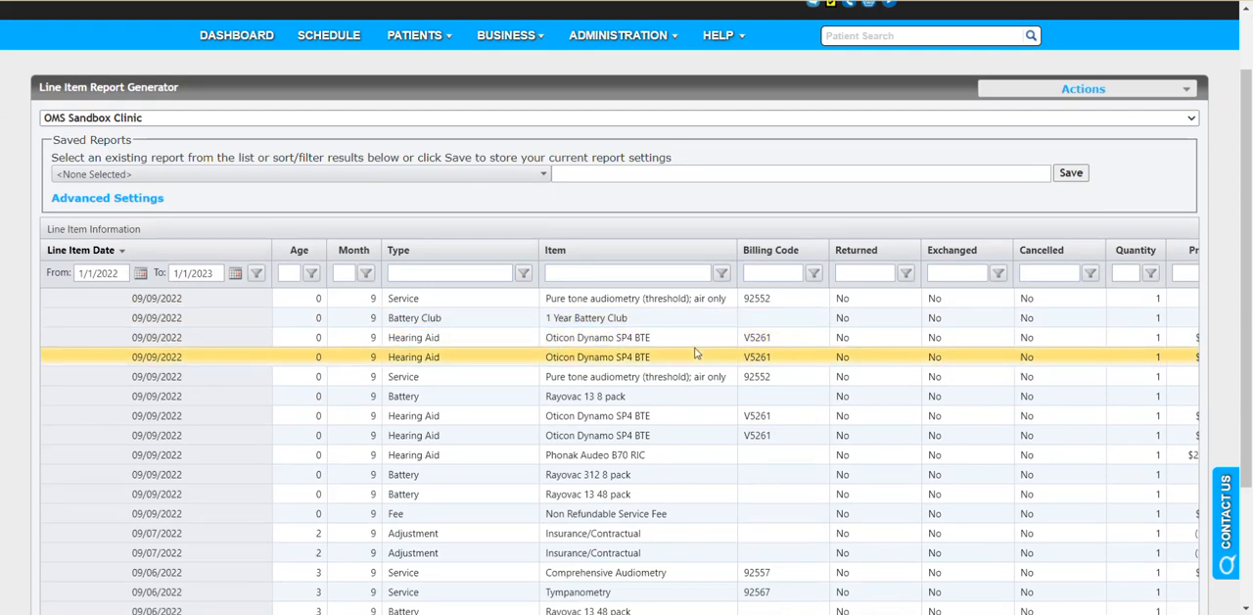
{"action": "mouse_move", "coordinate": [568, 360]}
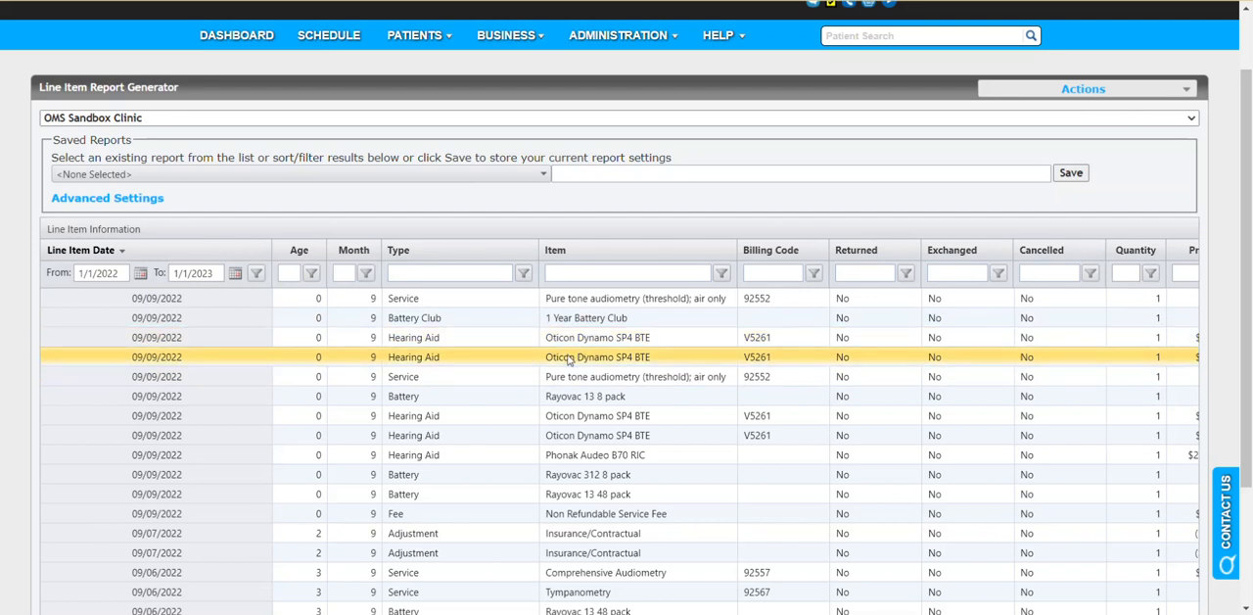
Step: Enable 'Open Records In New Window' and view the Oticon Dynamo SP4 BTE line item invoice
{"action": "scroll", "scroll_direction": "down", "scroll_amount": 3}
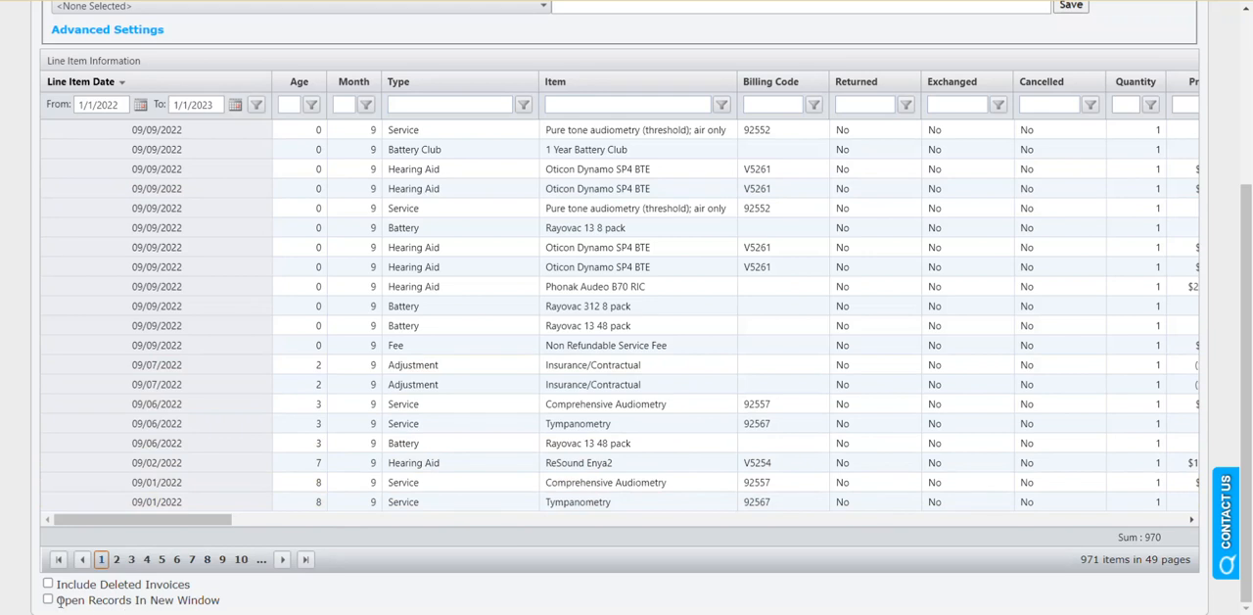
{"action": "double_click", "coordinate": [137, 600]}
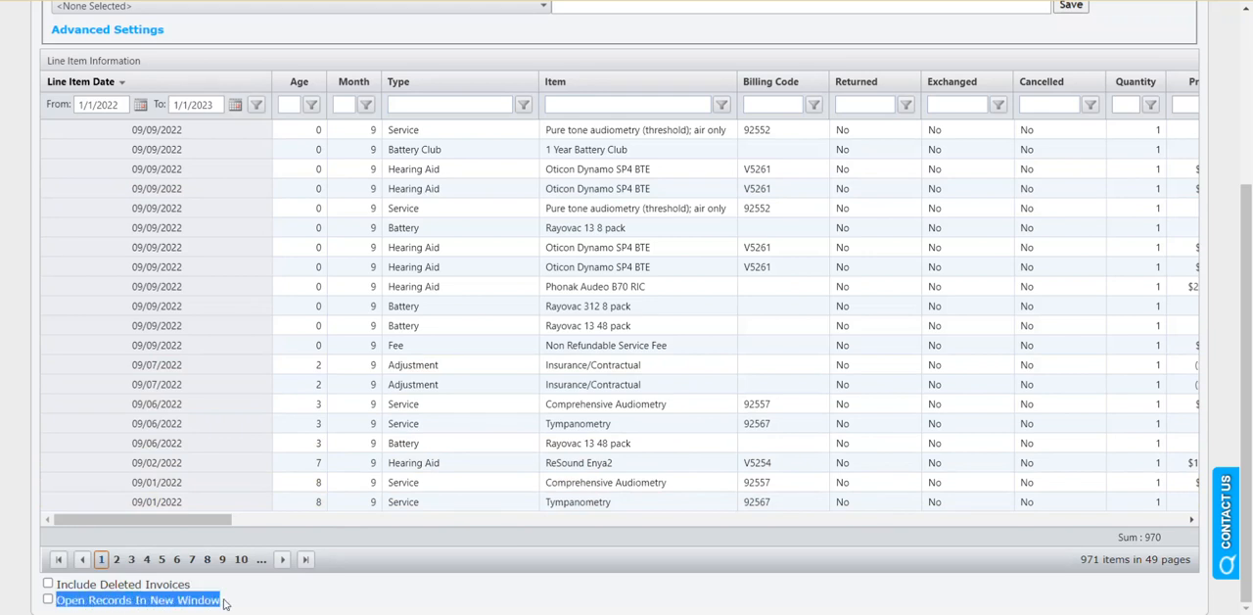
{"action": "left_click", "coordinate": [605, 345]}
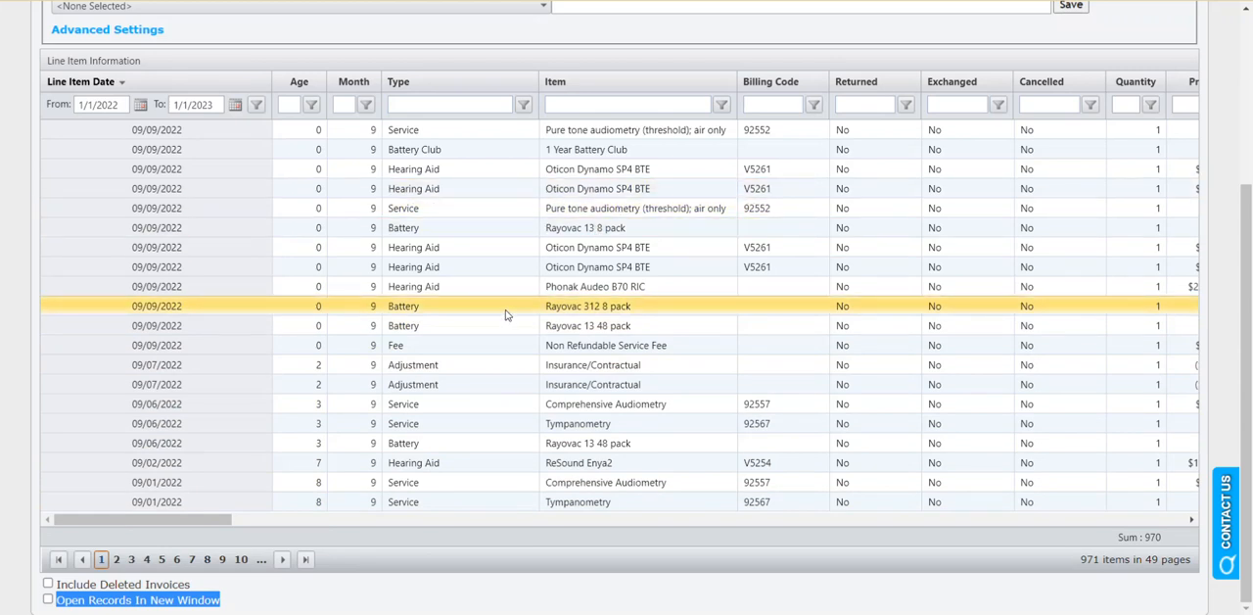
{"action": "left_click", "coordinate": [587, 325]}
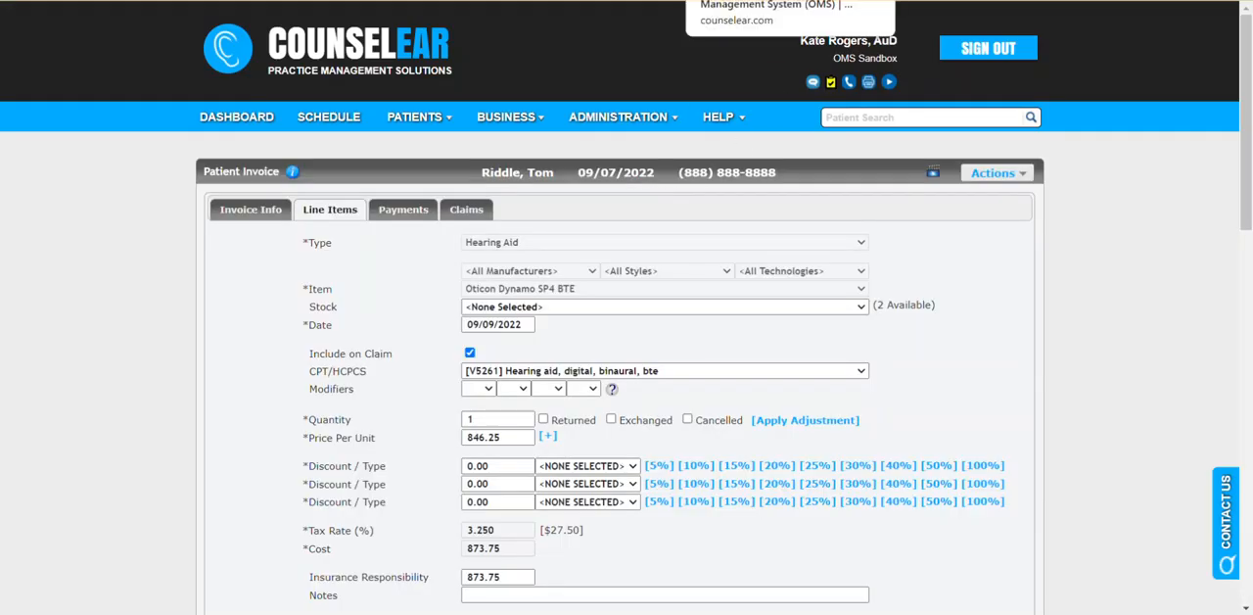
{"action": "scroll", "scroll_direction": "down", "scroll_amount": 3}
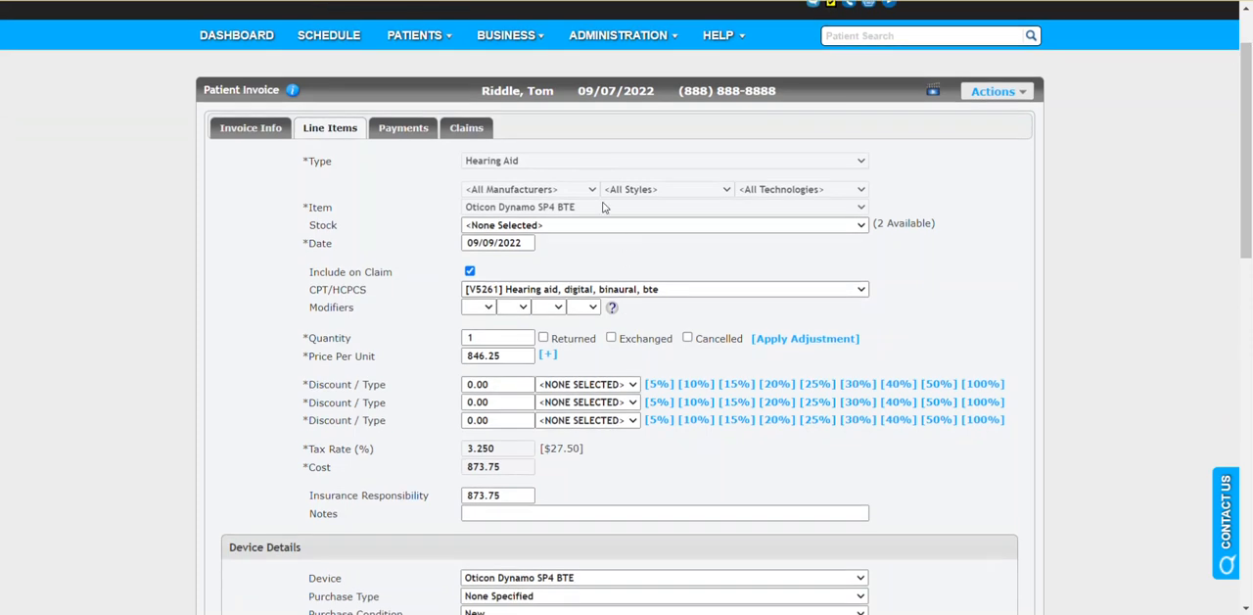
{"action": "mouse_move", "coordinate": [655, 111]}
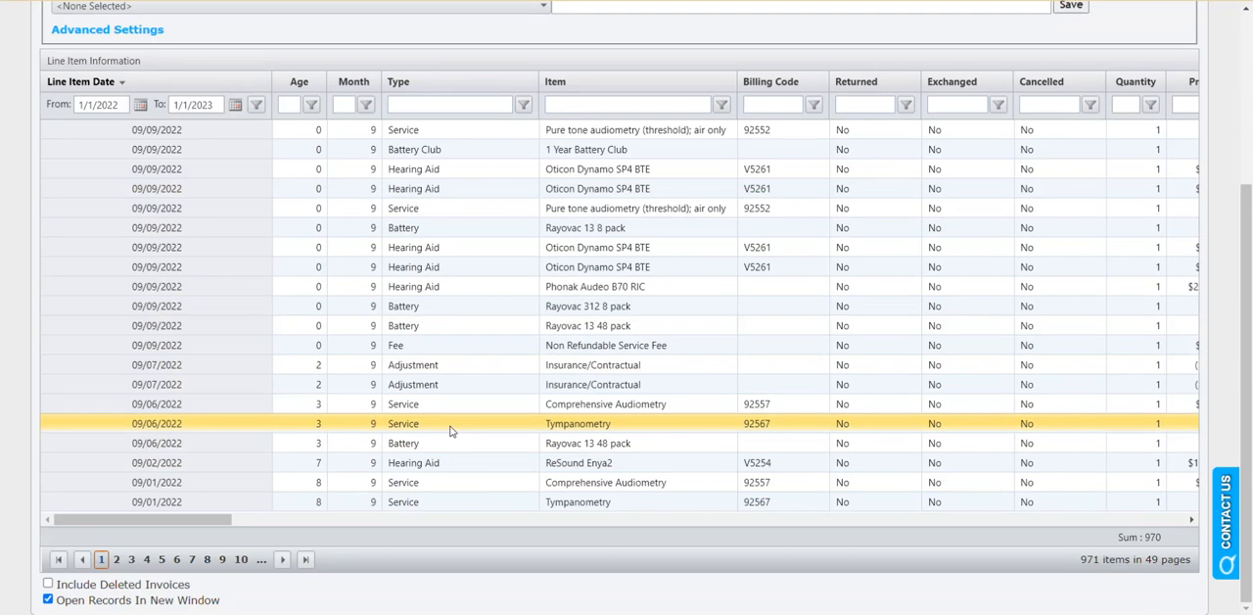
Step: Go to page 2 and include deleted invoices, growing results to 1,260 items across 63 pages
{"action": "left_click", "coordinate": [605, 345]}
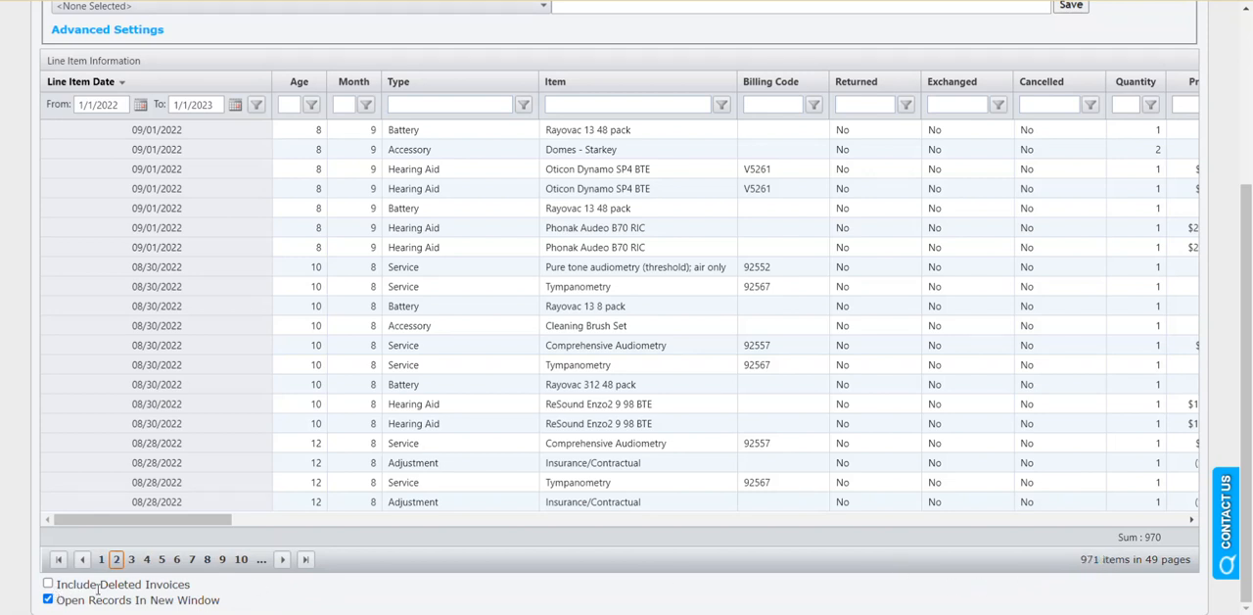
{"action": "double_click", "coordinate": [144, 584]}
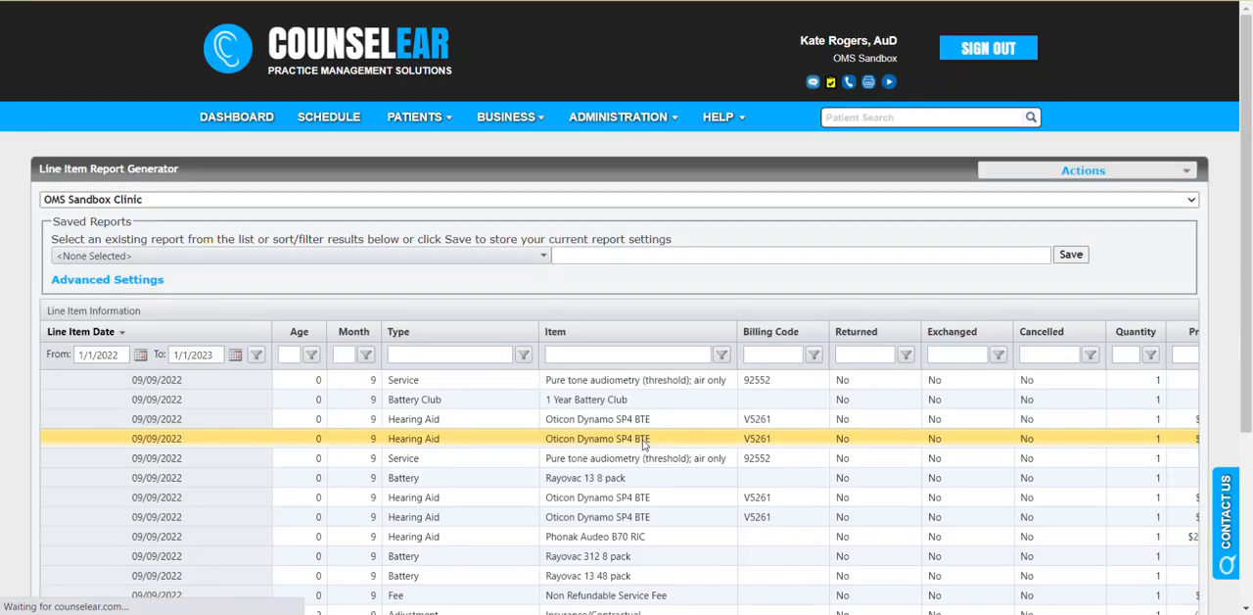
{"action": "scroll", "scroll_direction": "down", "scroll_amount": 3}
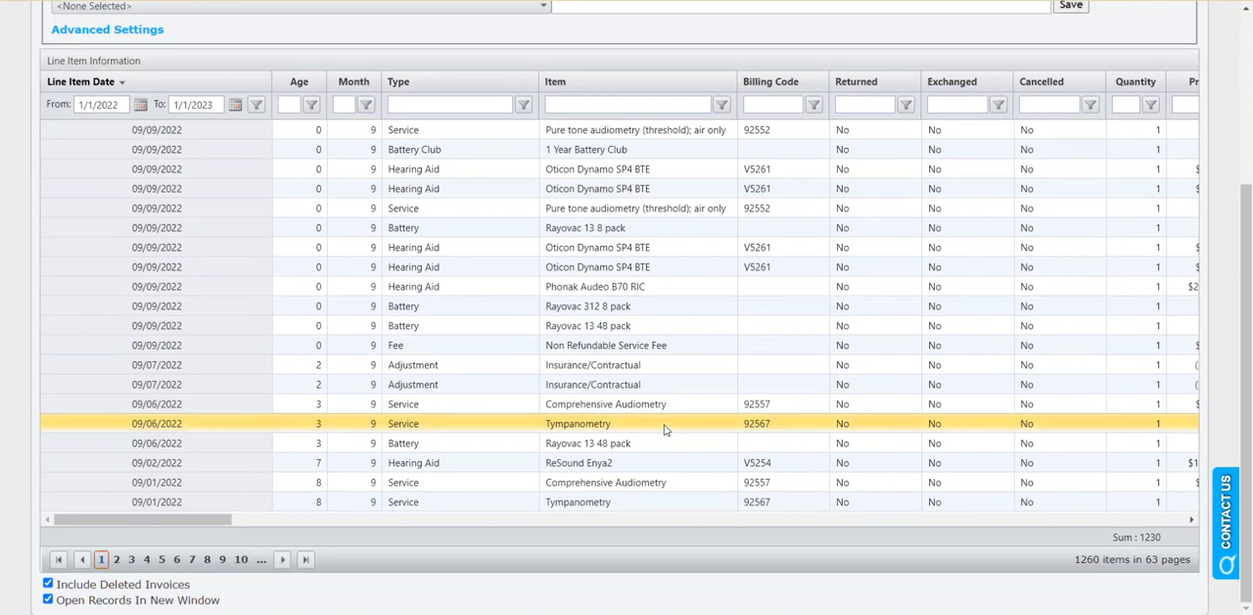
{"action": "left_click", "coordinate": [587, 443]}
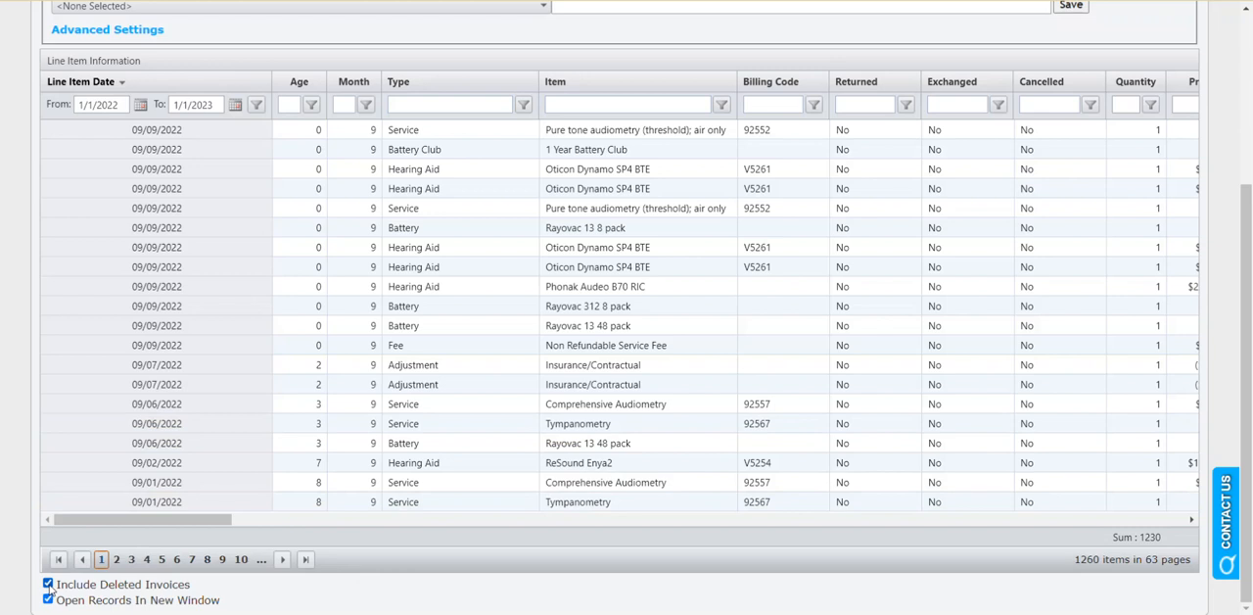
{"action": "scroll", "scroll_direction": "up", "scroll_amount": 3}
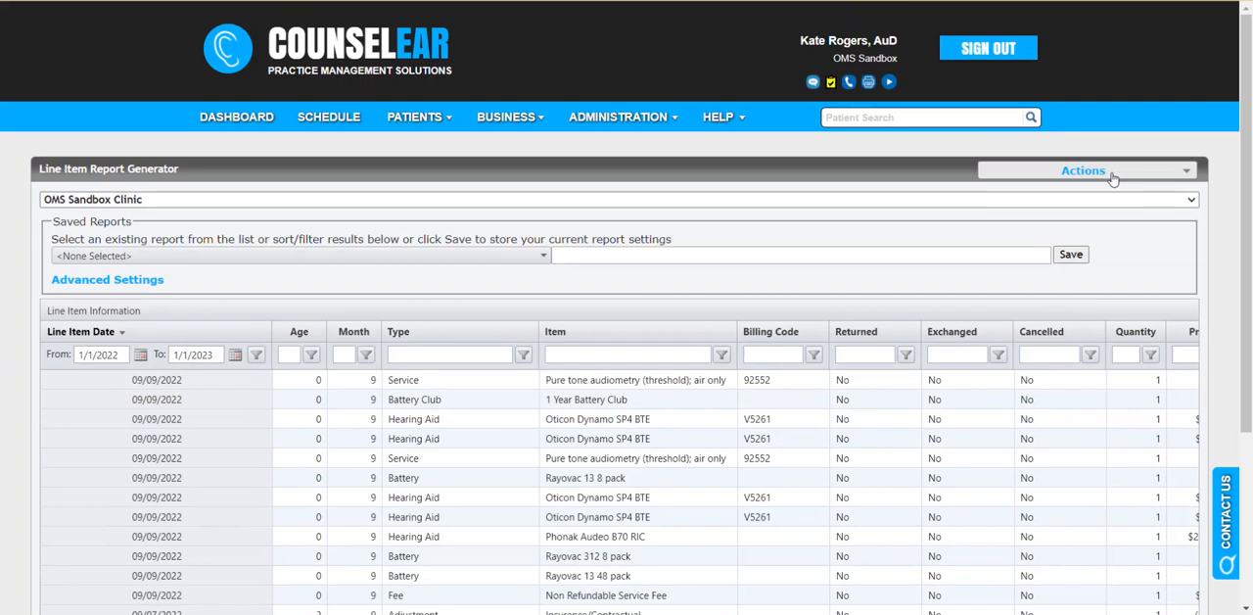
Step: Choose 'Download Spreadsheet (All Clinics)' from the report's Actions dropdown
{"action": "left_click", "coordinate": [1082, 170]}
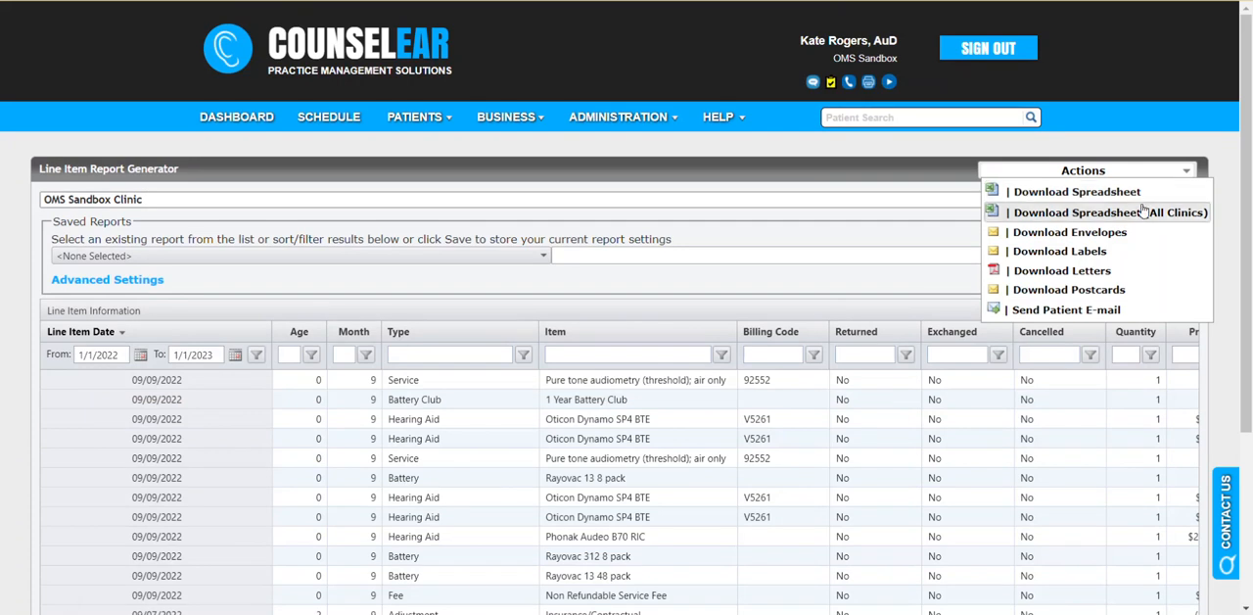
{"action": "mouse_move", "coordinate": [1139, 218]}
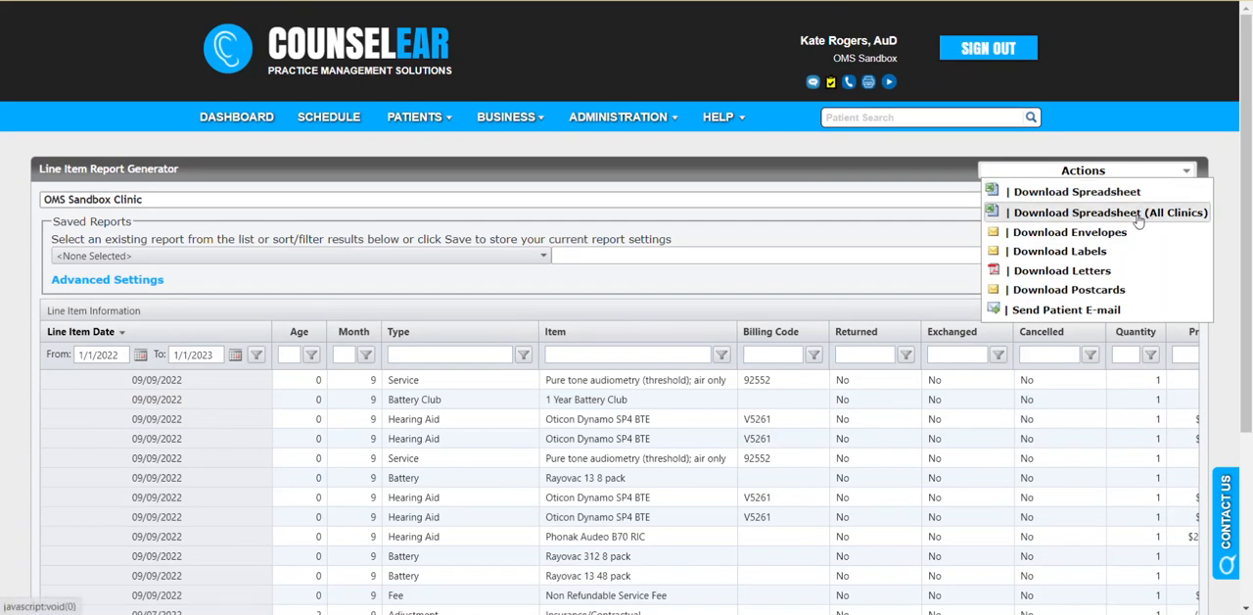
{"action": "mouse_move", "coordinate": [1153, 221]}
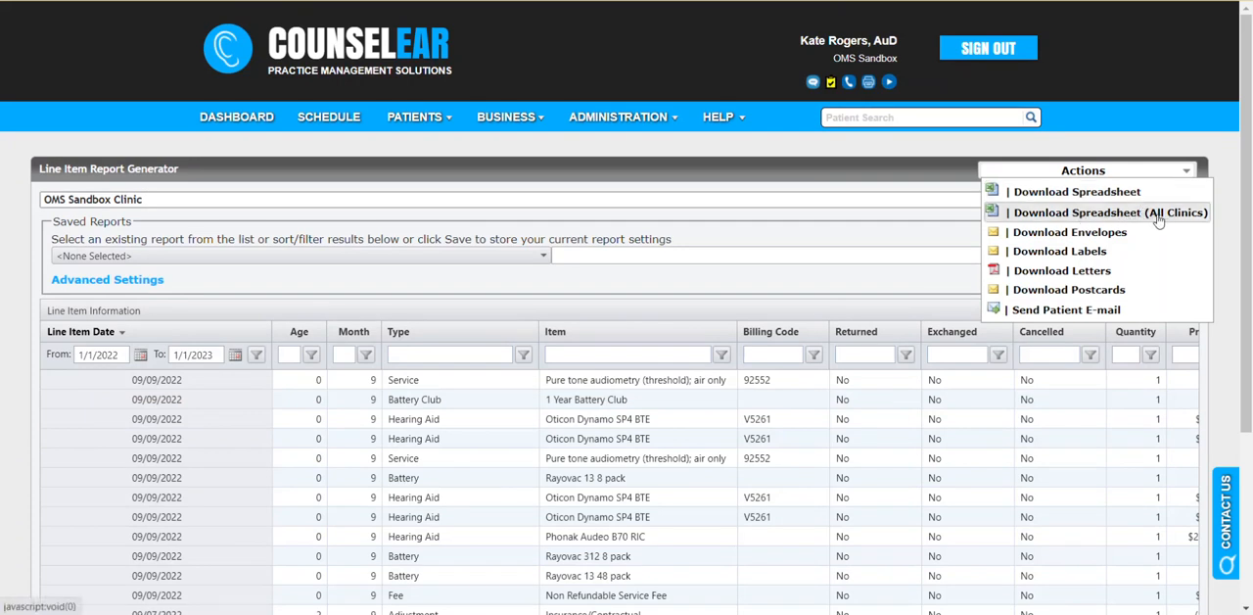
{"action": "left_click", "coordinate": [617, 117]}
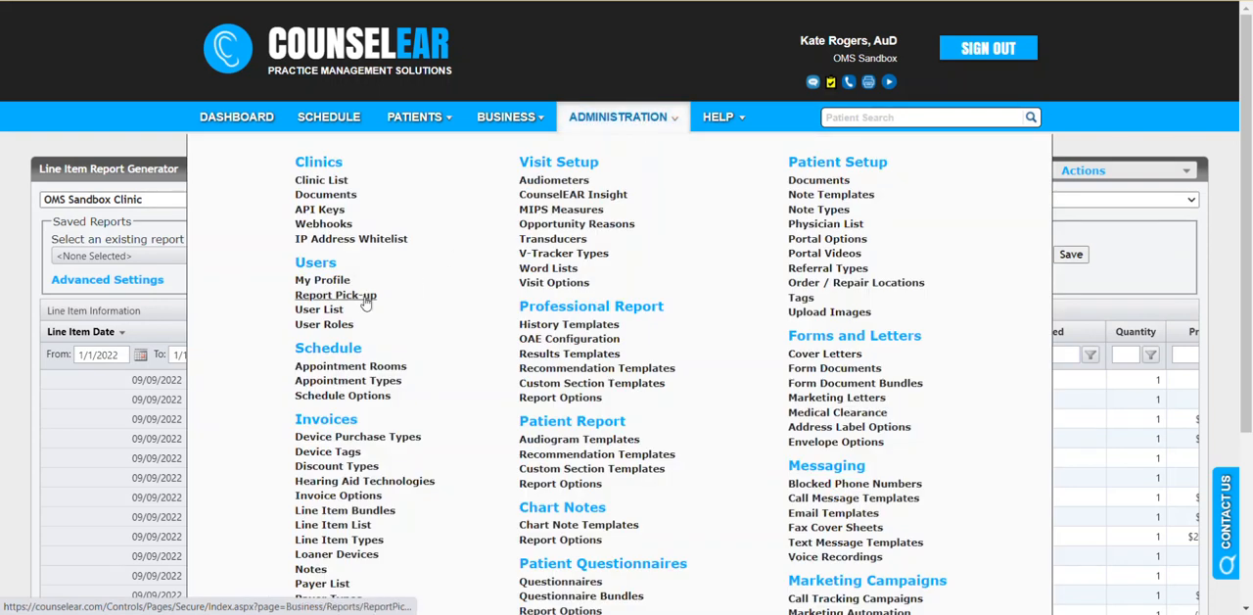
{"action": "mouse_move", "coordinate": [1201, 267]}
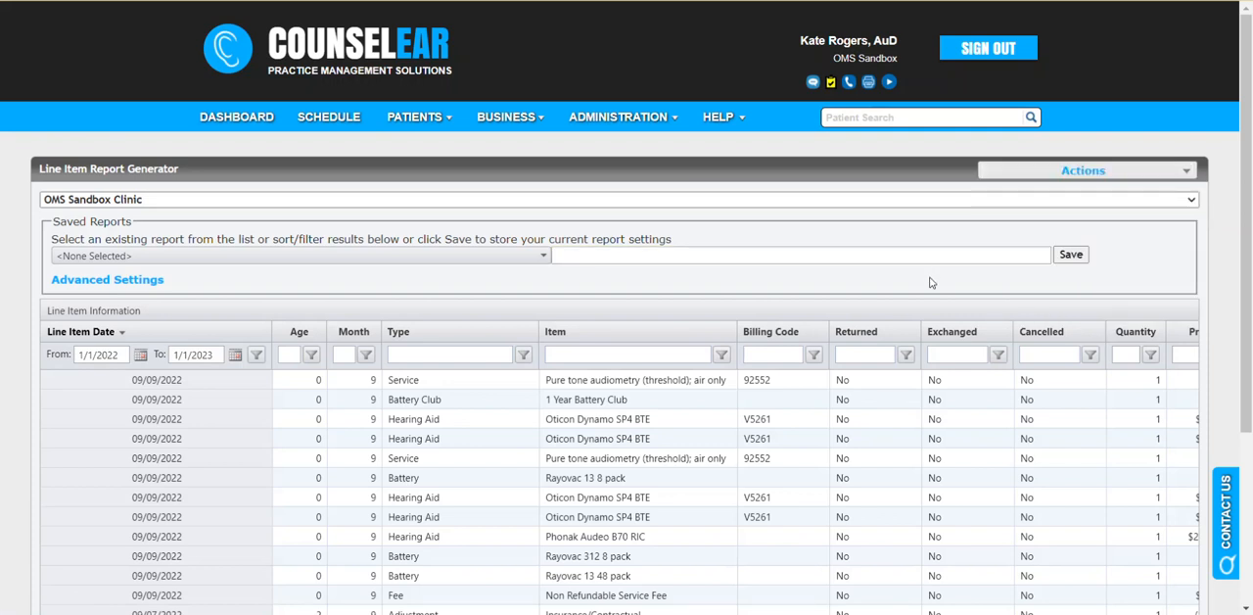
{"action": "left_click", "coordinate": [1082, 170]}
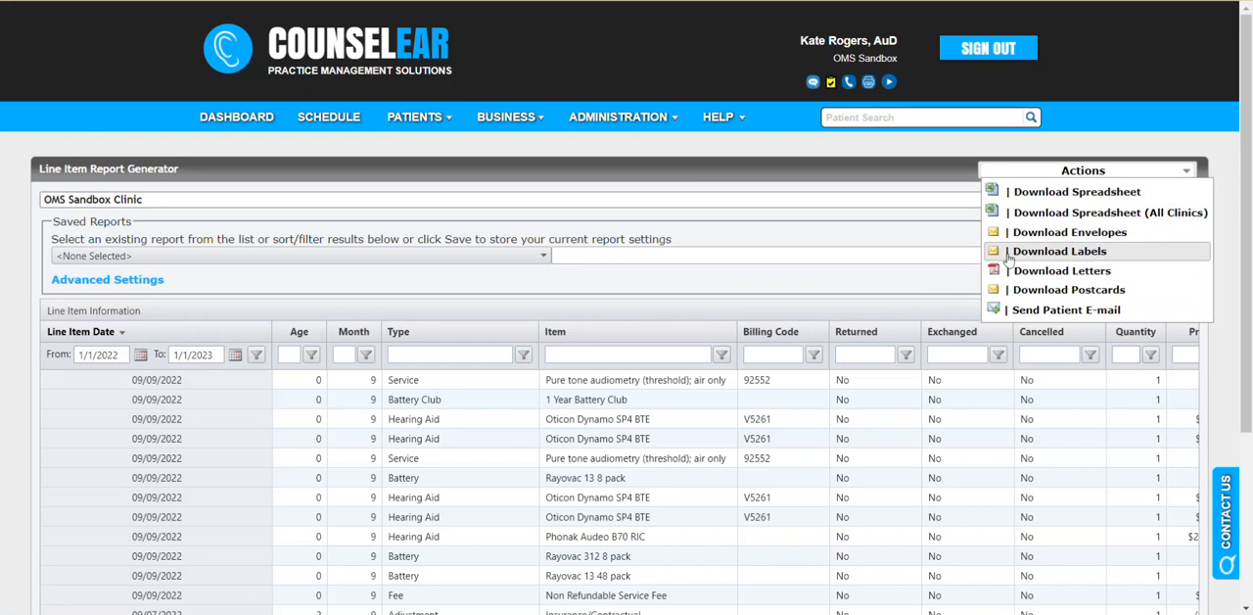
{"action": "left_click", "coordinate": [506, 117]}
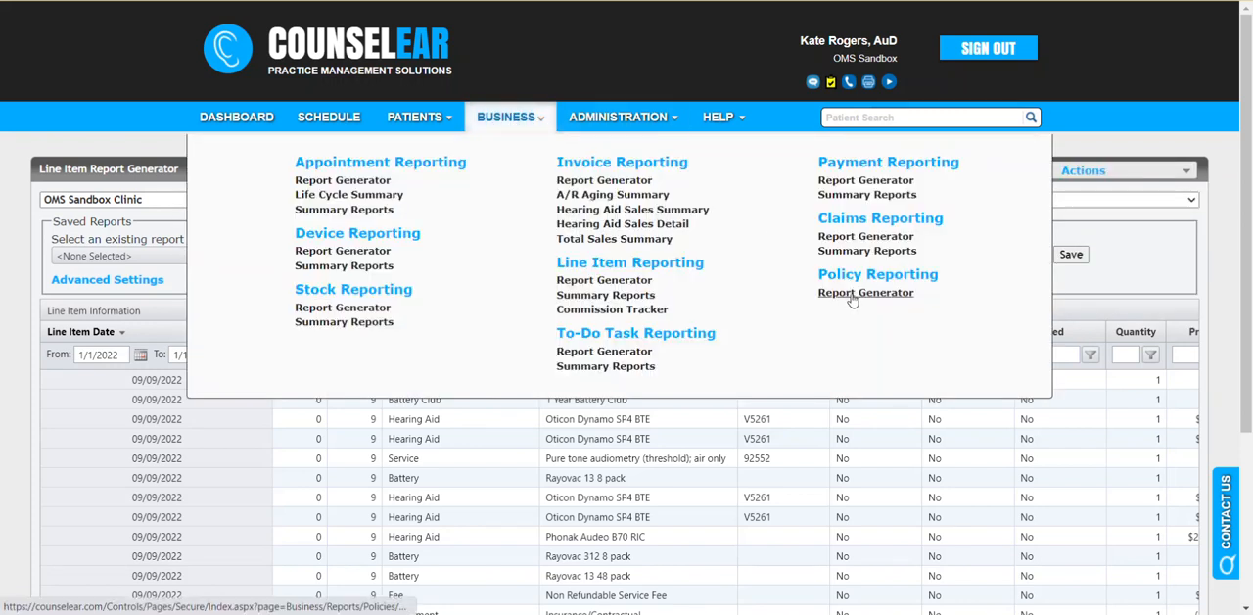
{"action": "mouse_move", "coordinate": [865, 291]}
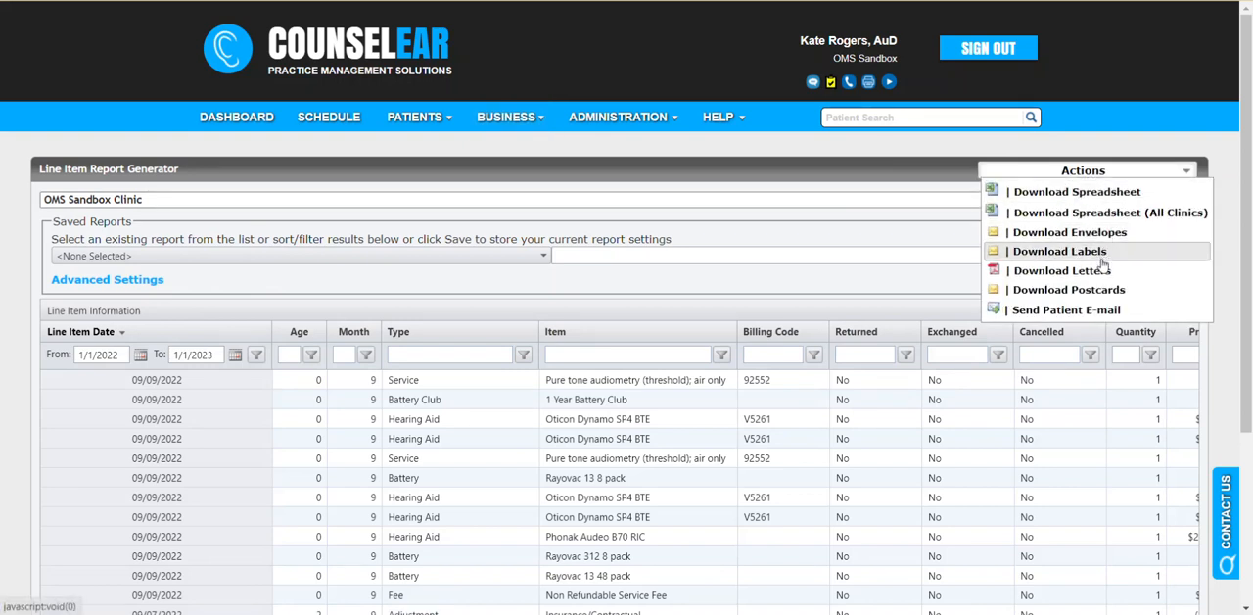
{"action": "mouse_move", "coordinate": [1068, 288]}
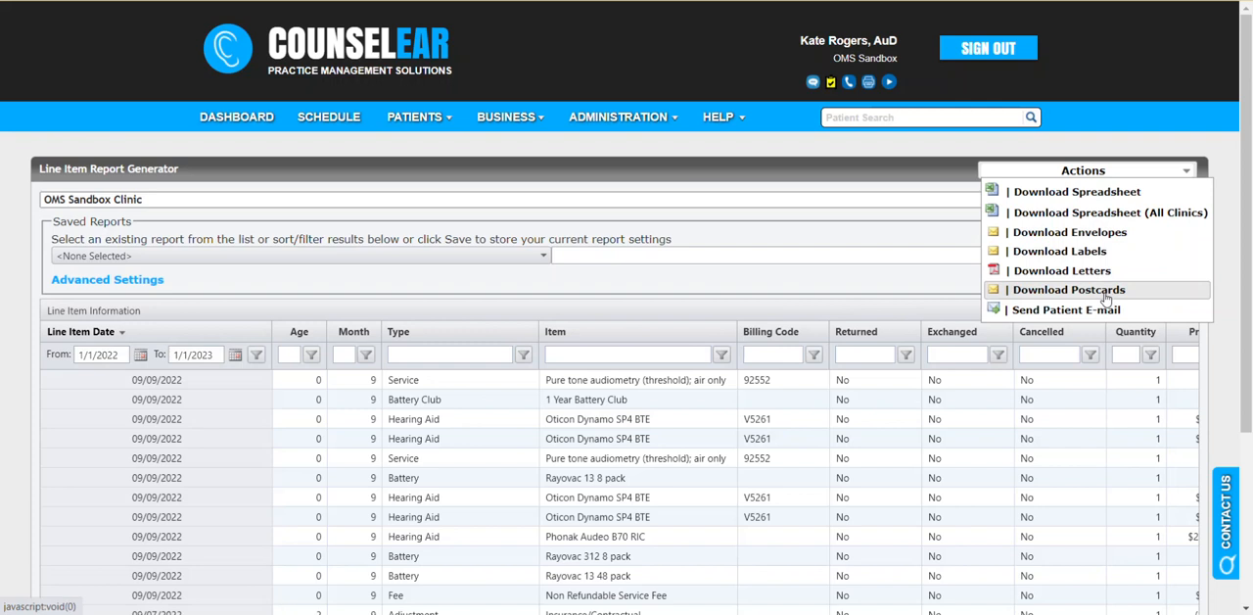
{"action": "mouse_move", "coordinate": [1064, 310]}
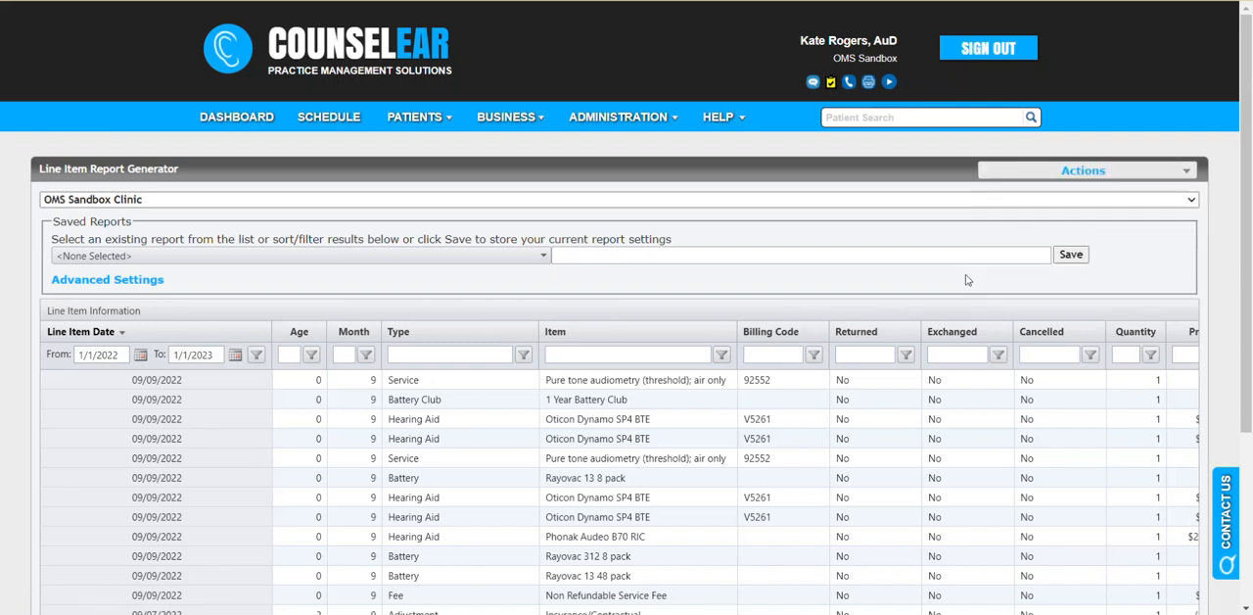
{"action": "mouse_move", "coordinate": [946, 277]}
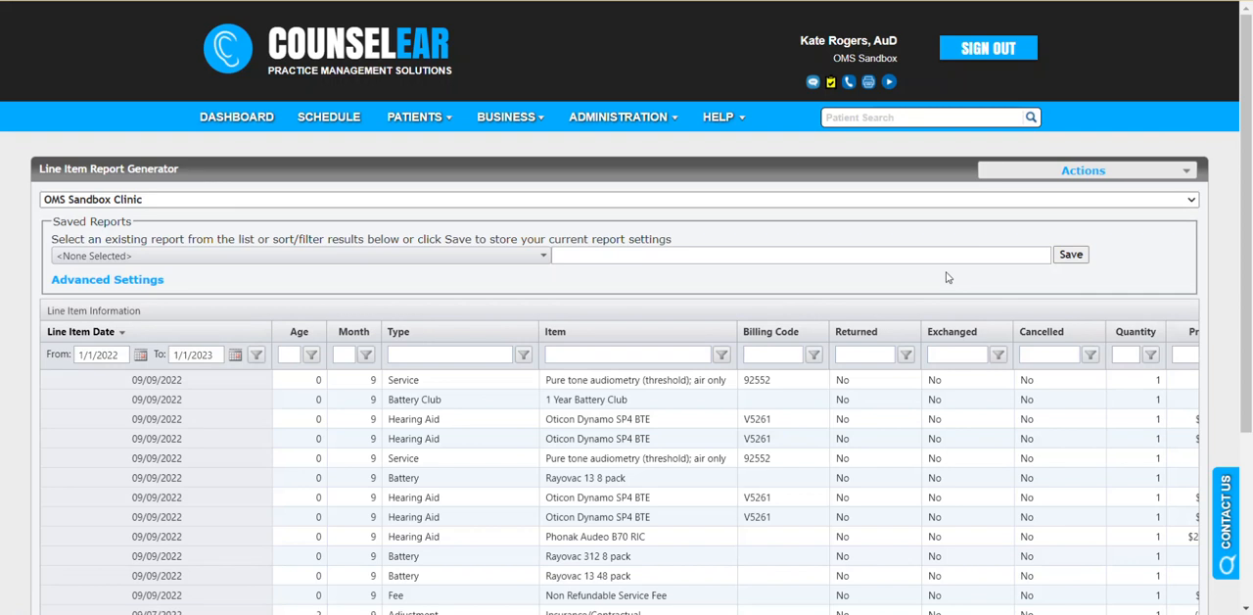
{"action": "mouse_move", "coordinate": [717, 116]}
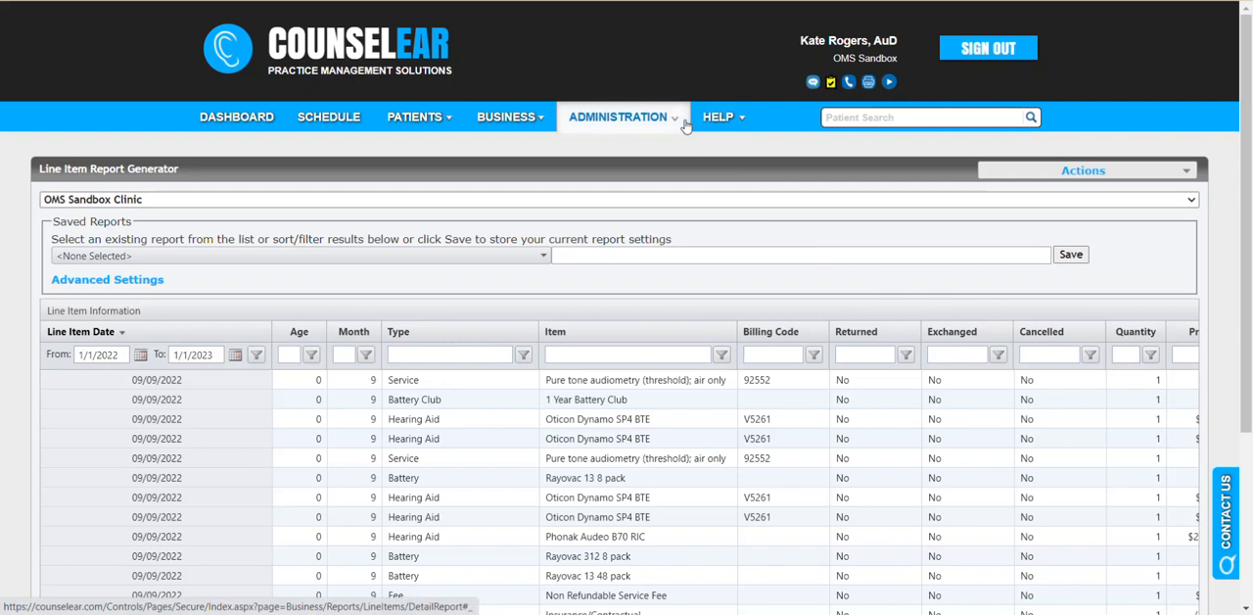
{"action": "left_click", "coordinate": [618, 117]}
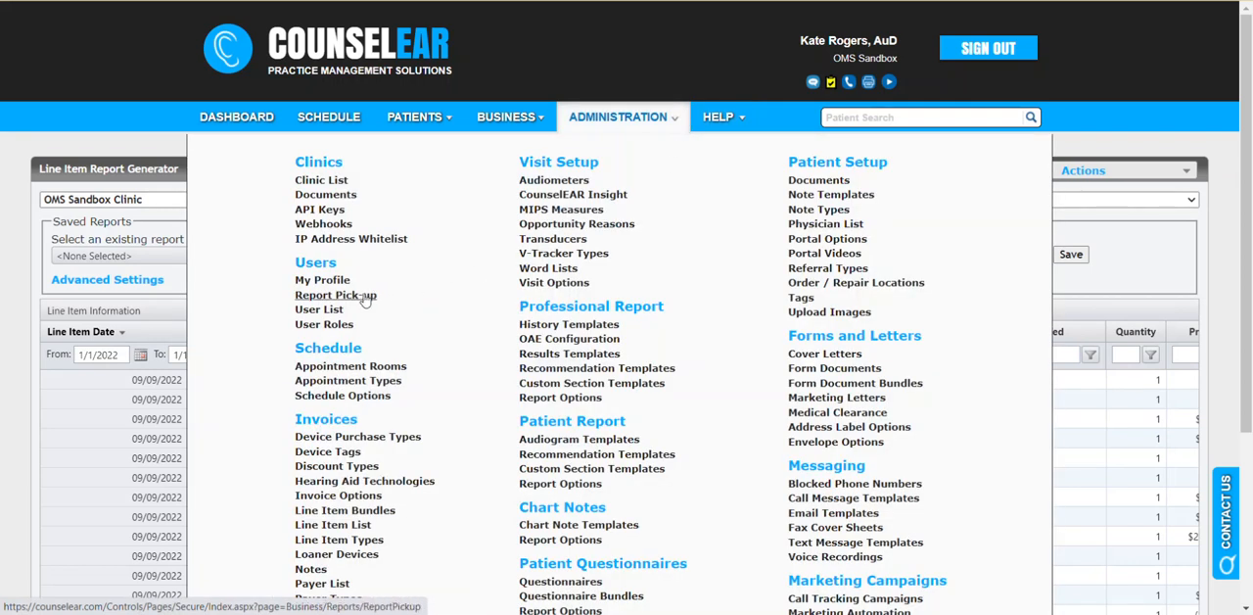
{"action": "left_click", "coordinate": [635, 56]}
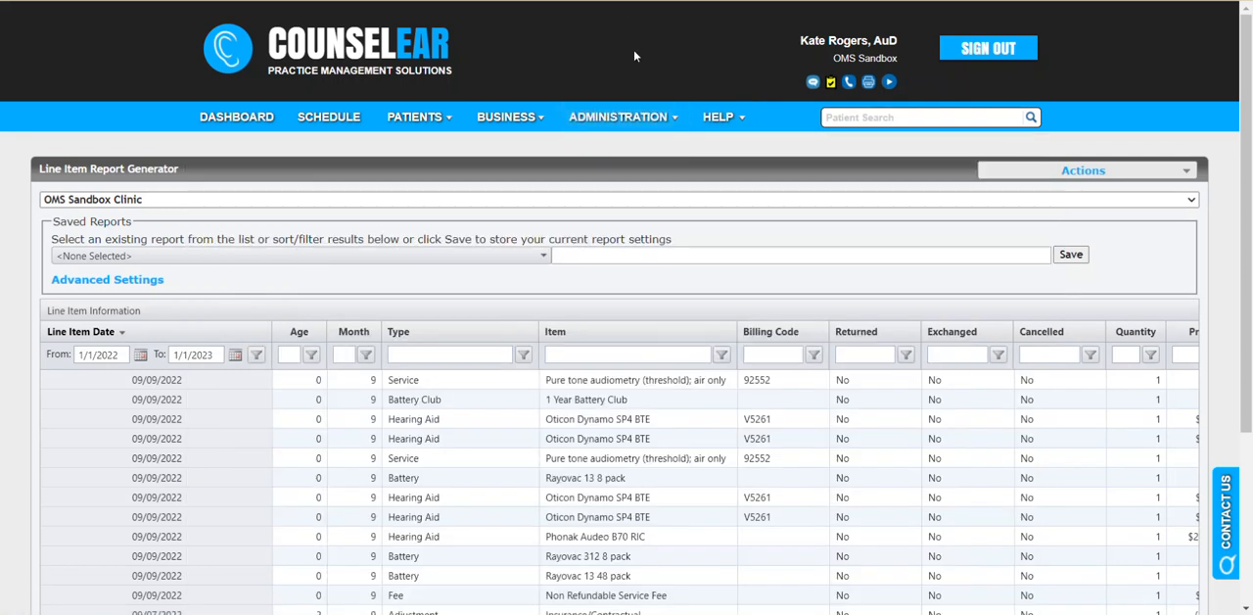